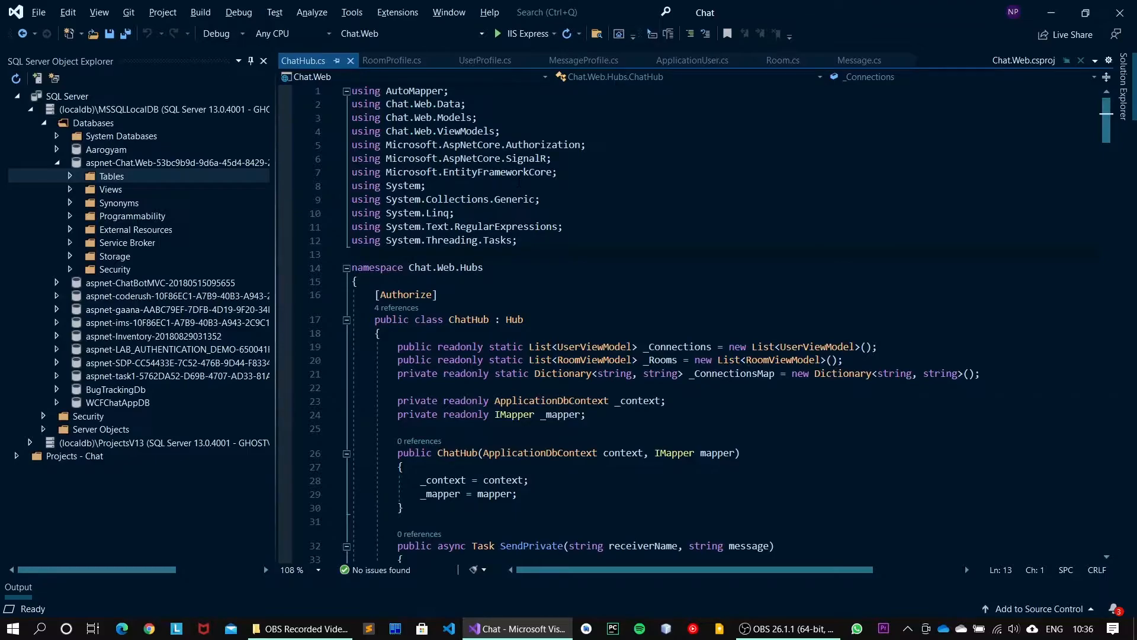
mouse_move(497, 171)
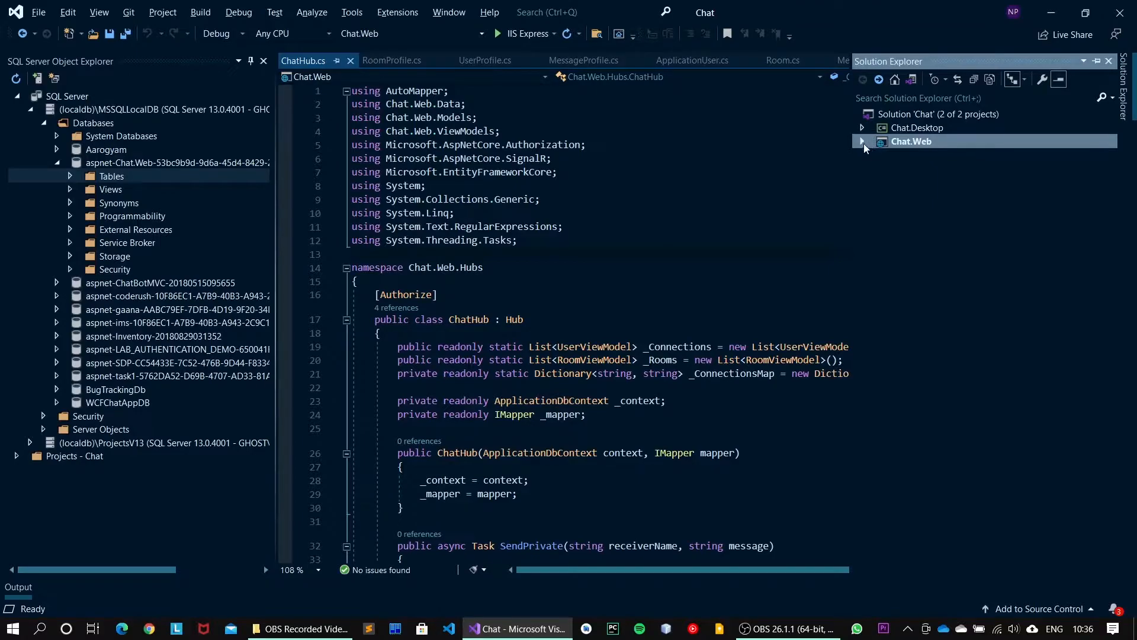
Step: Expand Chat.Web and scroll through ChatHub.cs's SendPrivate and SendToRoom hub methods
left_click(862, 142)
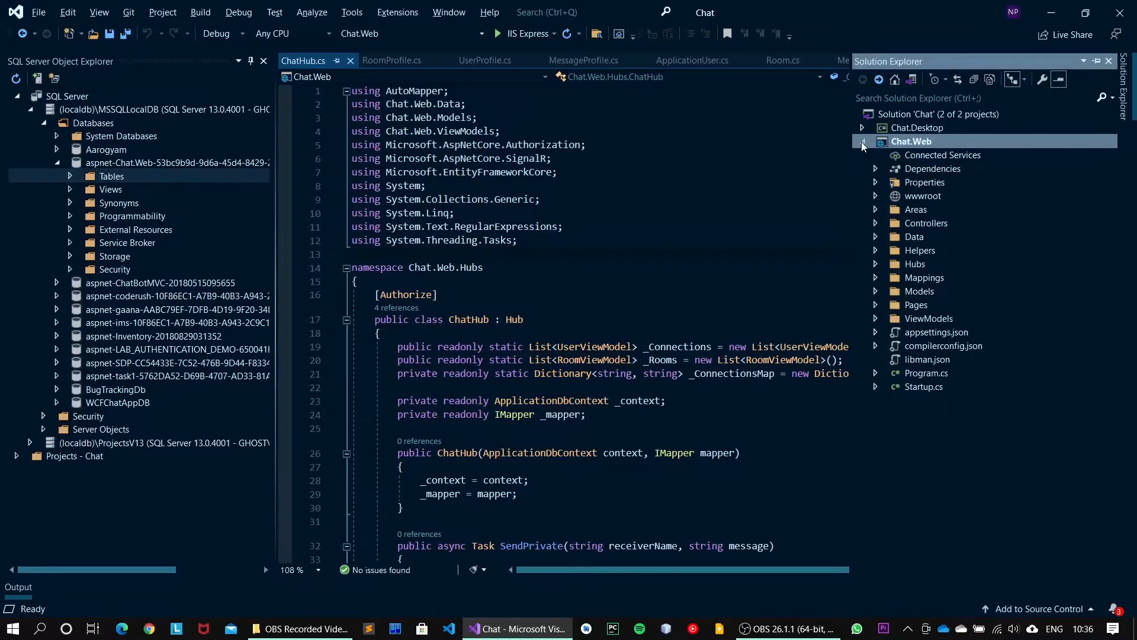
left_click(862, 142)
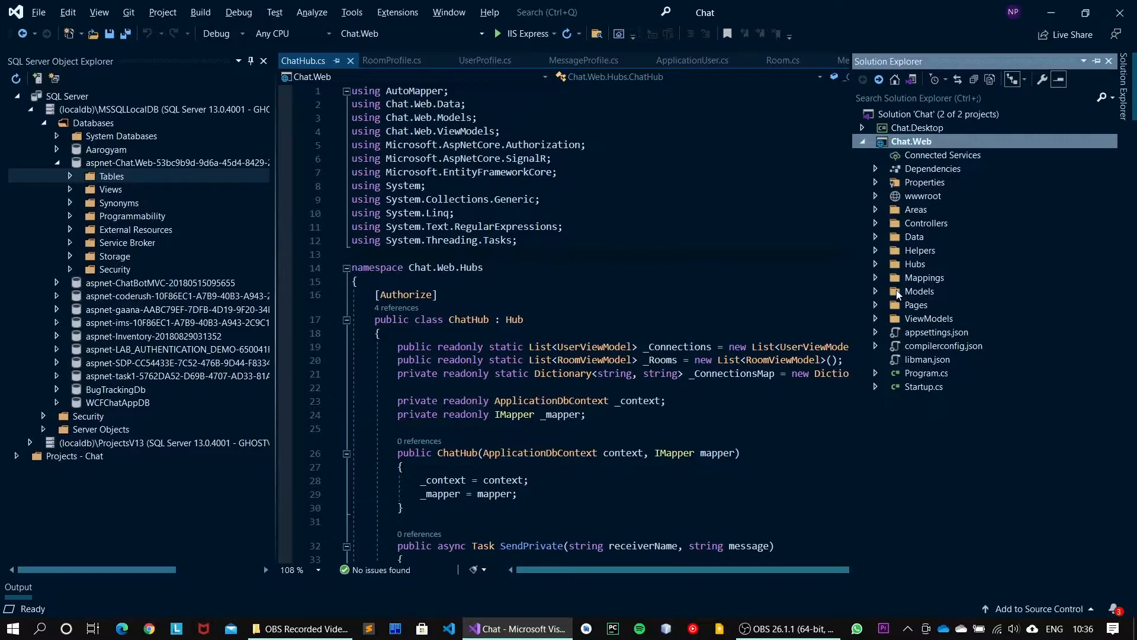
mouse_move(900, 271)
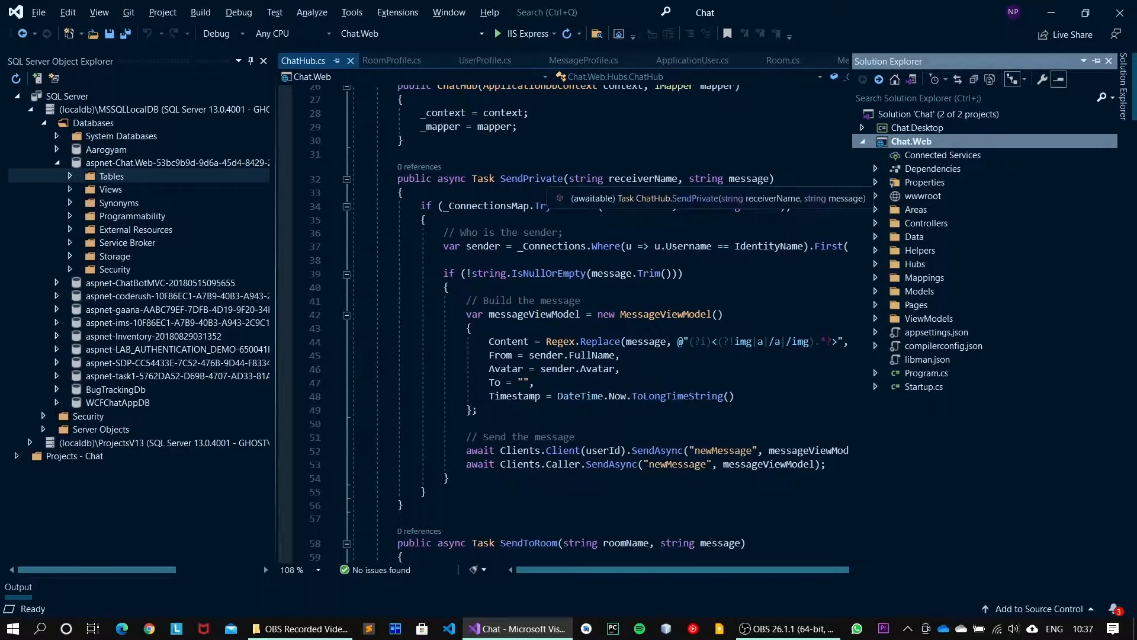
scroll("down", 3)
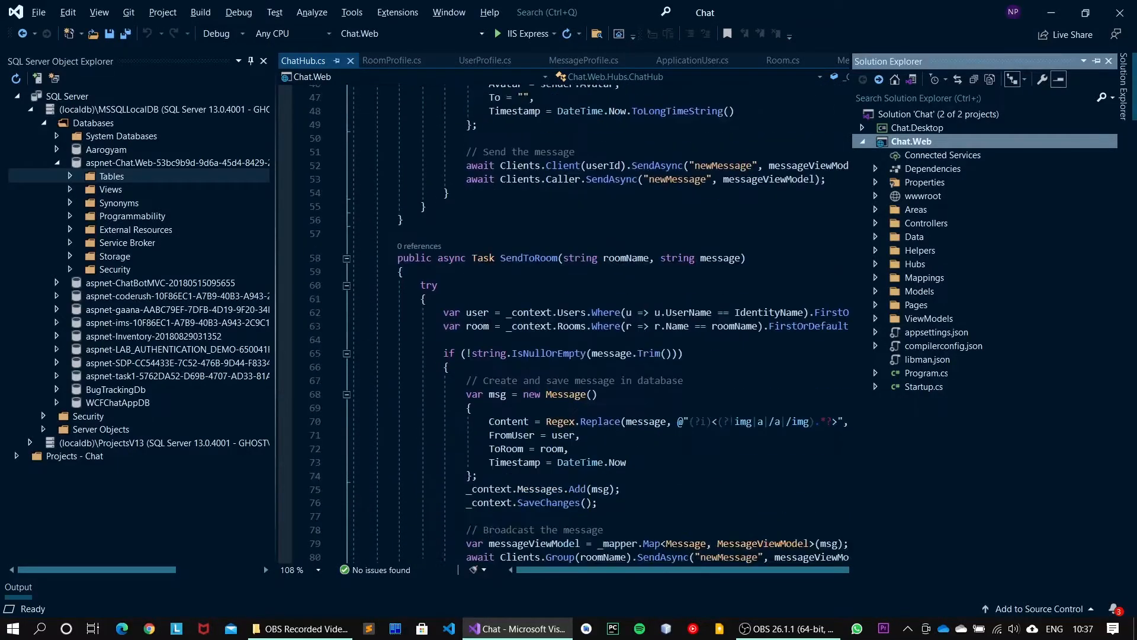
scroll("down", 3)
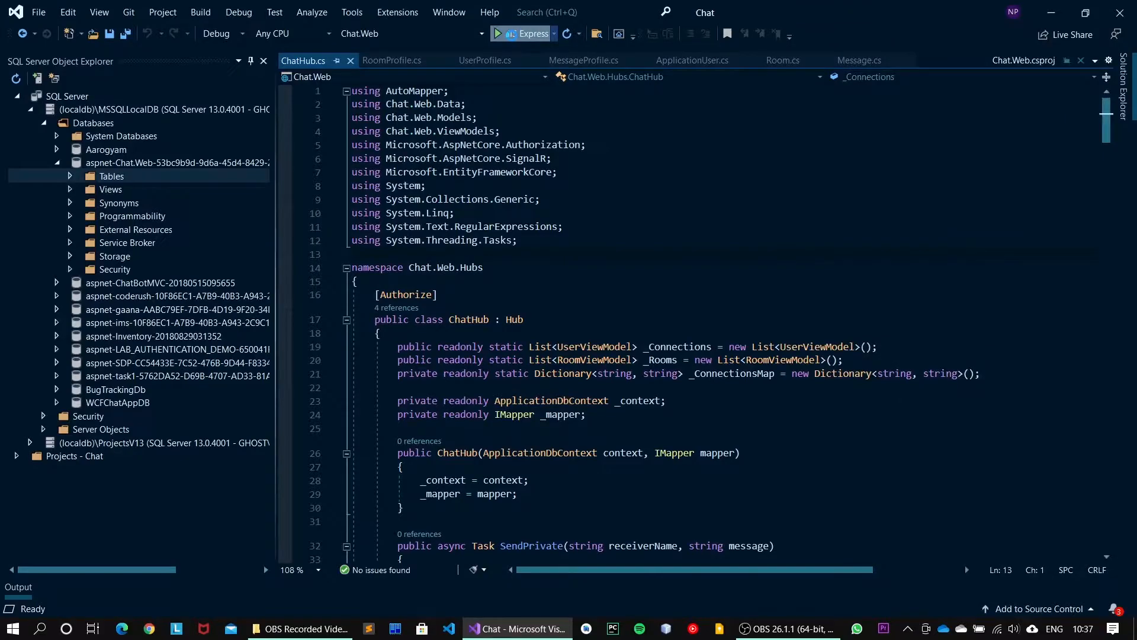
Step: Start Chat.Web under IIS Express so its login page opens in Chrome
left_click(498, 33)
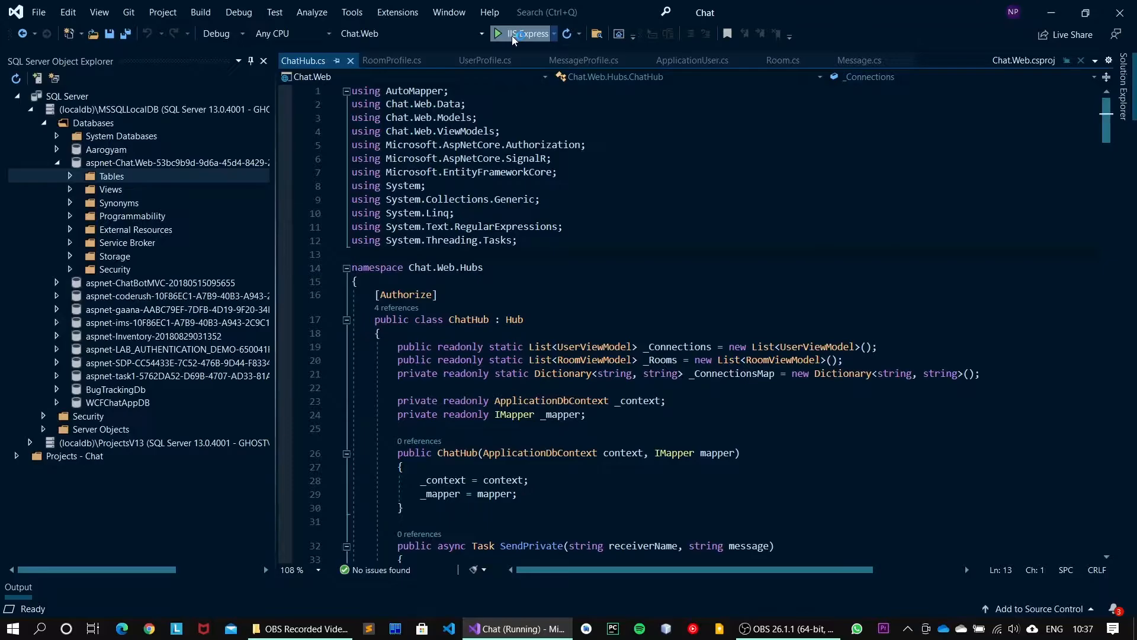
left_click(498, 33)
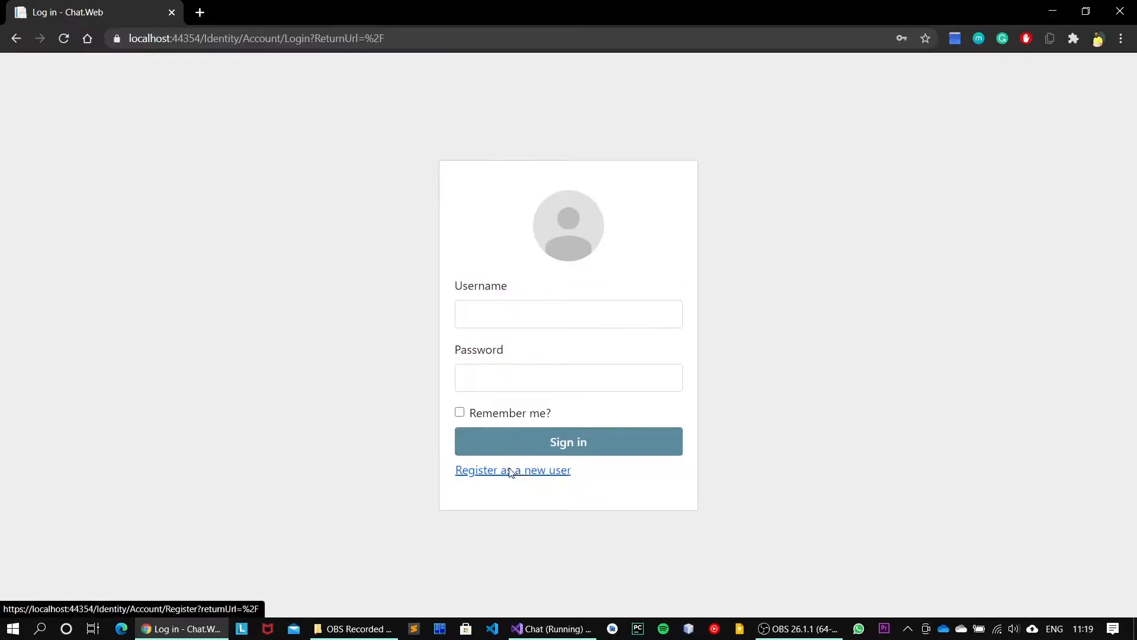
Step: Open the registration form and enter username 'jay' and an email address
left_click(512, 470)
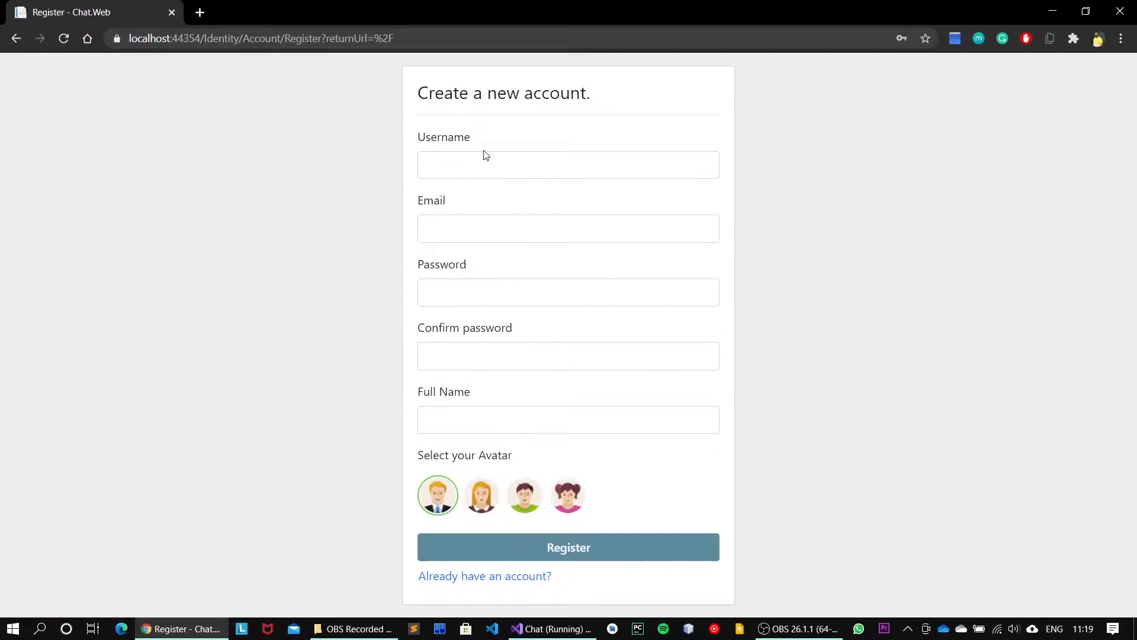
left_click(568, 165)
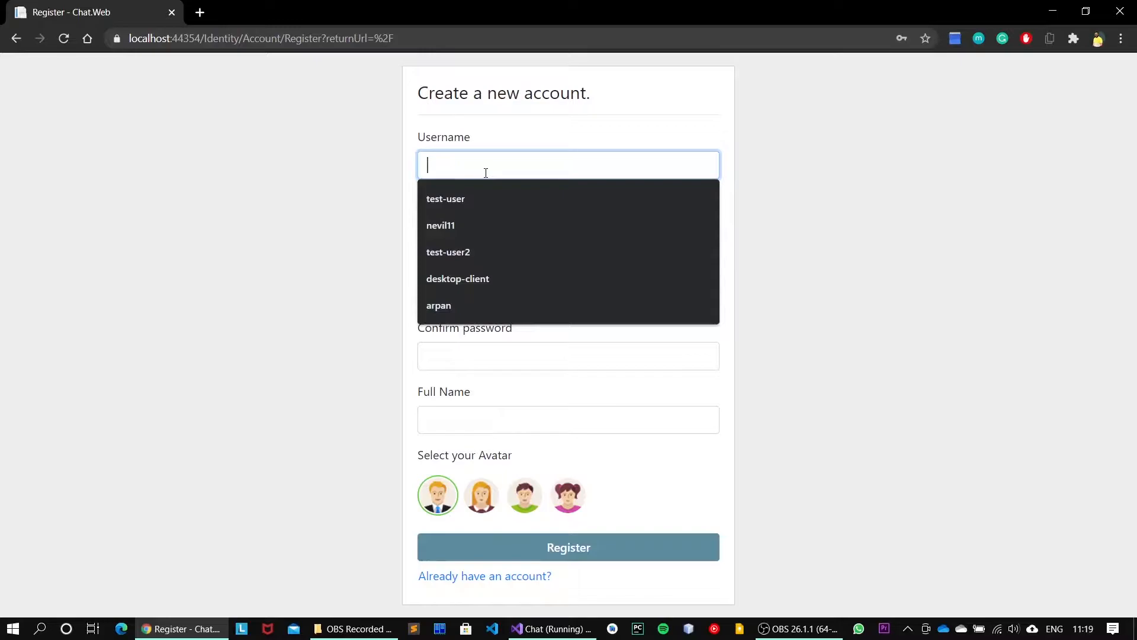
type("jay")
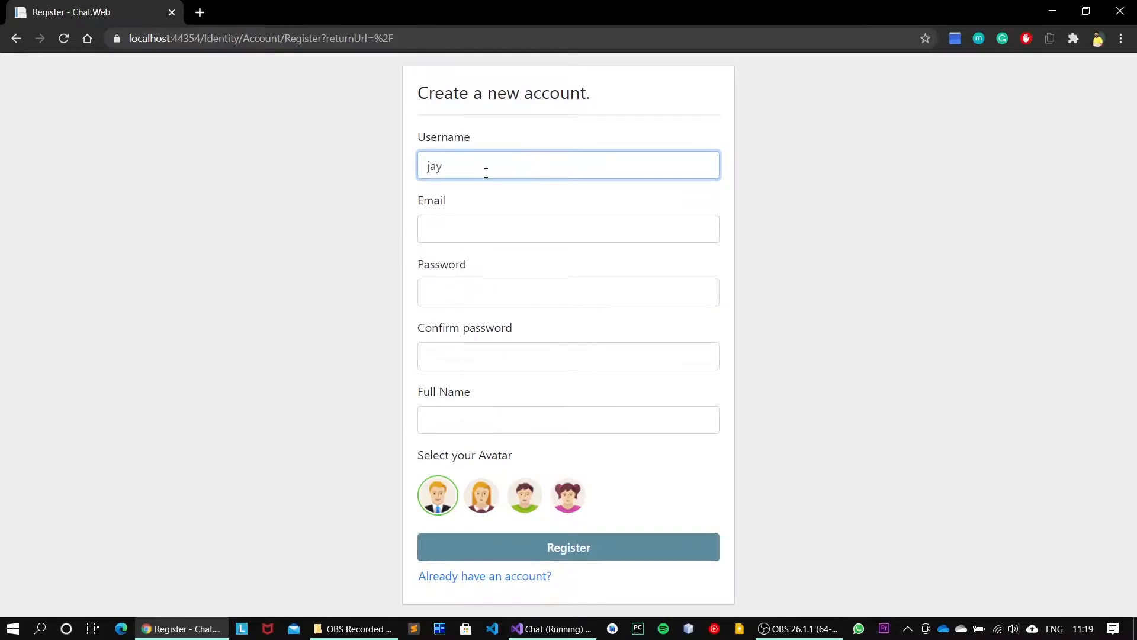
left_click(568, 229)
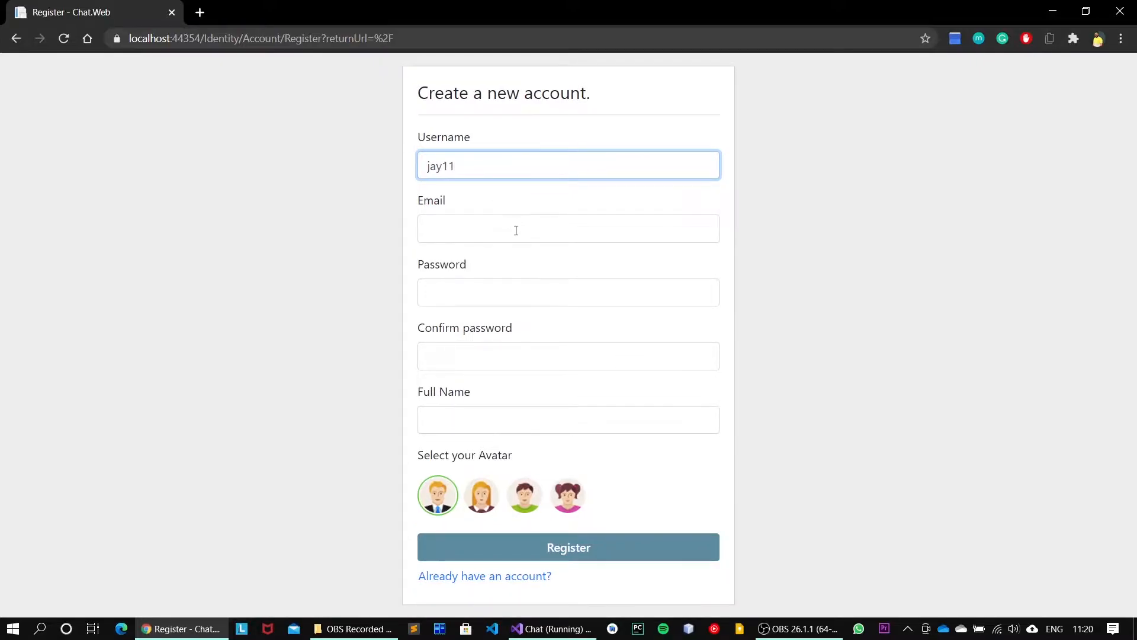
left_click(569, 229)
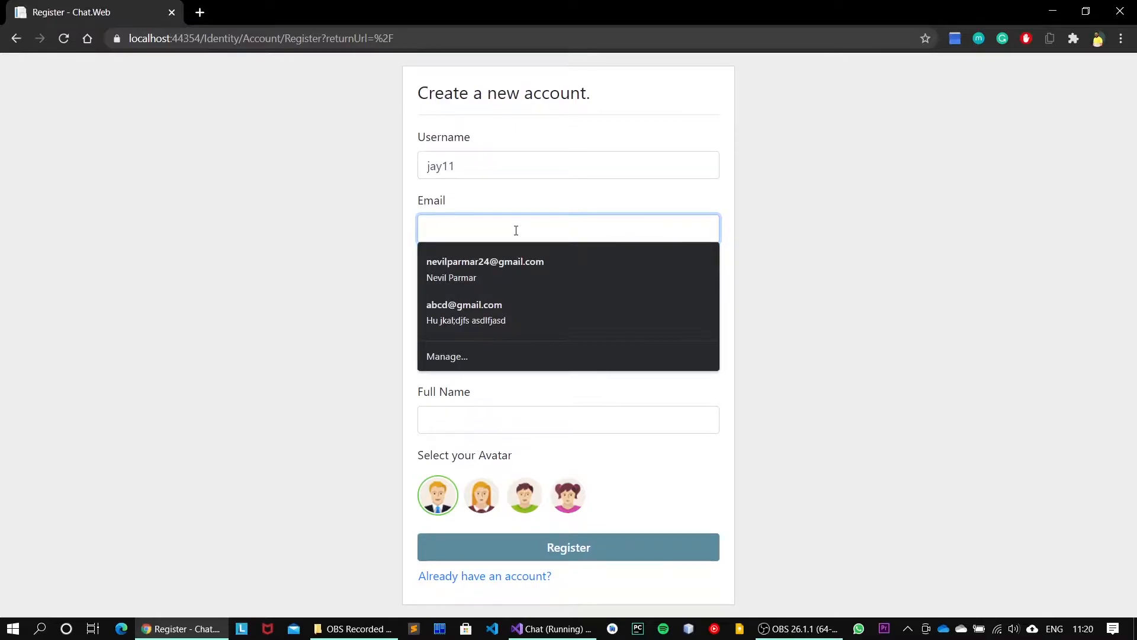
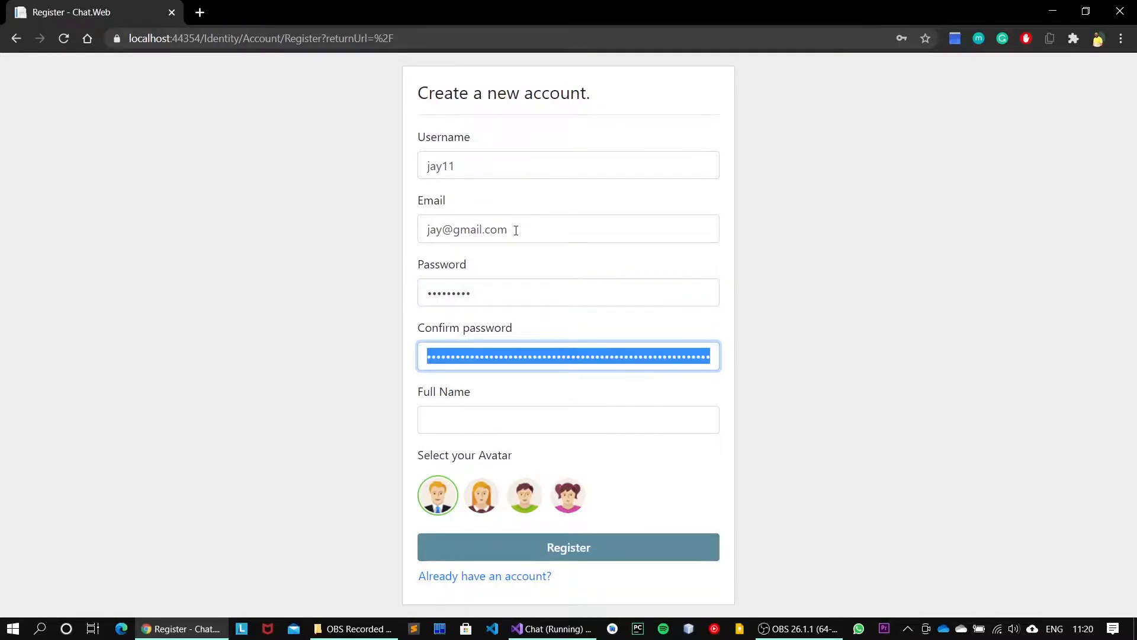
type("••••")
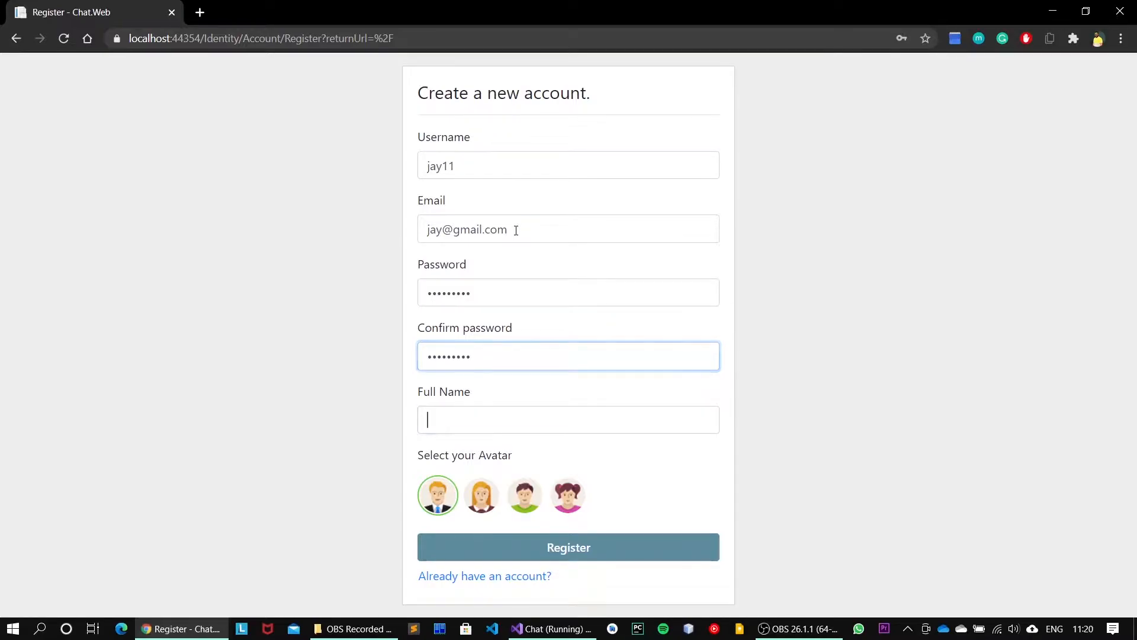
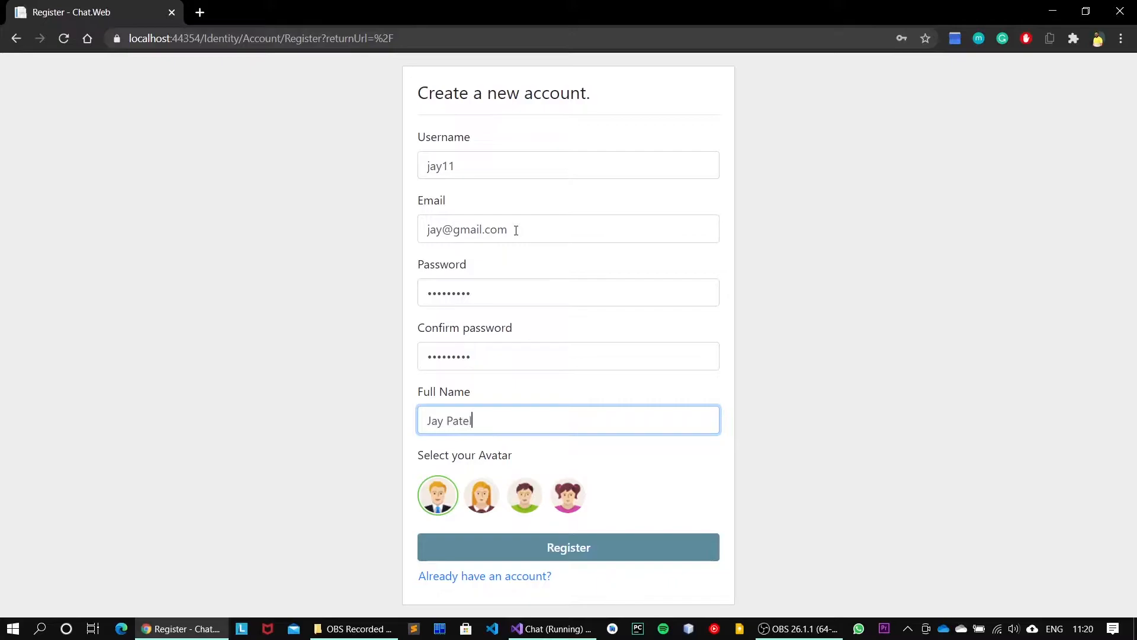
left_click(481, 495)
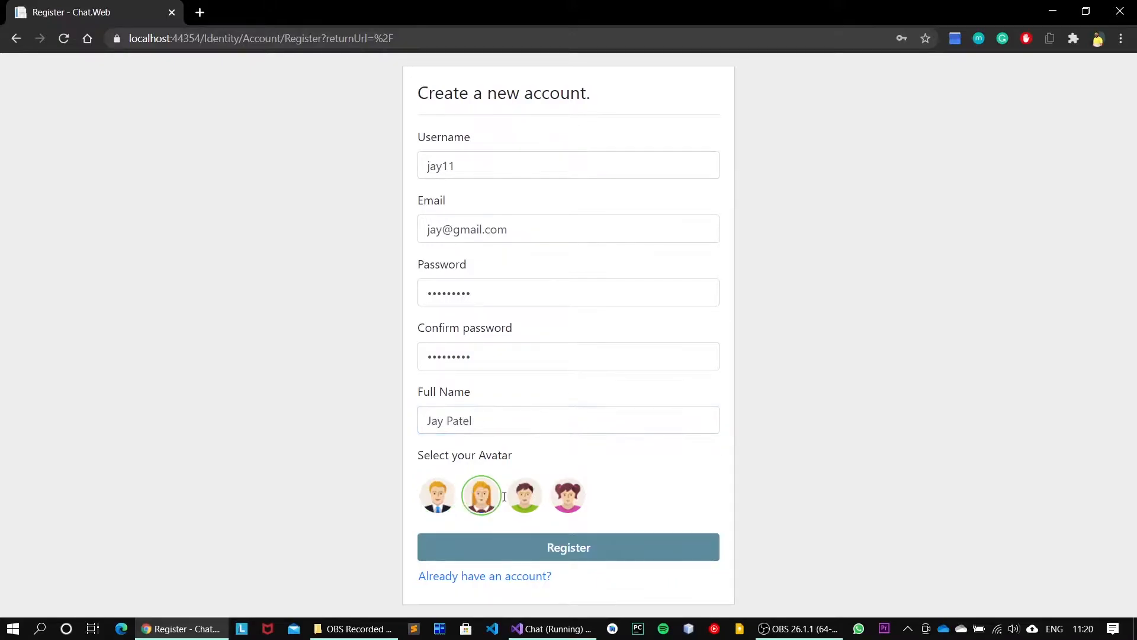
left_click(568, 495)
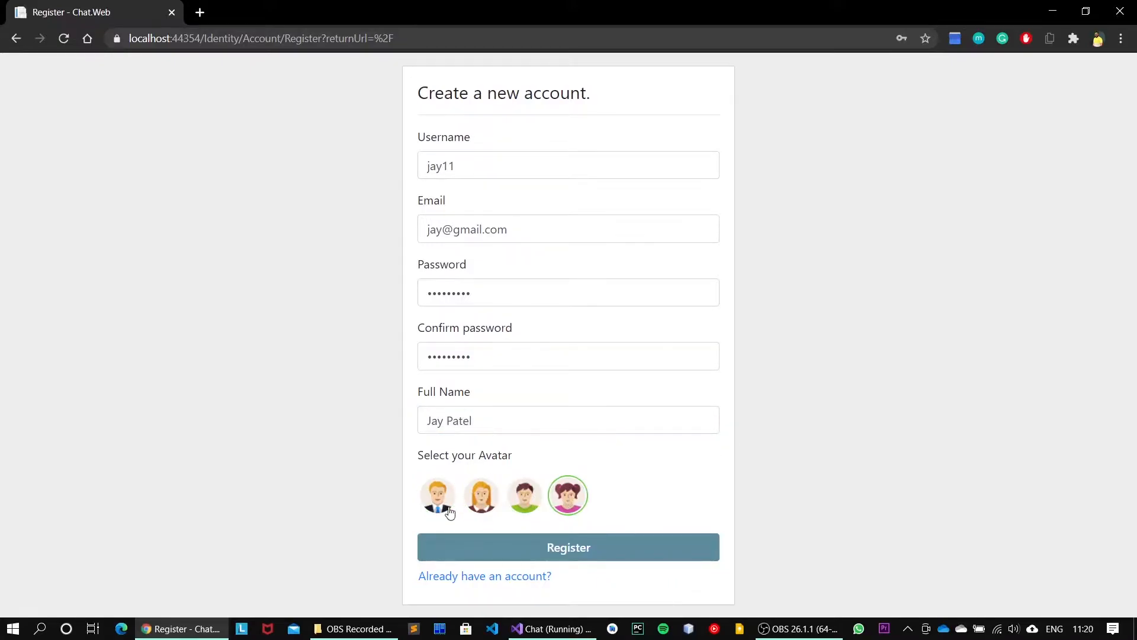
left_click(438, 495)
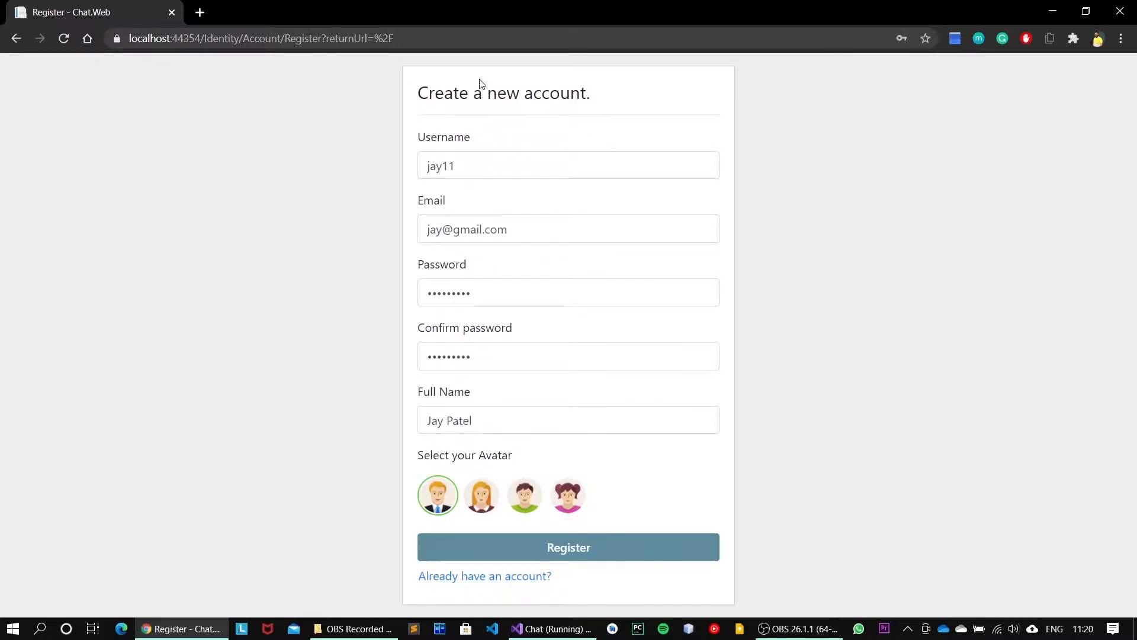
mouse_move(468, 115)
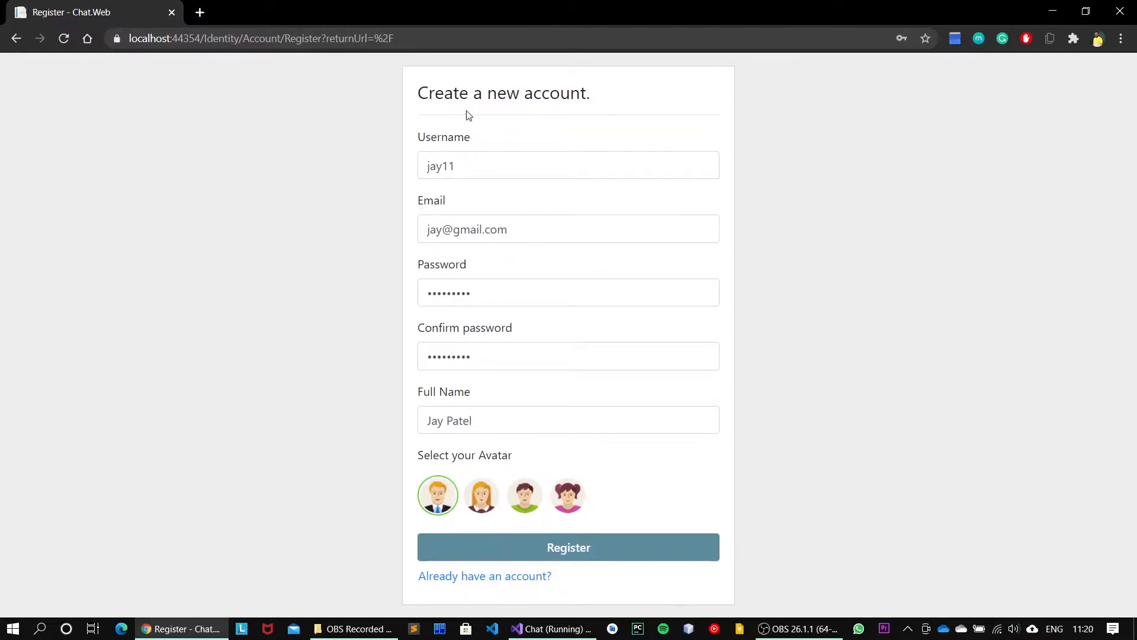
mouse_move(437, 215)
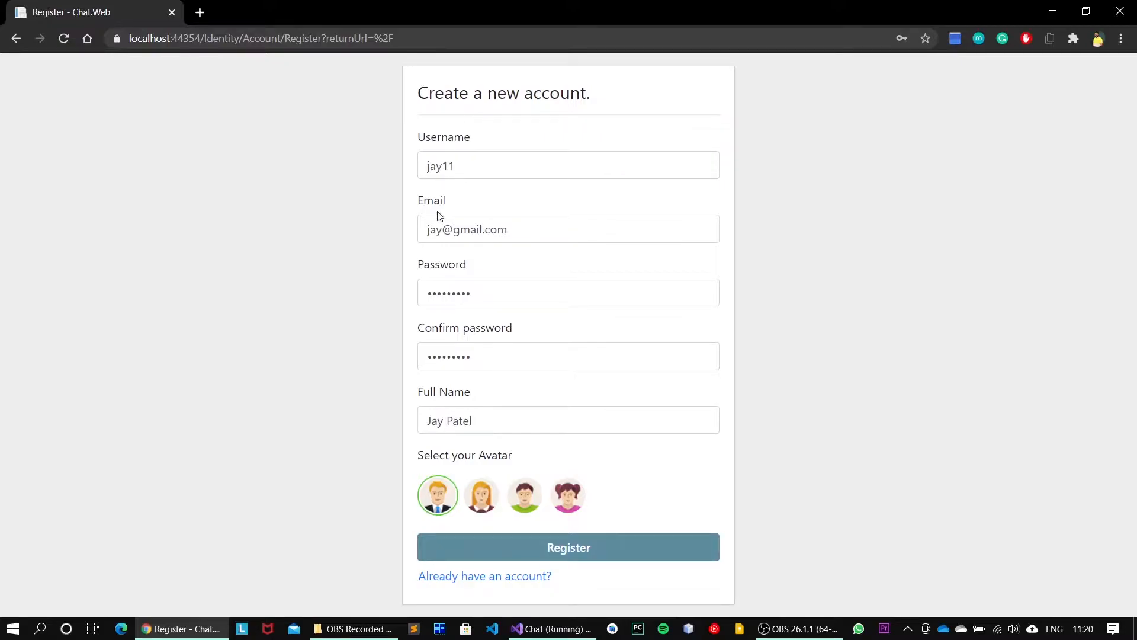
mouse_move(445, 207)
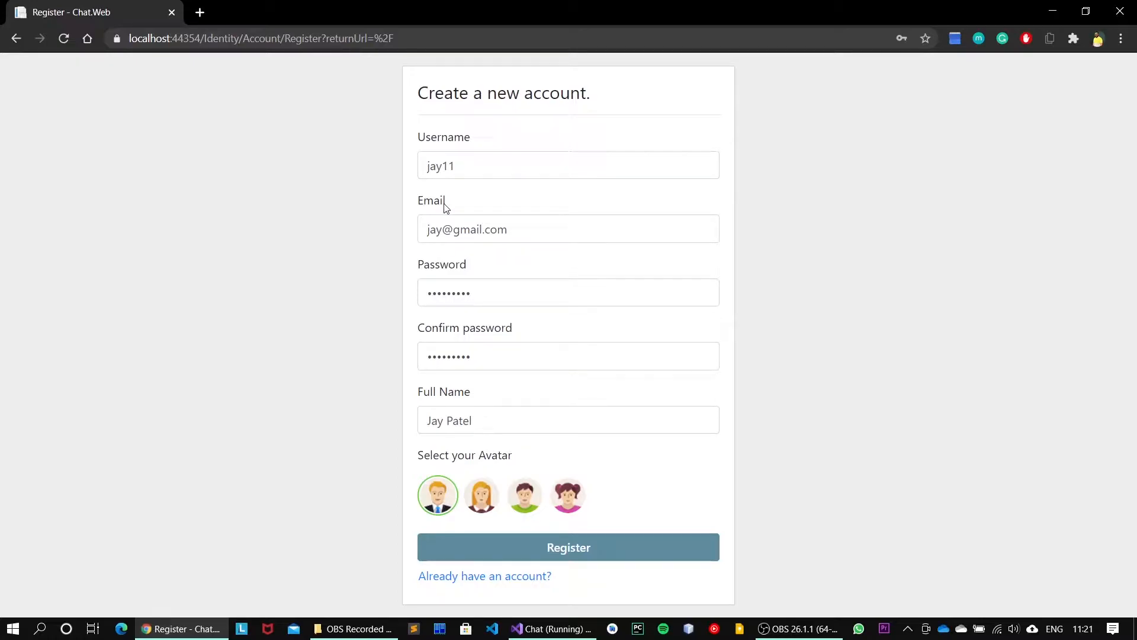
Step: Refresh dbo.Messages data and view the dbo.AspNetUsers table of five users
left_click(552, 628)
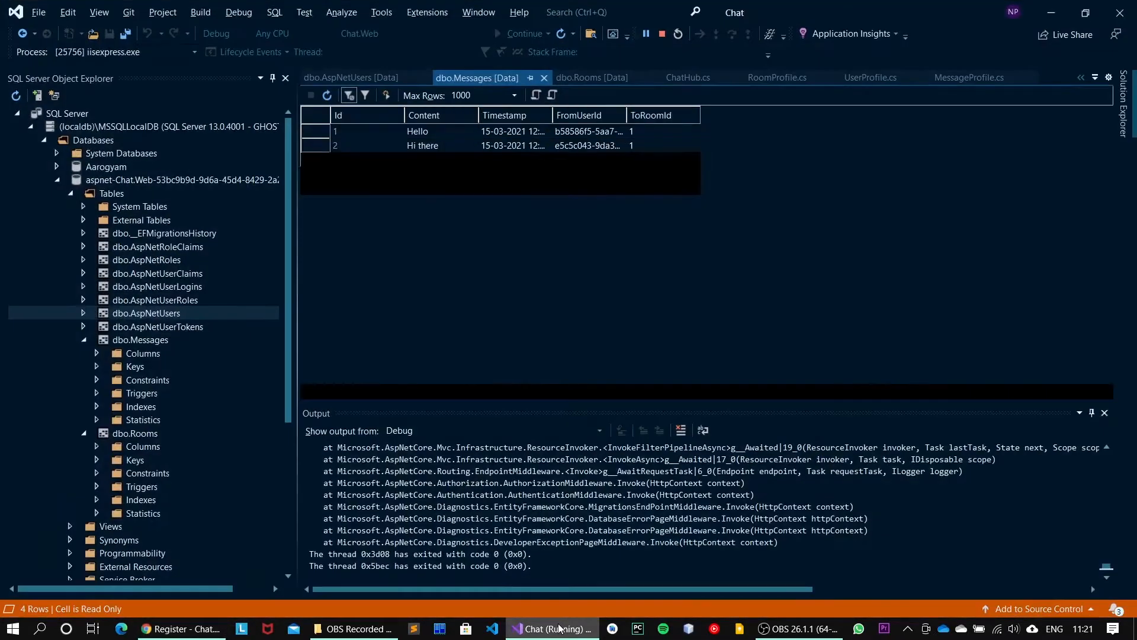
left_click(352, 77)
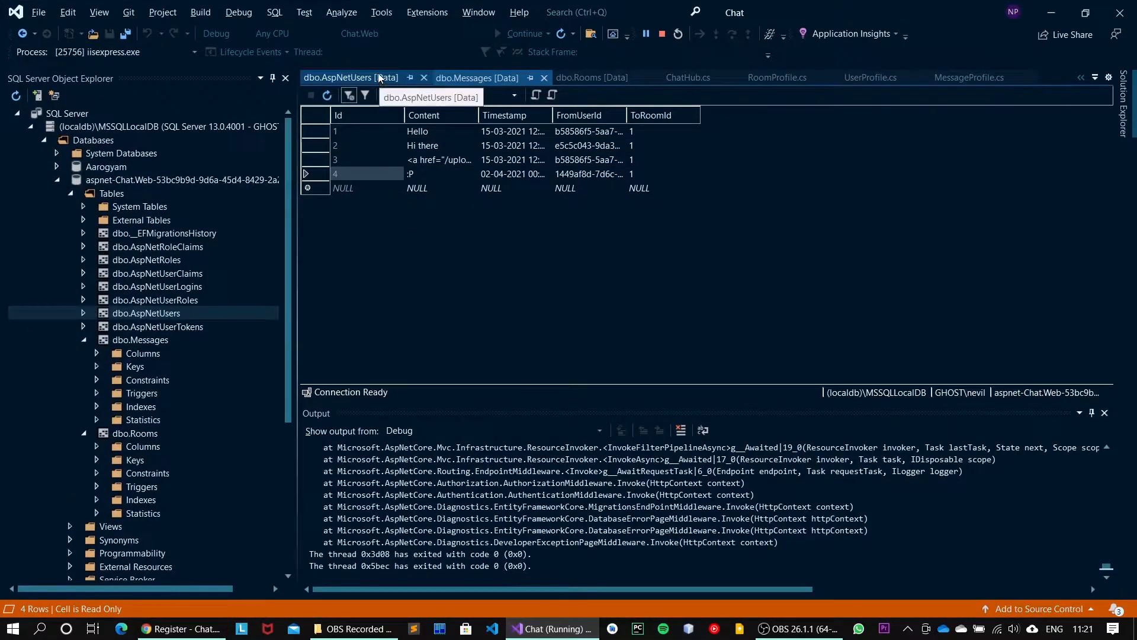
left_click(351, 77)
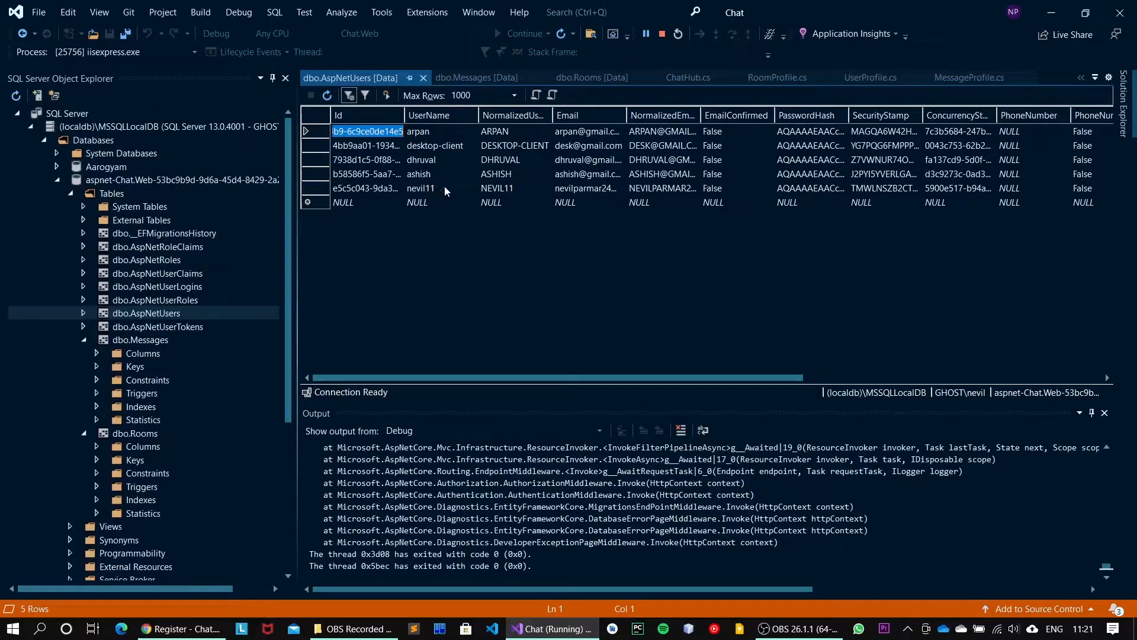
mouse_move(272, 458)
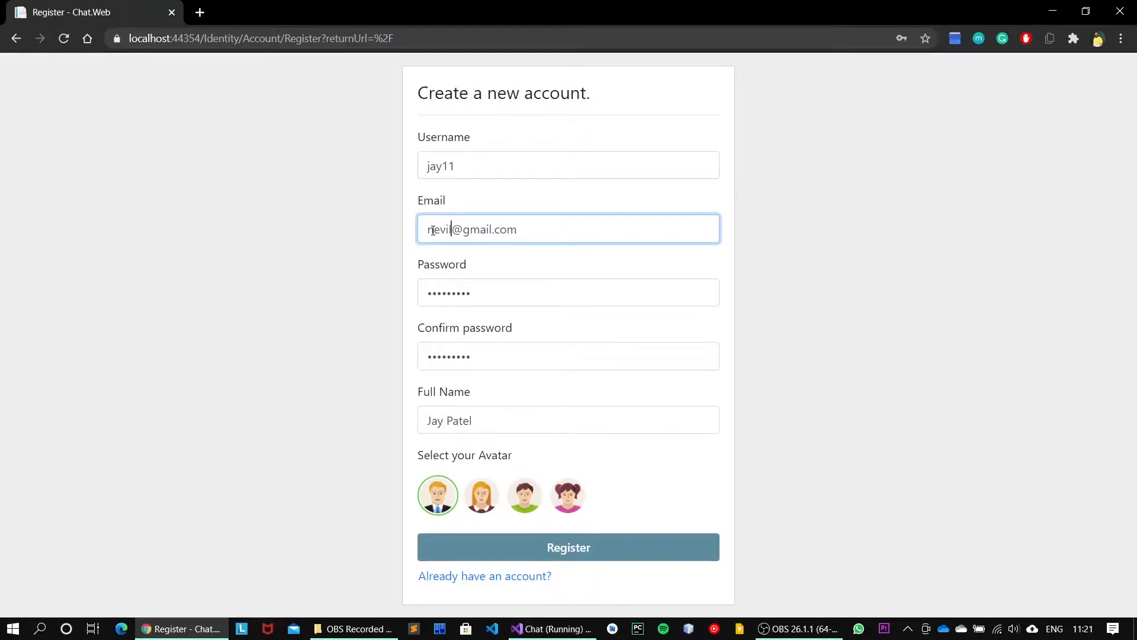
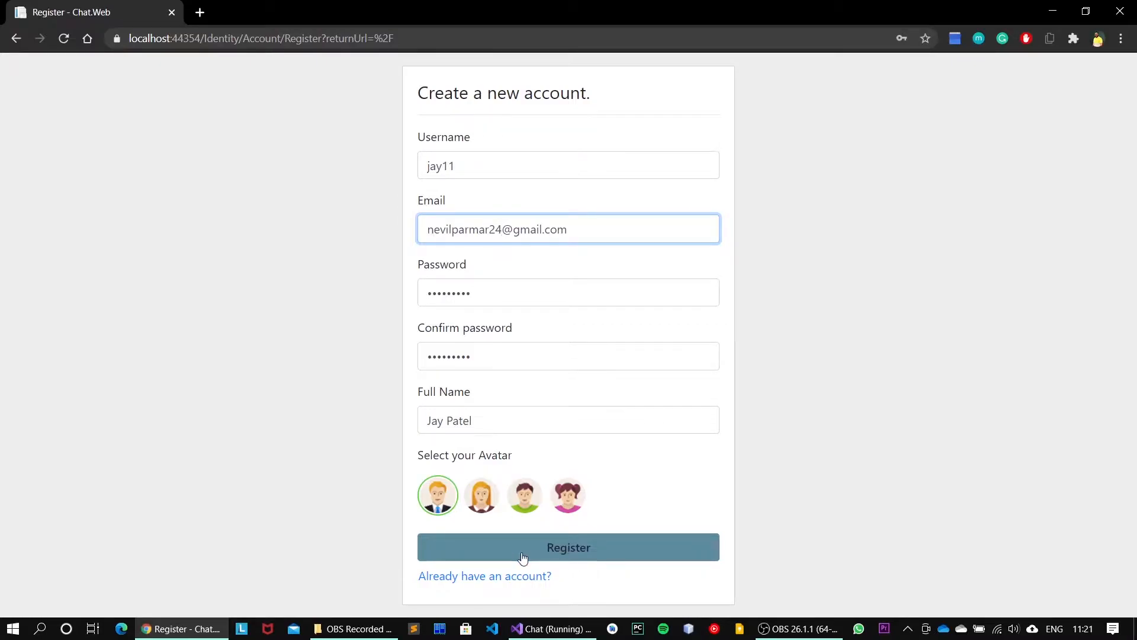
left_click(568, 547)
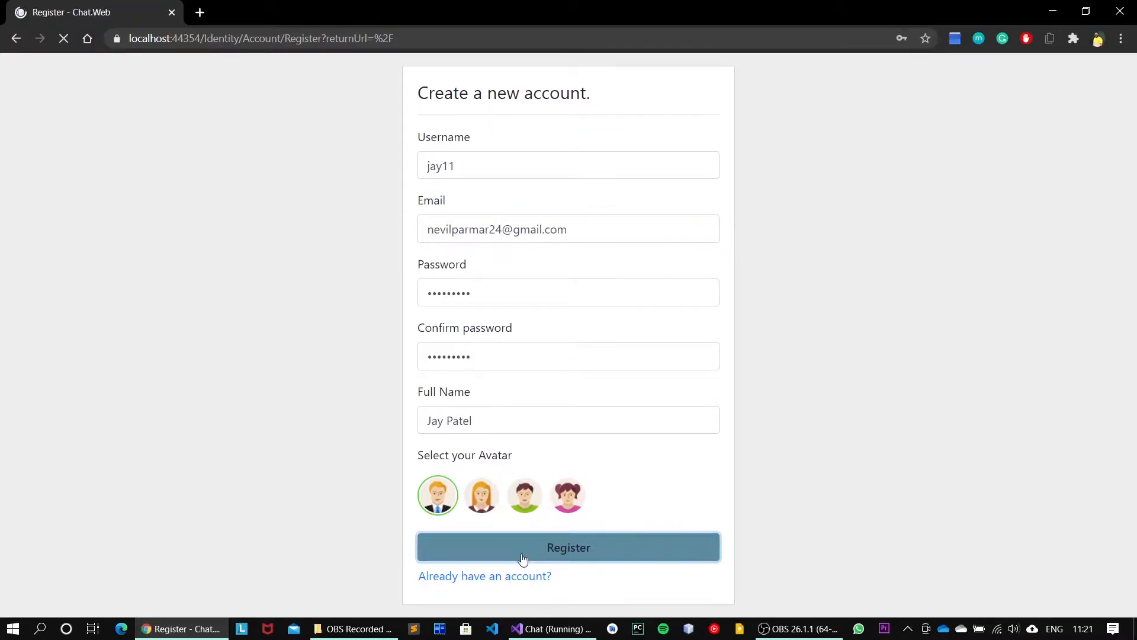
left_click(568, 546)
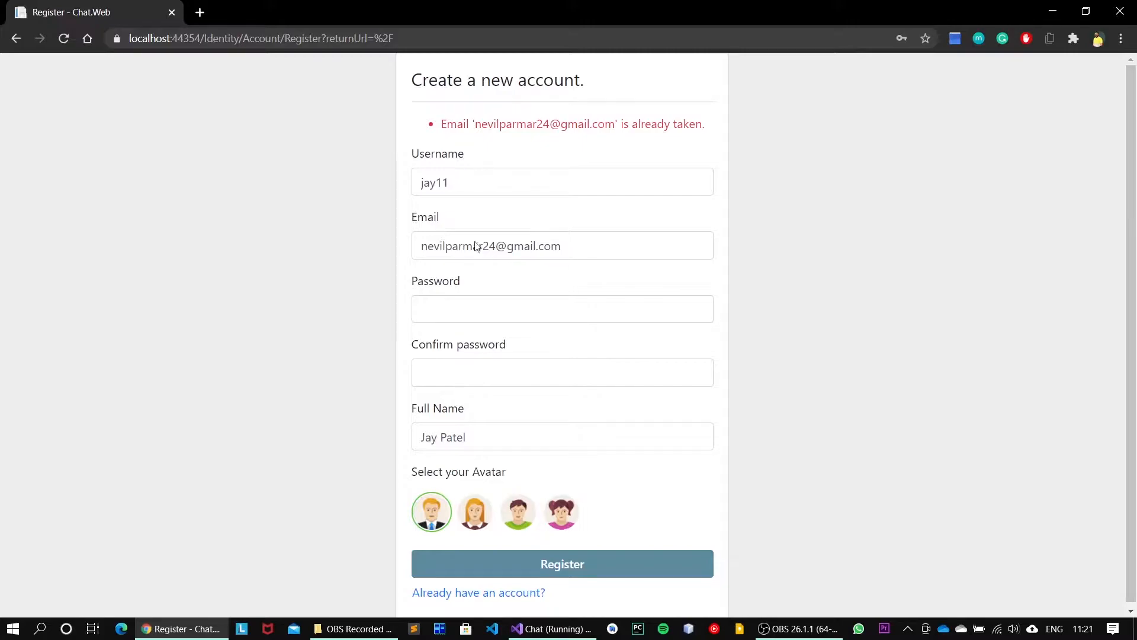
left_click(561, 308)
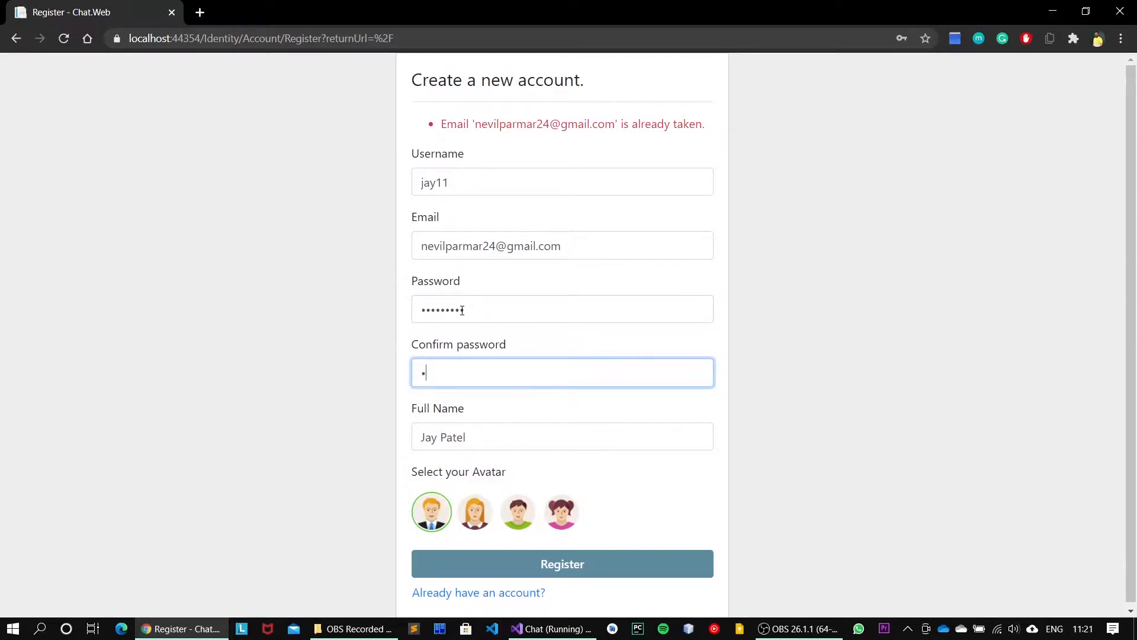
type("password")
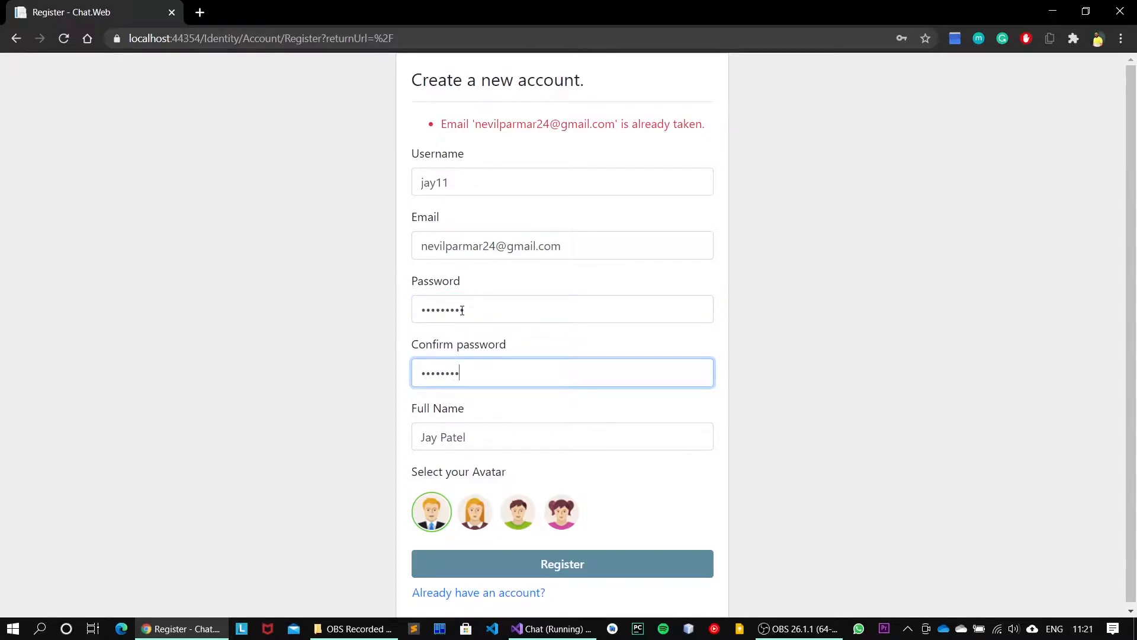
left_click(562, 245)
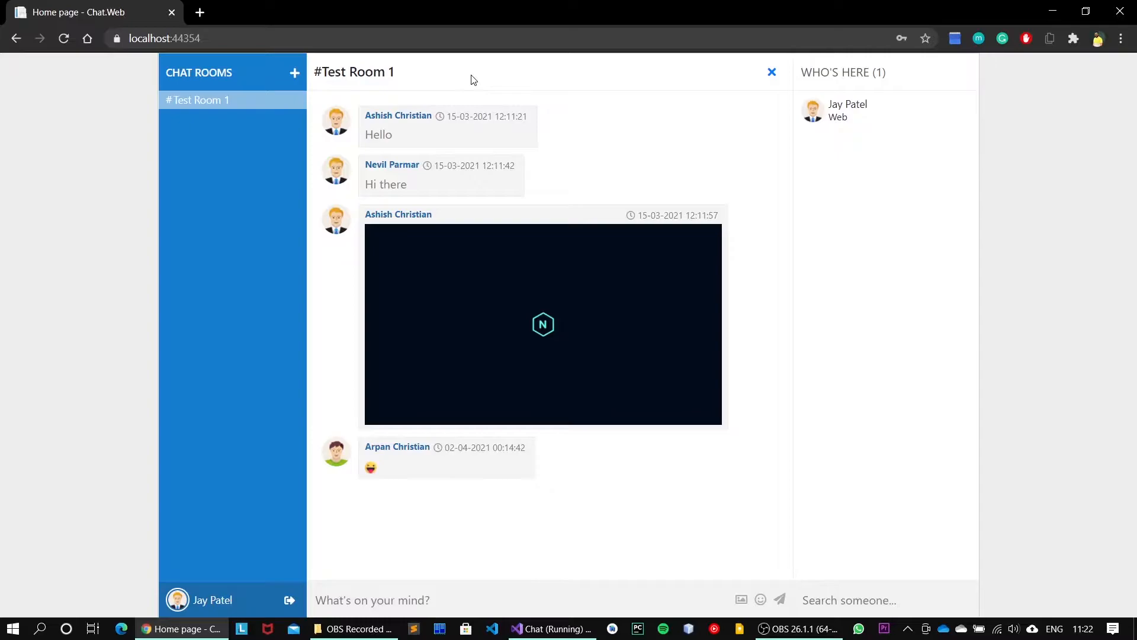
mouse_move(245, 88)
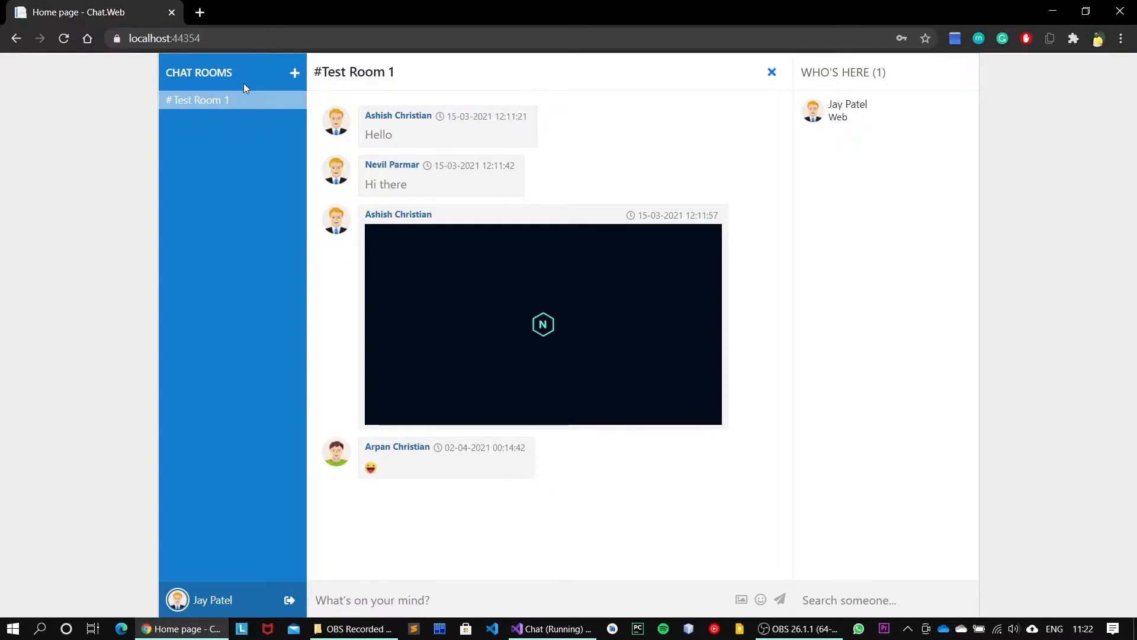
mouse_move(249, 114)
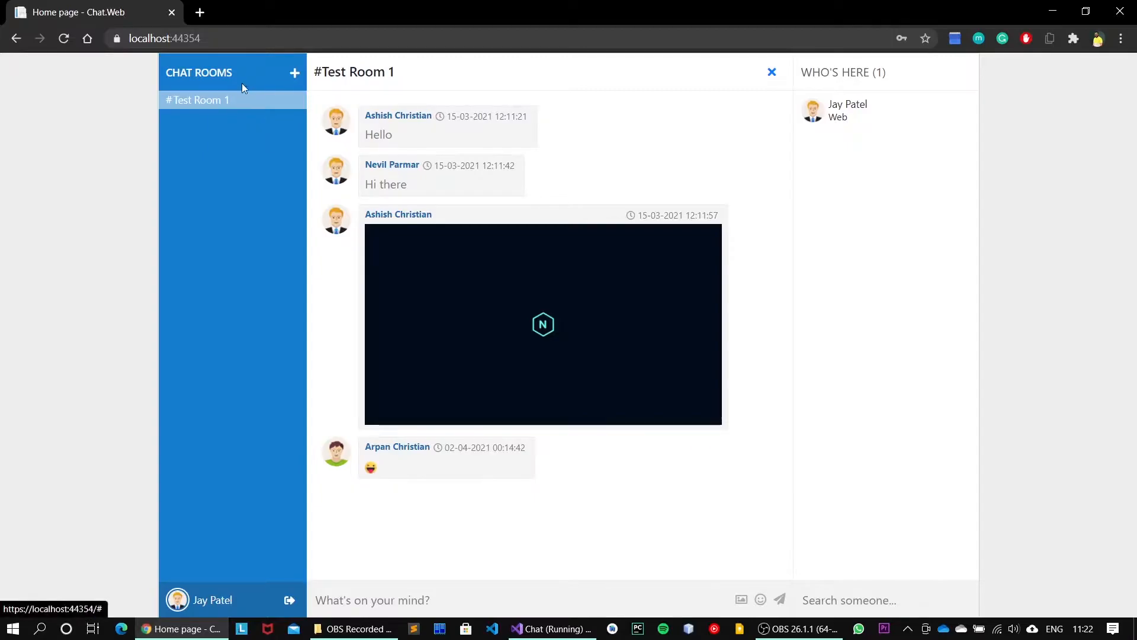
mouse_move(212, 347)
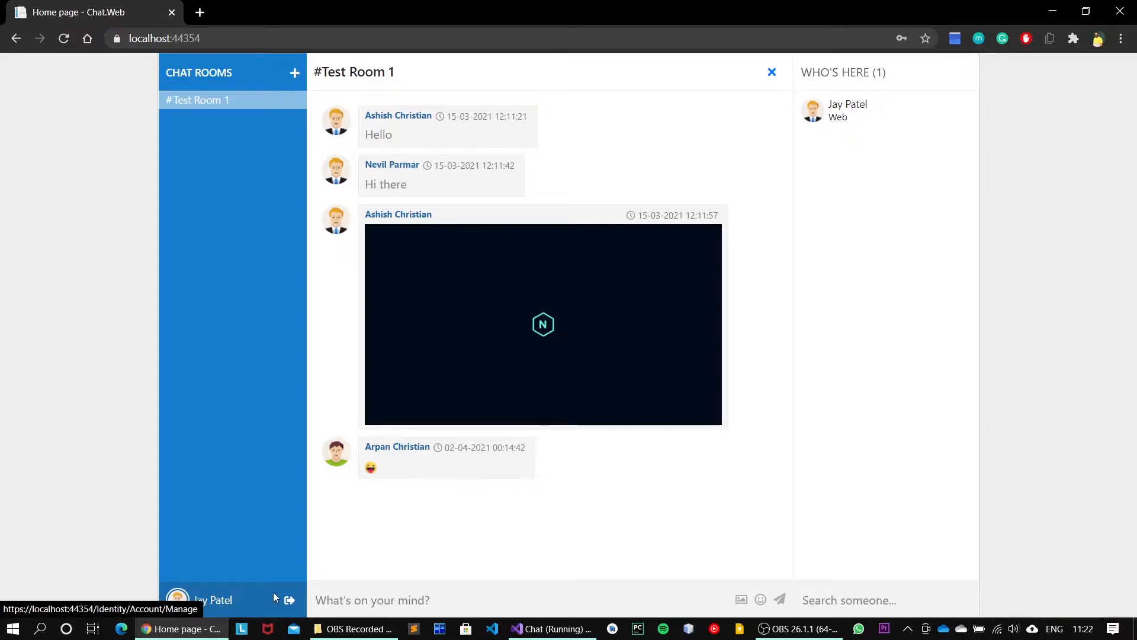
mouse_move(470, 230)
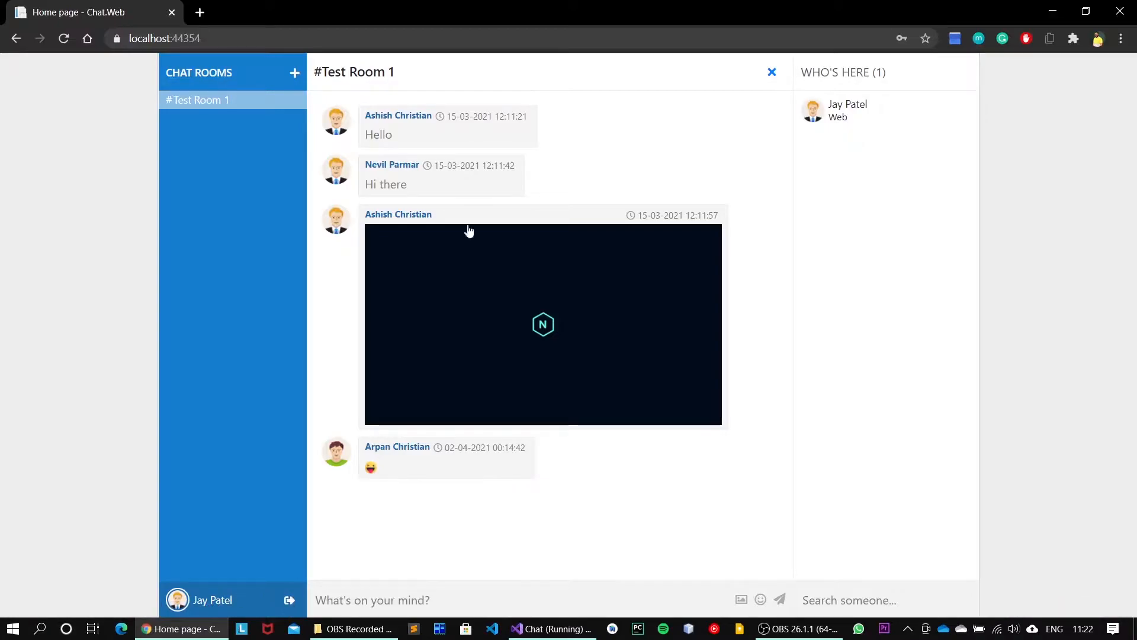
mouse_move(503, 72)
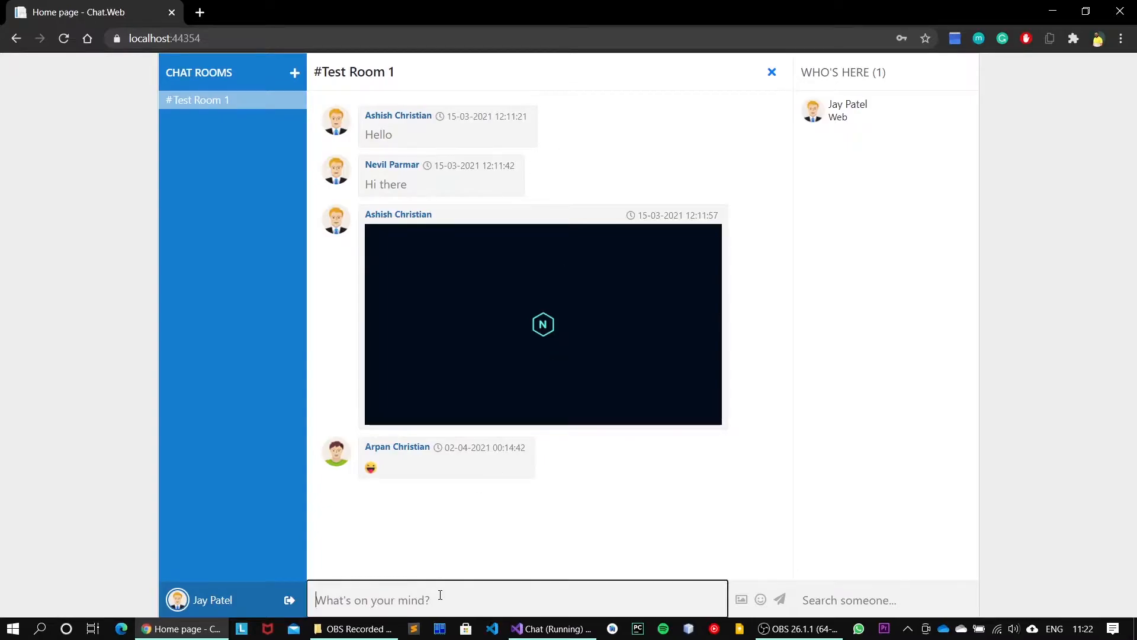
Step: Type test text 'asfdsfasdf' into the Test Room 1 message box
type("asfdsfasdf")
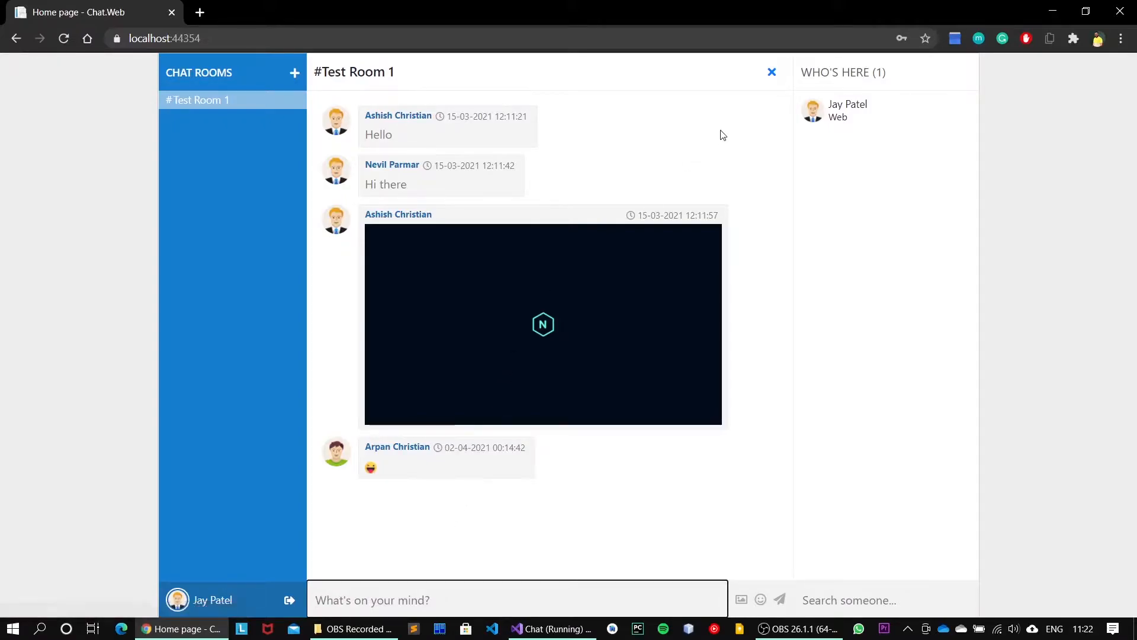
mouse_move(896, 156)
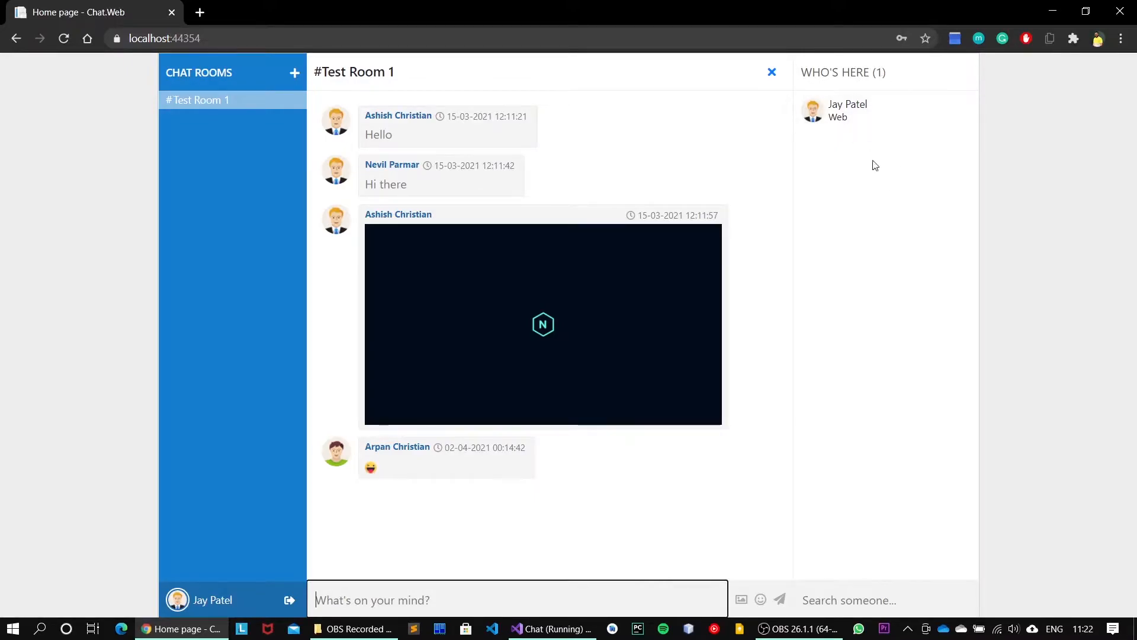
mouse_move(943, 210)
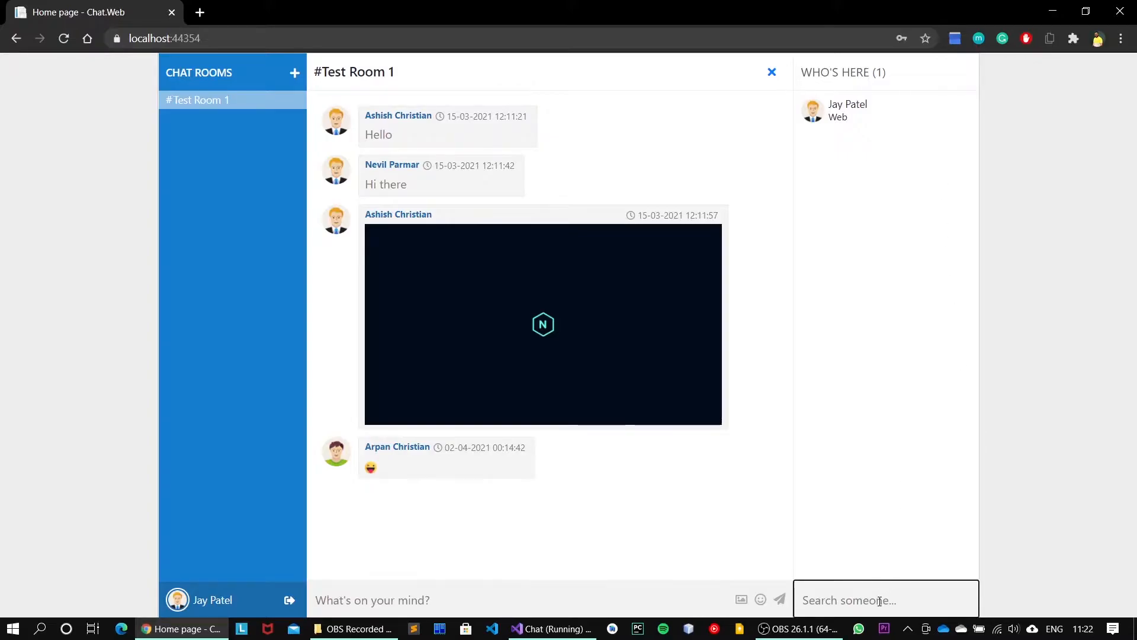
mouse_move(817, 230)
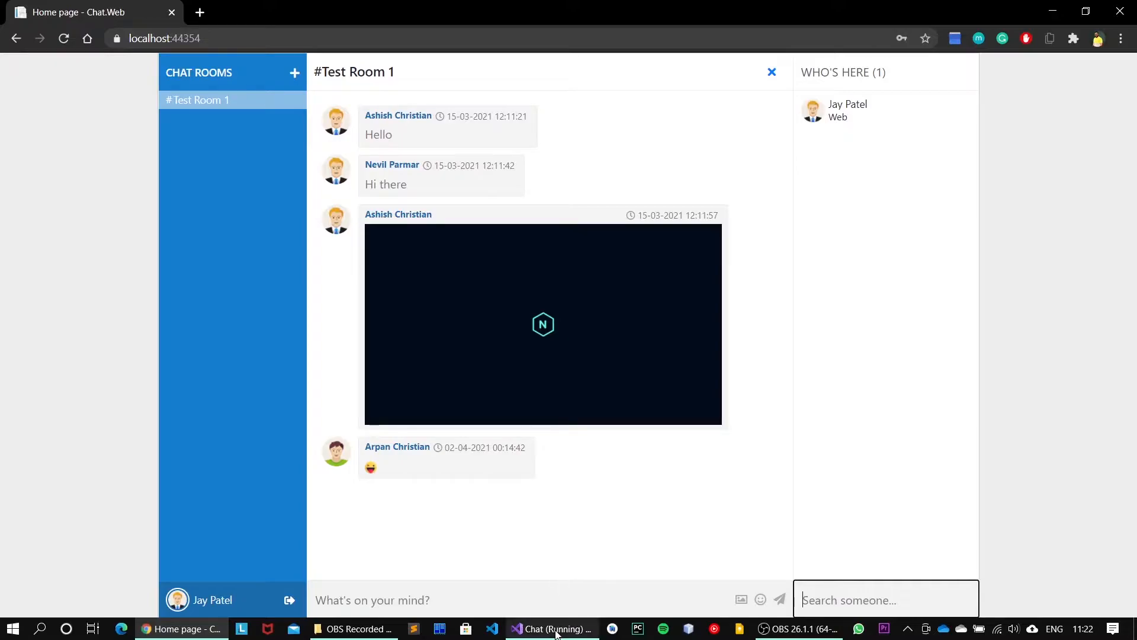
mouse_move(553, 628)
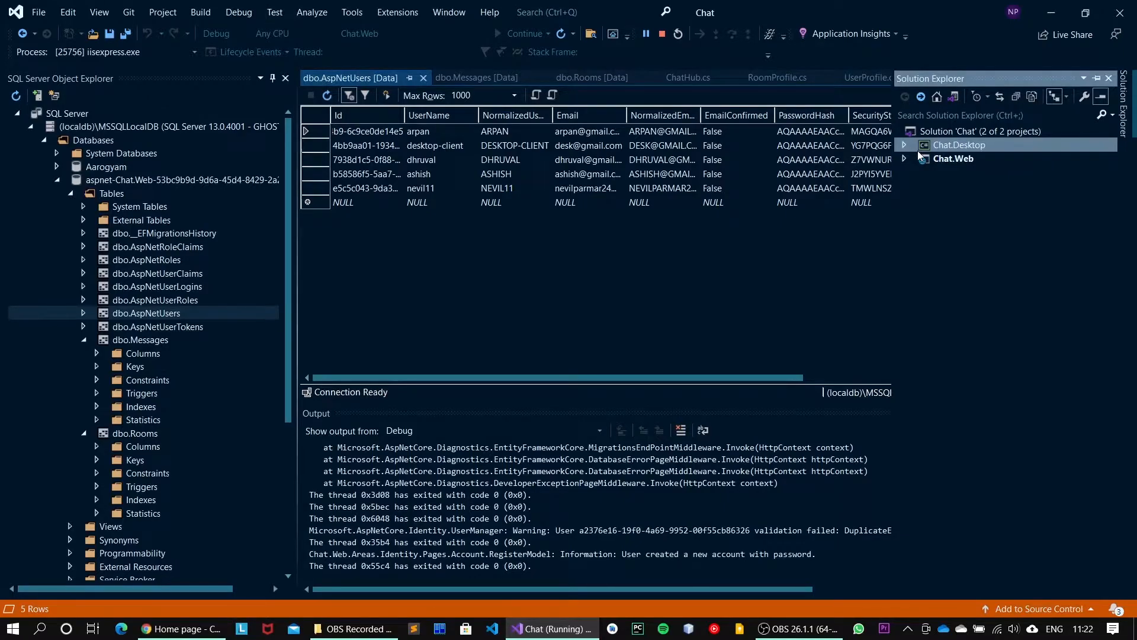
Step: Launch a new Chat.Desktop instance and try signing in as nevil11
right_click(957, 145)
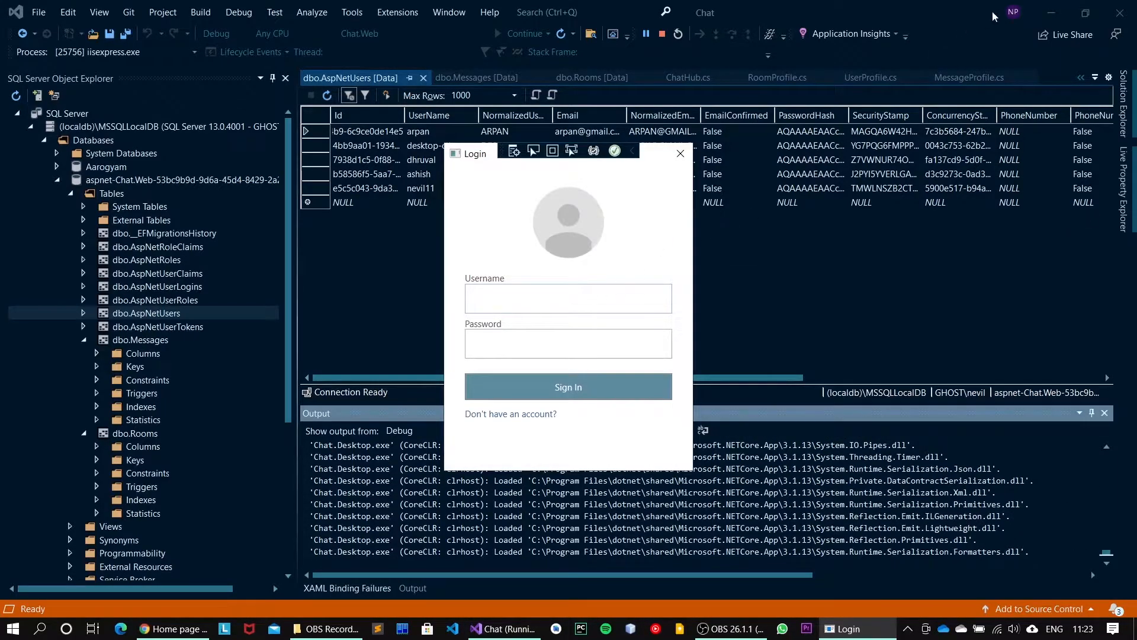
left_click(568, 297)
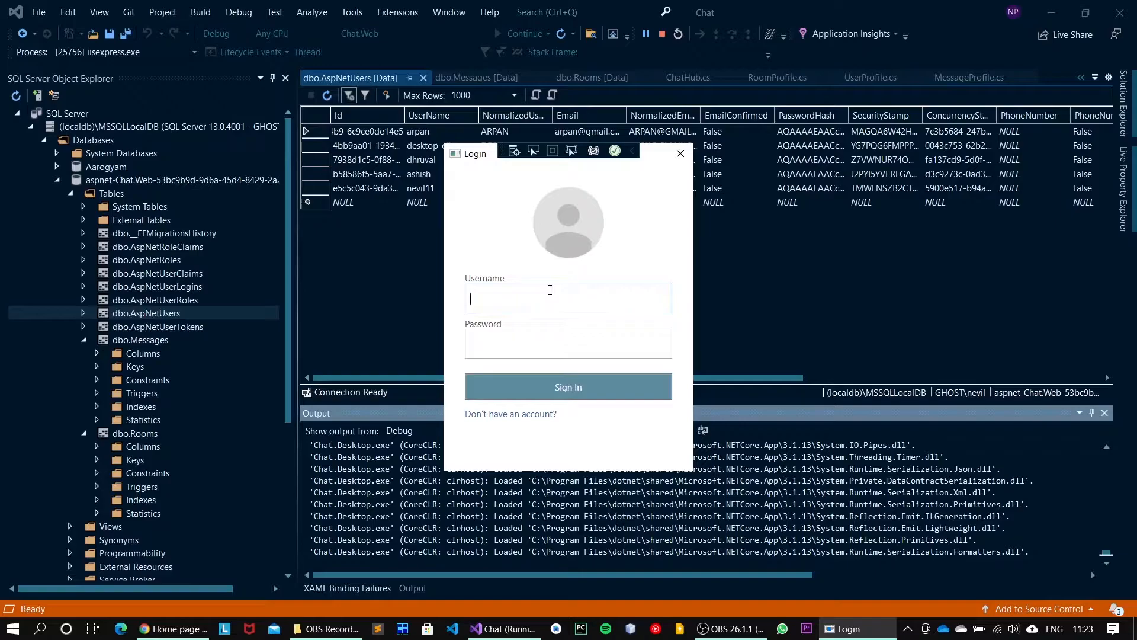
type("nevil11")
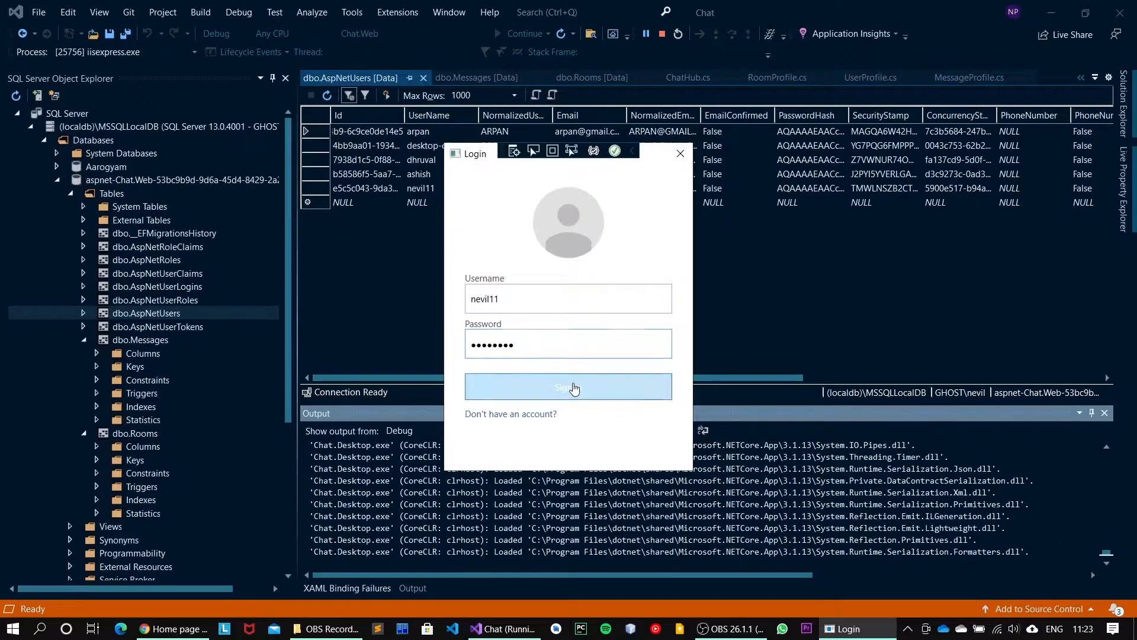
left_click(568, 387)
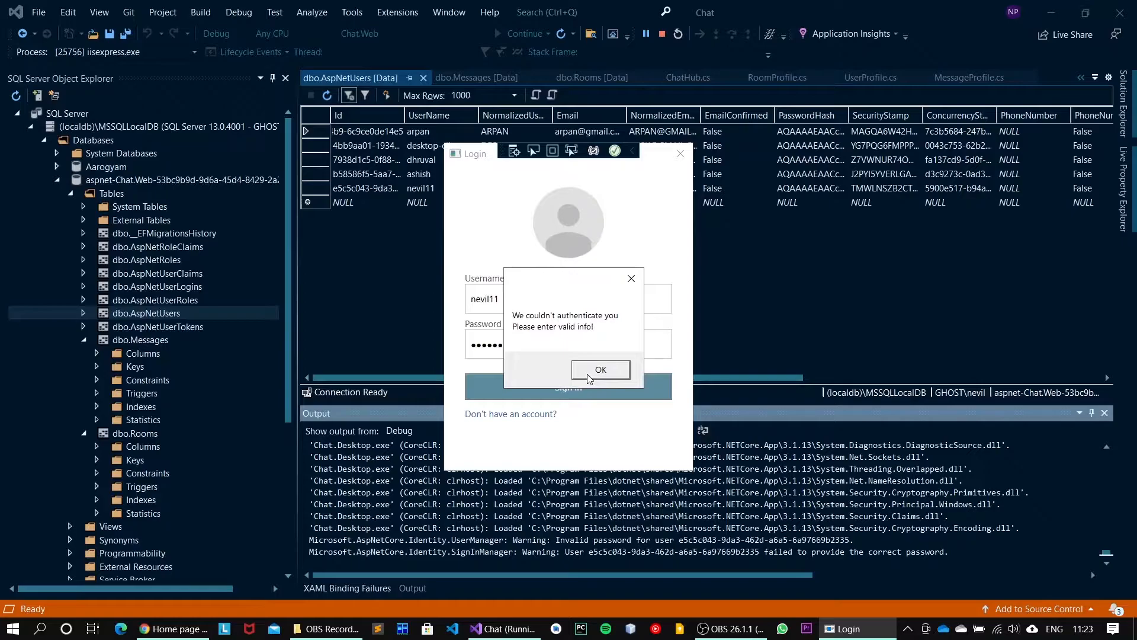
Step: Dismiss the sign-in error, re-enter the password, and sign nevil11 into Test Room 1
left_click(600, 369)
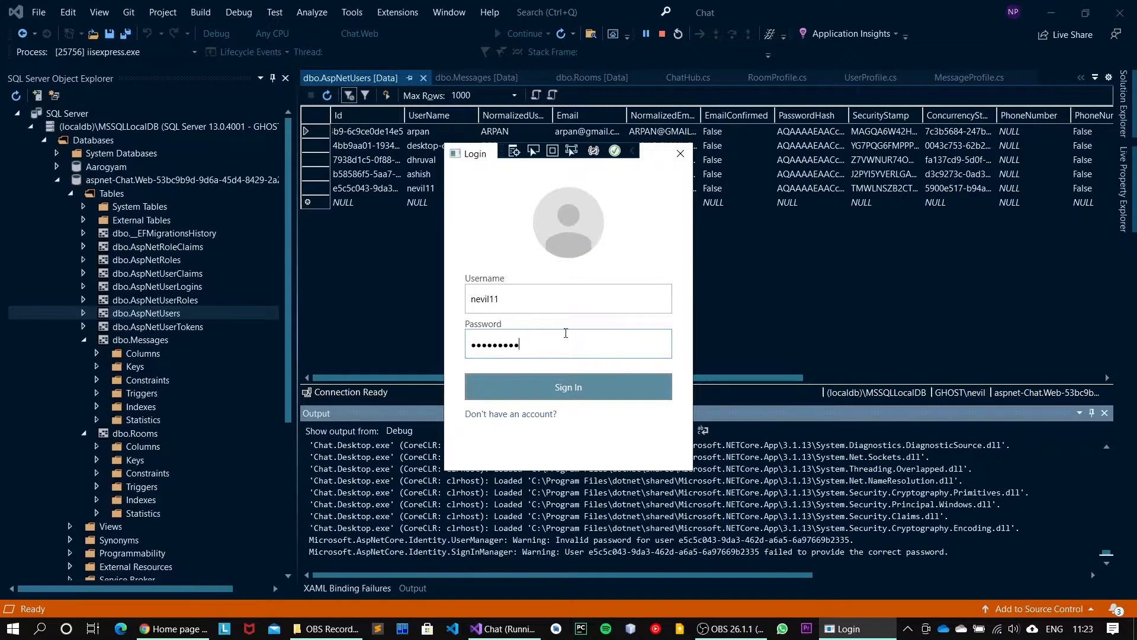
left_click(568, 387)
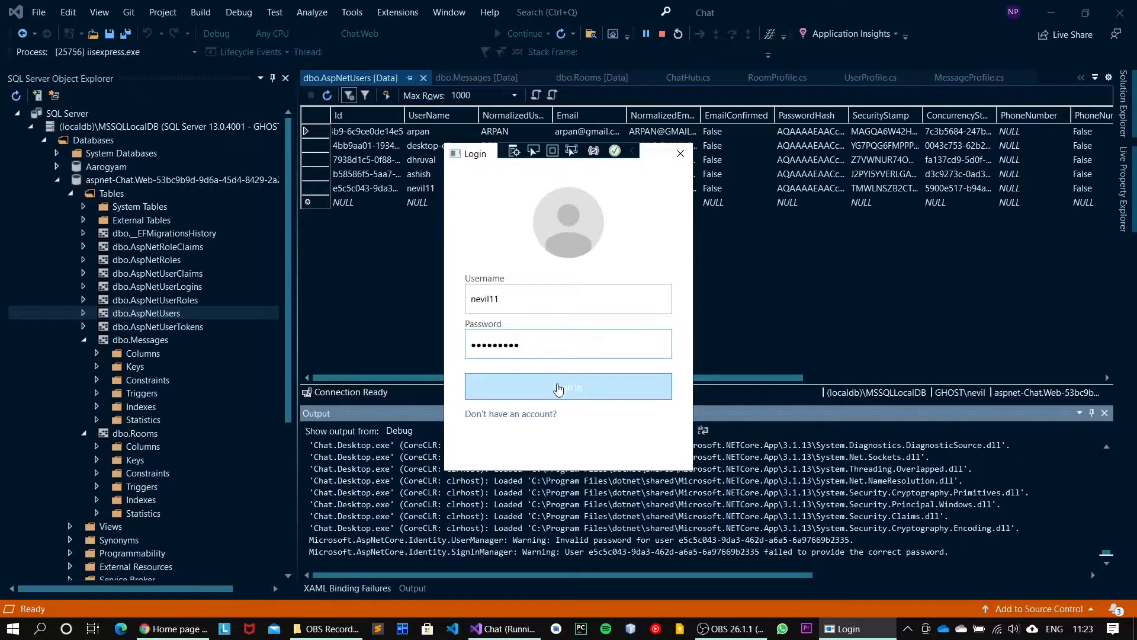
left_click(568, 387)
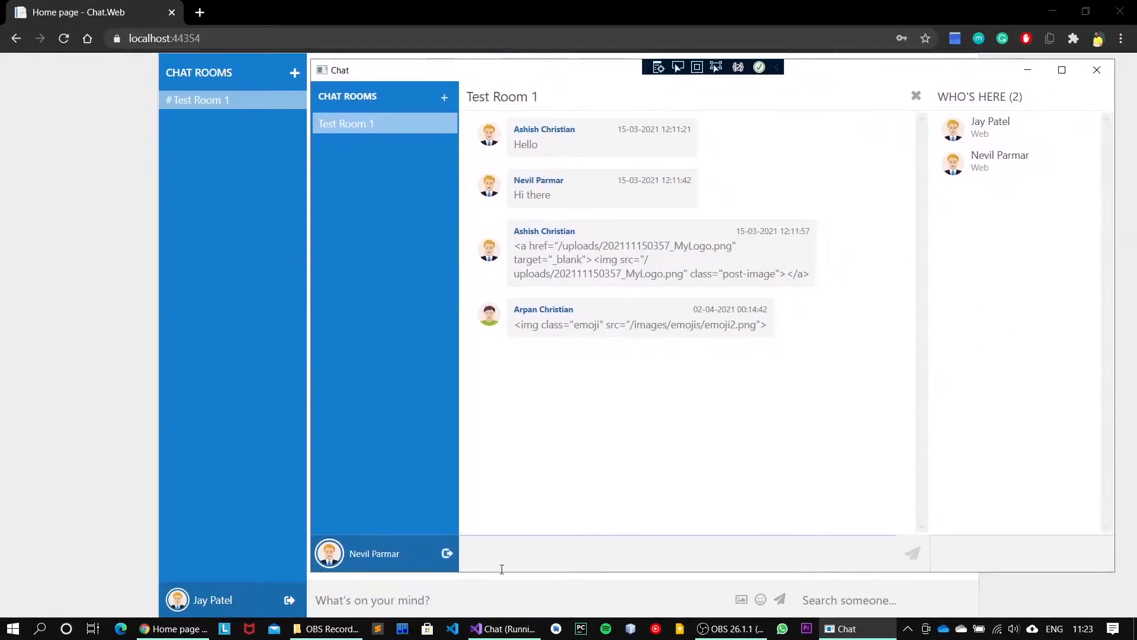
left_click(503, 630)
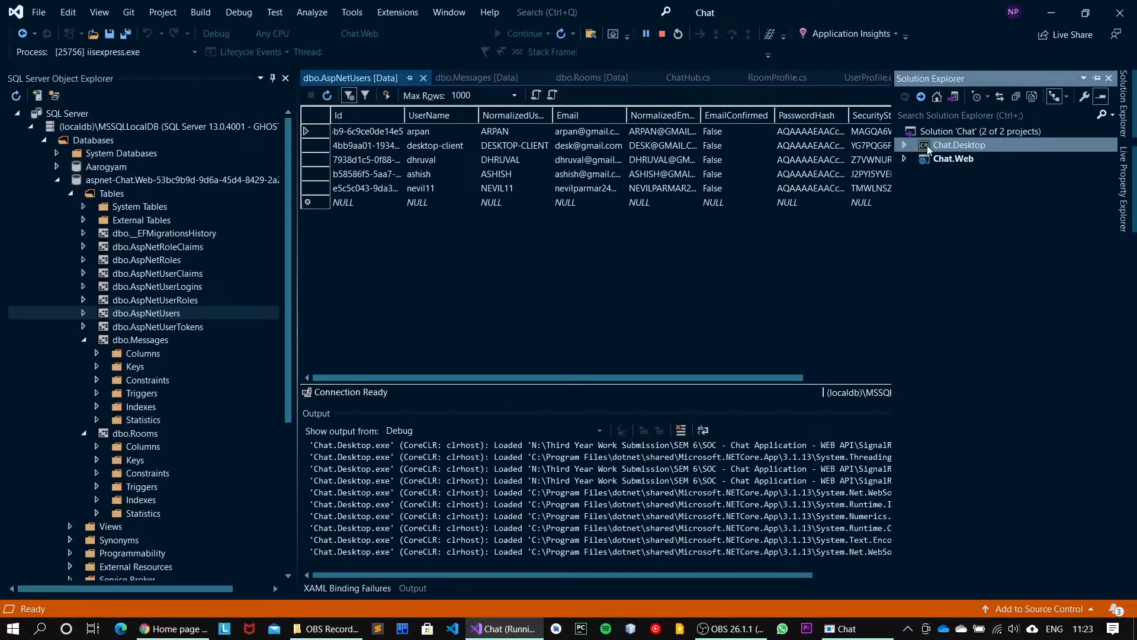
Step: Start another Chat.Desktop instance and sign in as ashish
right_click(955, 158)
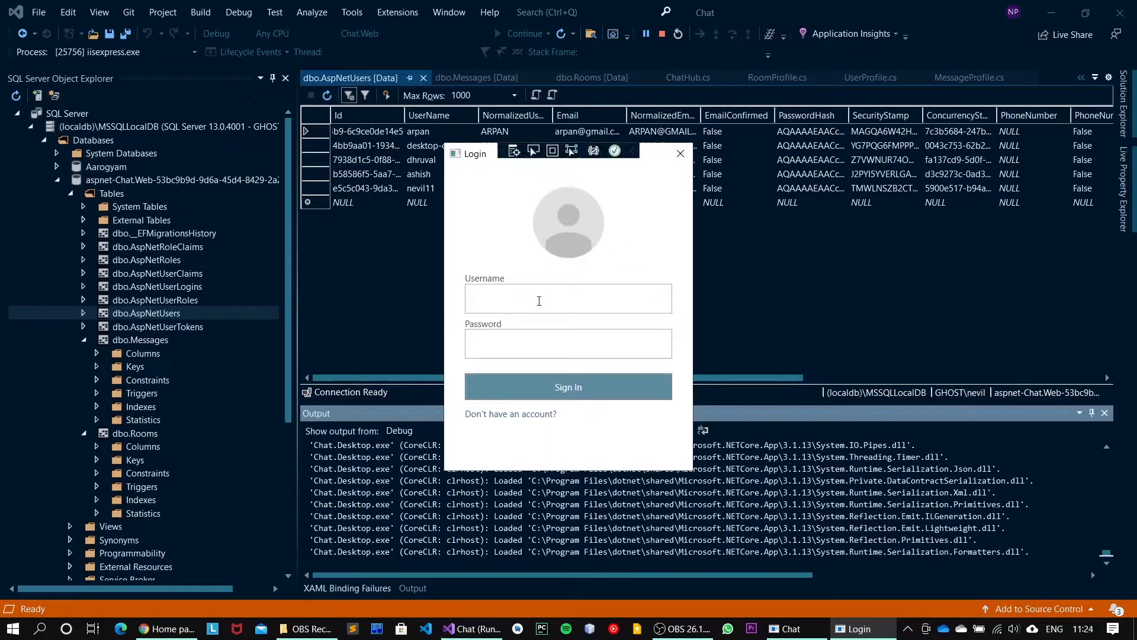
type("ah")
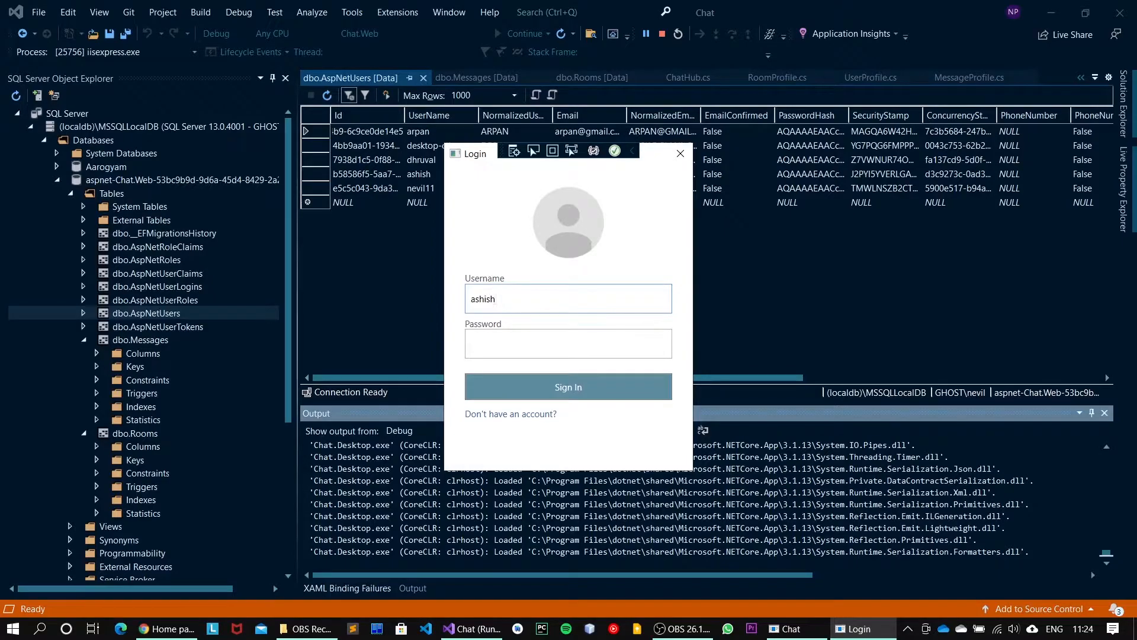
type("••")
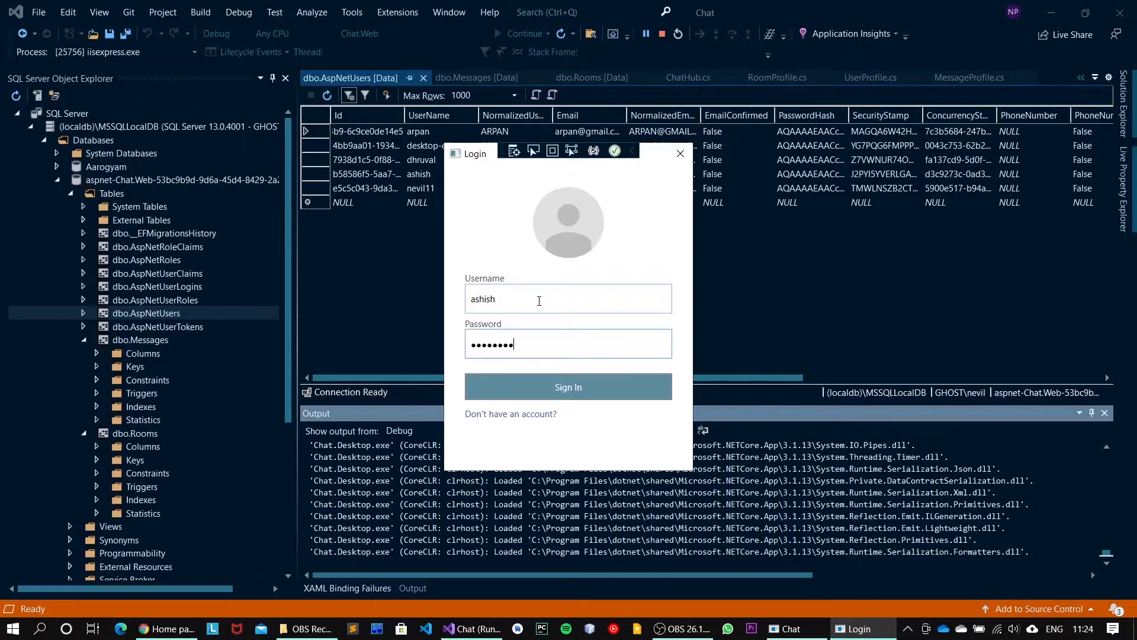
left_click(568, 387)
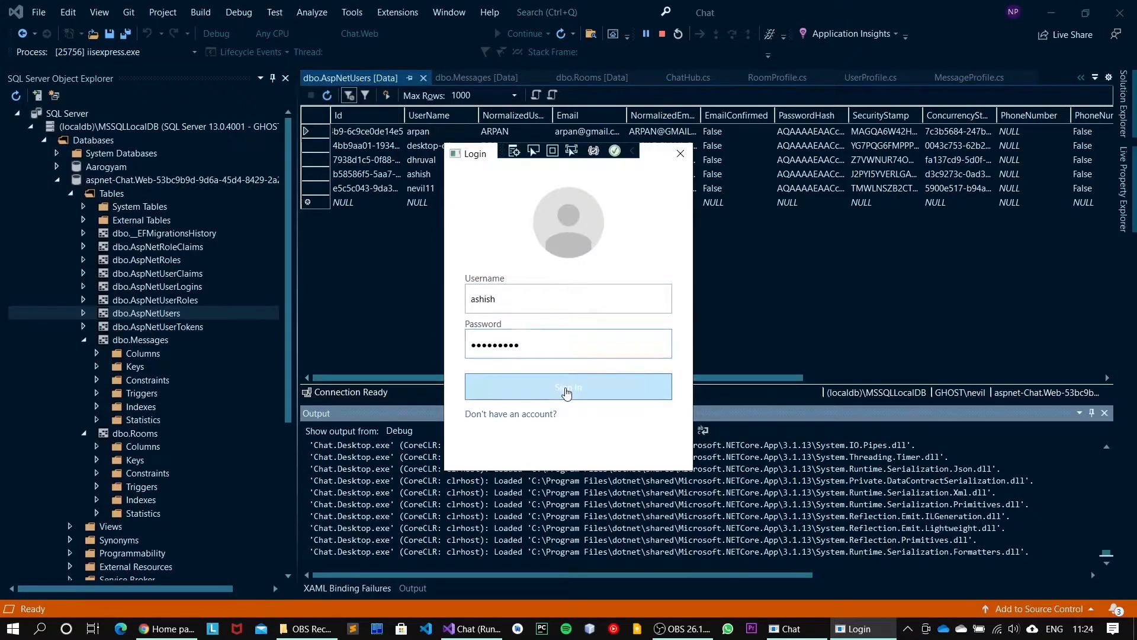
left_click(568, 387)
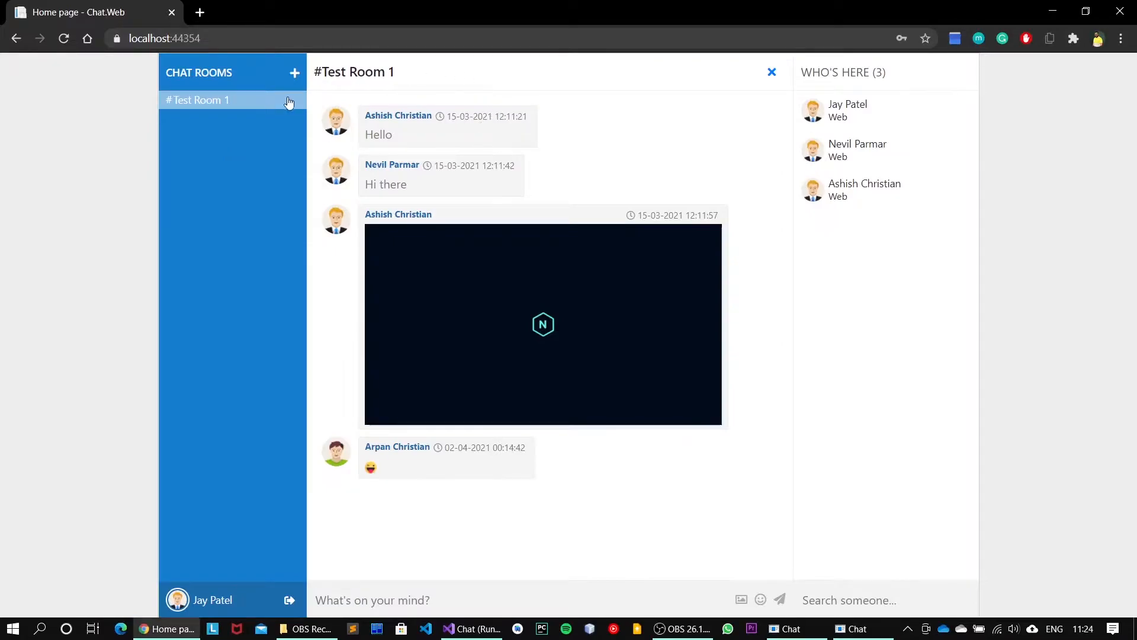
mouse_move(209, 145)
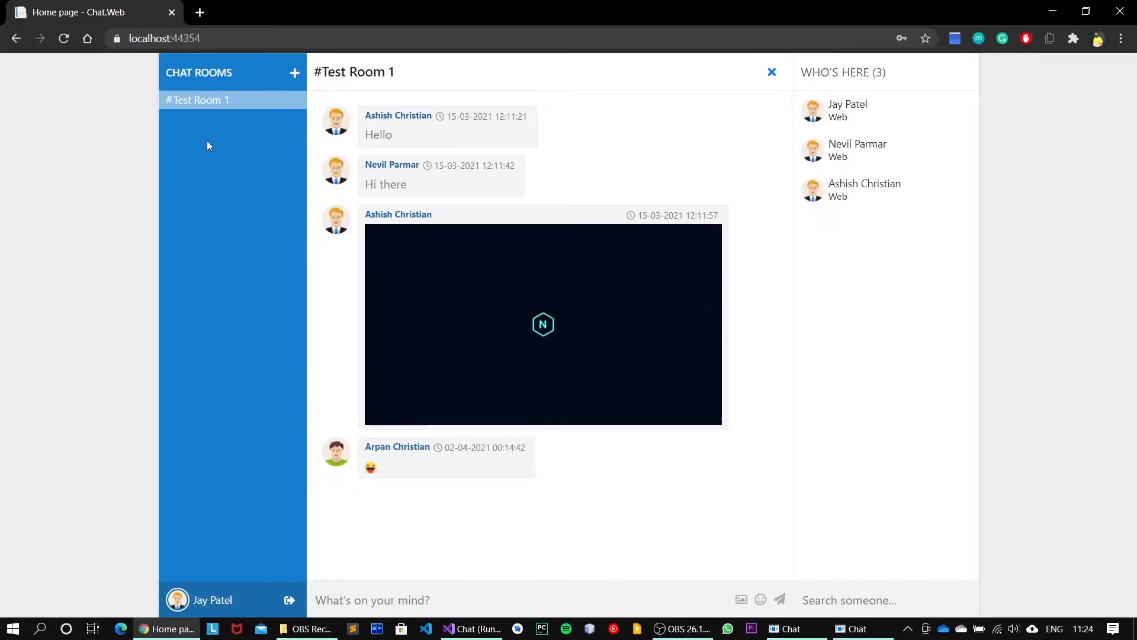
mouse_move(295, 133)
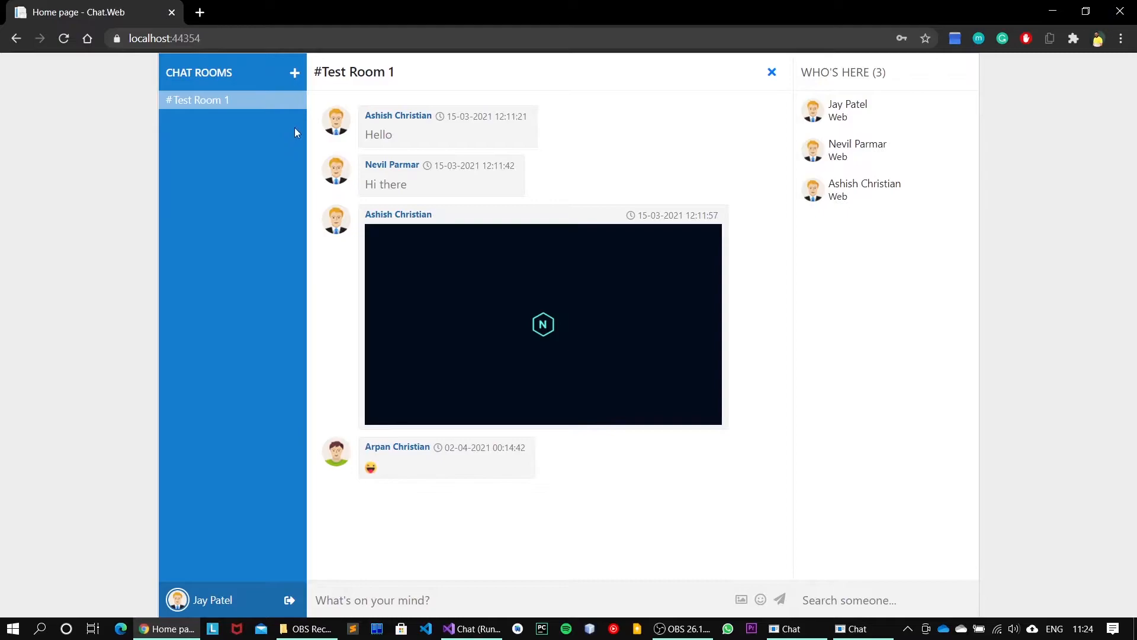
mouse_move(292, 133)
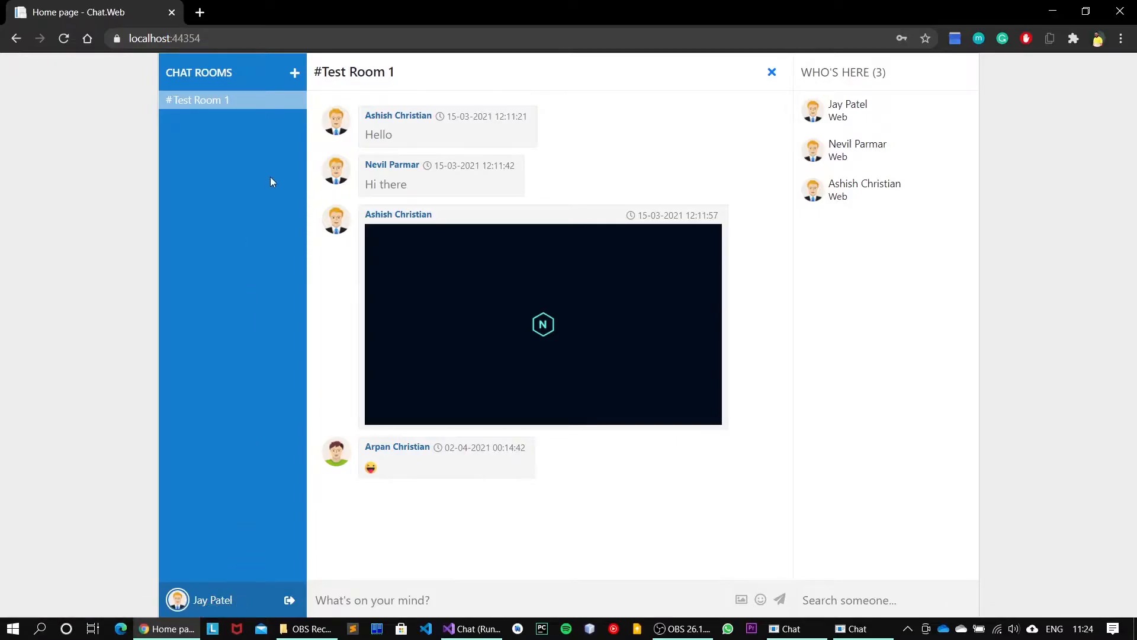
Step: Create a chat room named 'Problme Solving' in the Create Room dialog
left_click(295, 72)
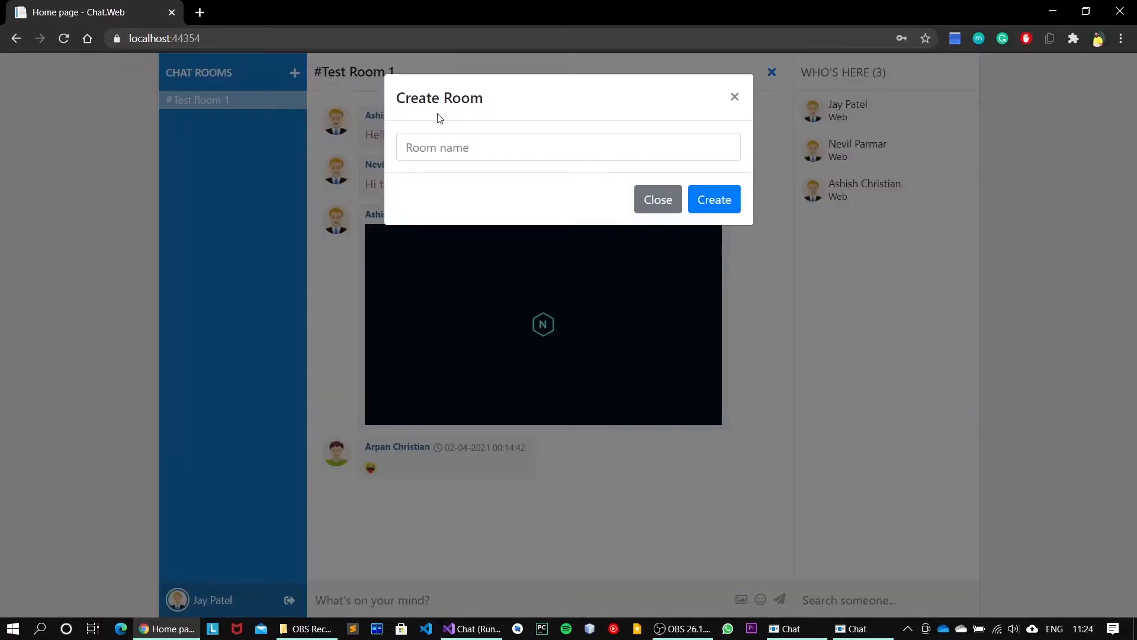
left_click(568, 146)
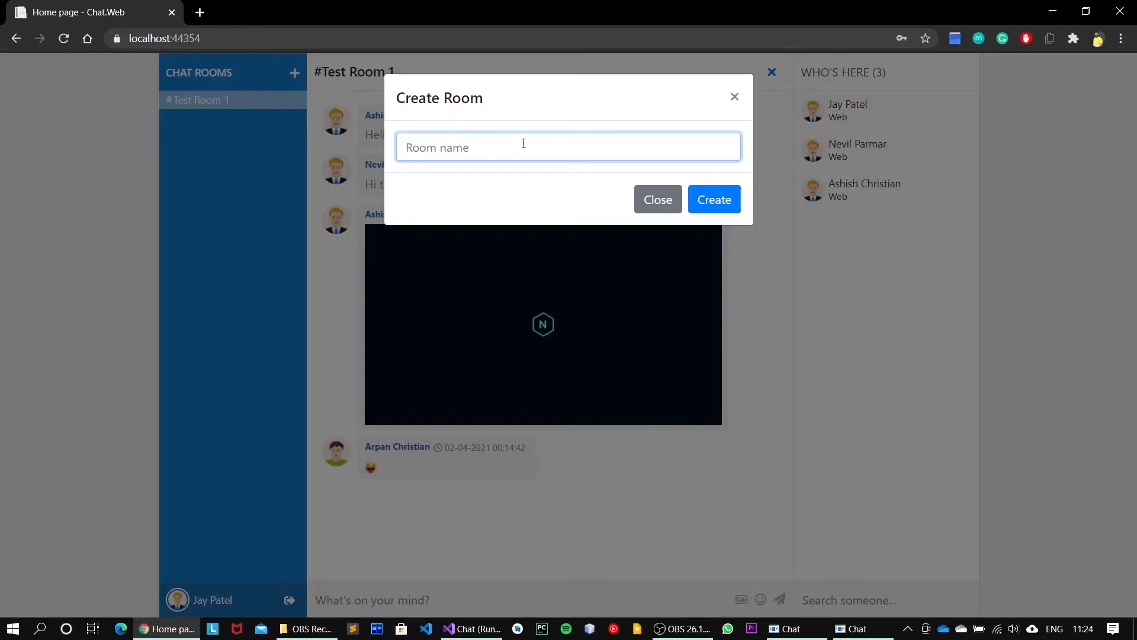
type("Problme")
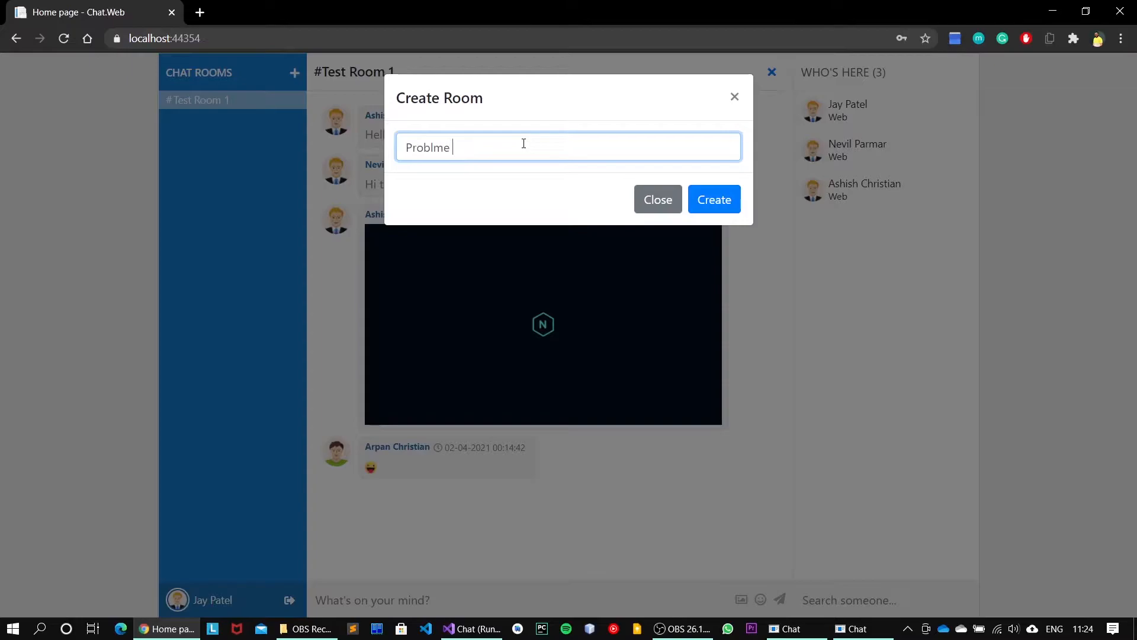
type("Solving")
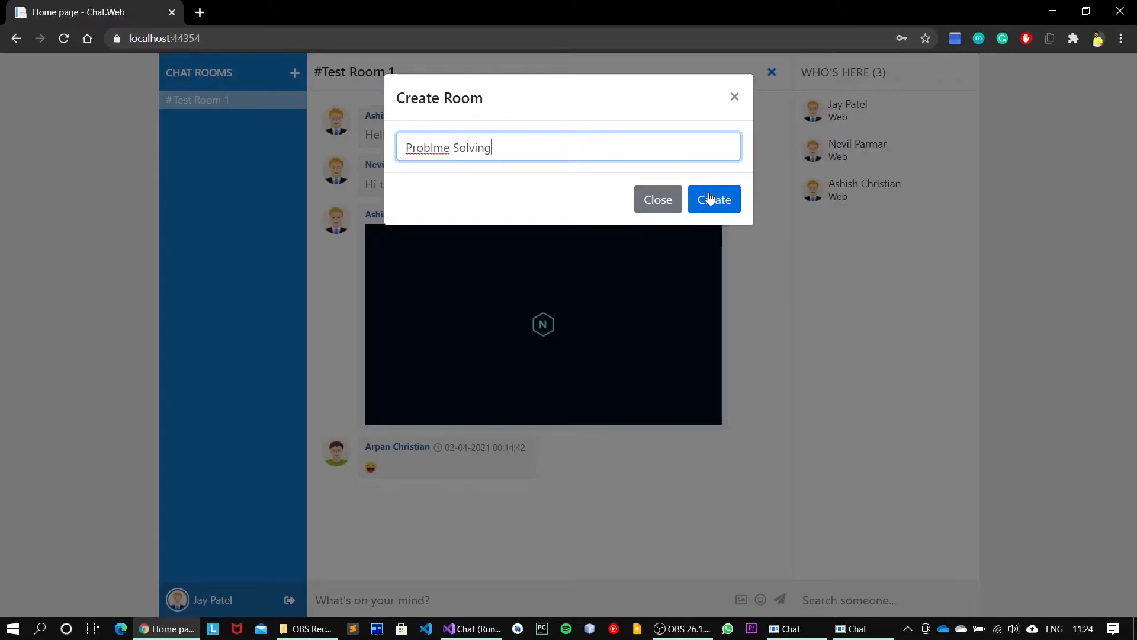
left_click(714, 199)
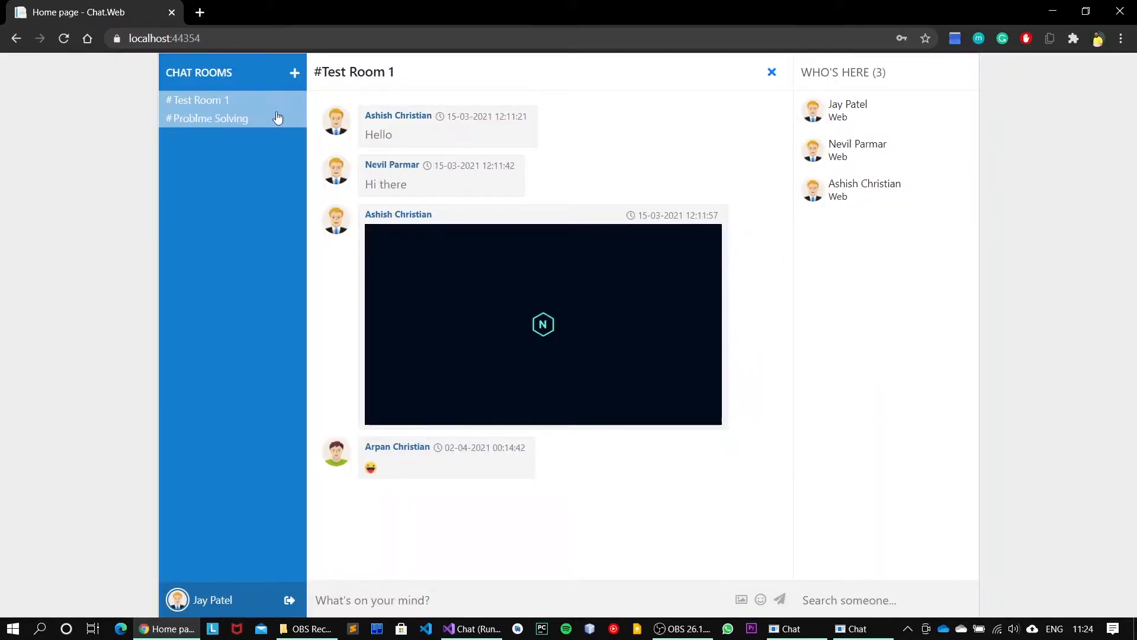
Step: Open the Problme Solving room, briefly switching back to Test Room 1
left_click(209, 119)
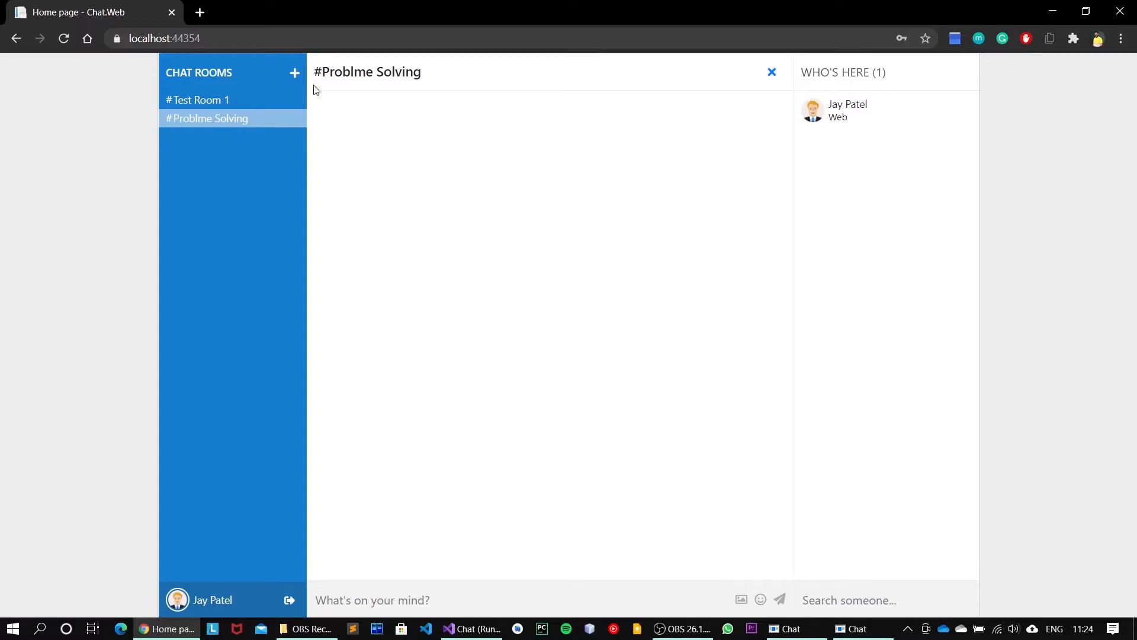
left_click(197, 100)
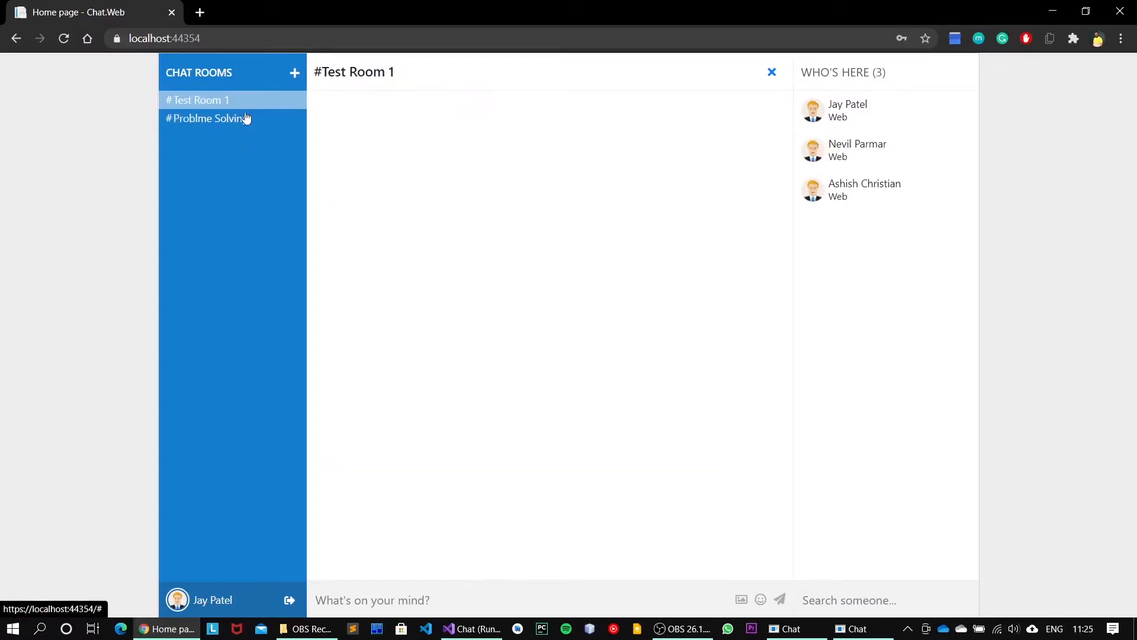
left_click(207, 118)
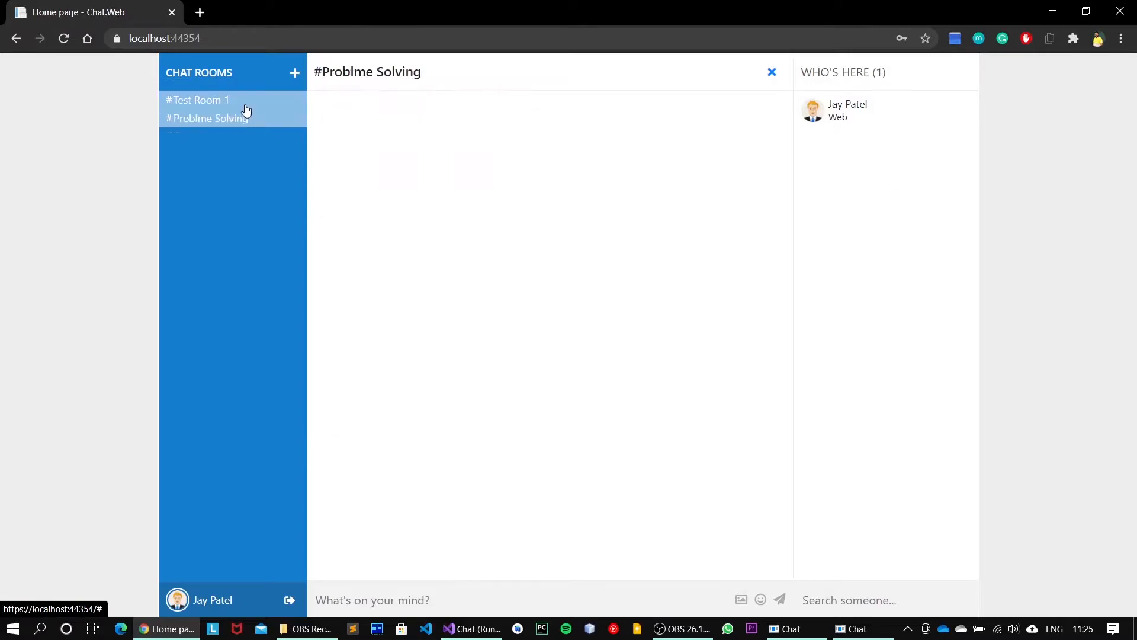
left_click(206, 119)
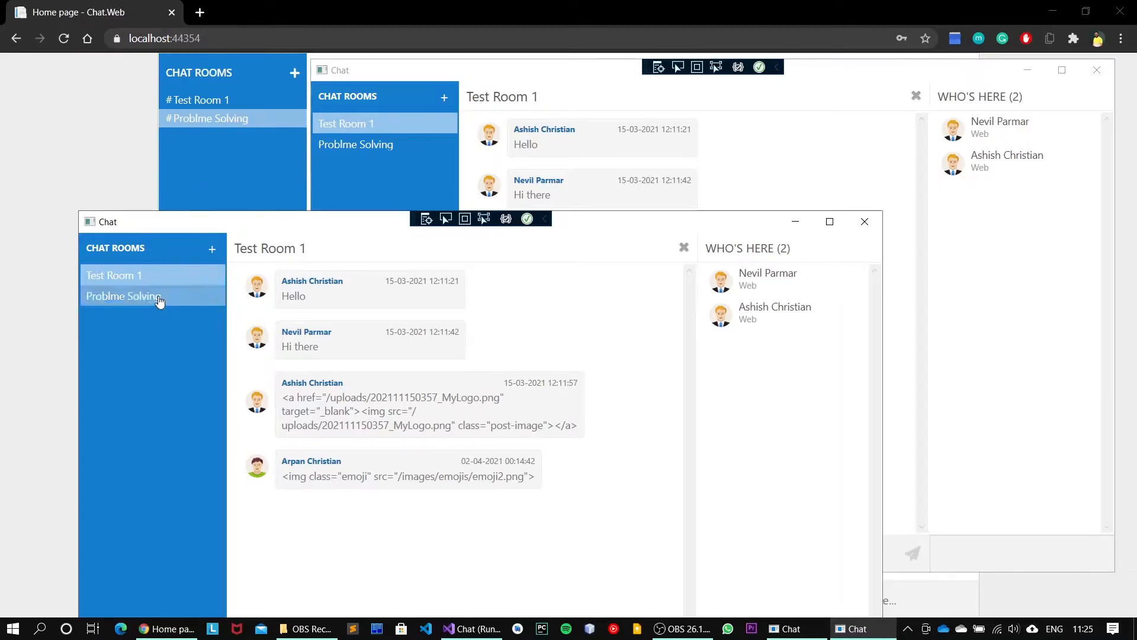
Step: Send 'Hello All' in Problme Solving from ashish's client and check it in Chat.Web
left_click(123, 297)
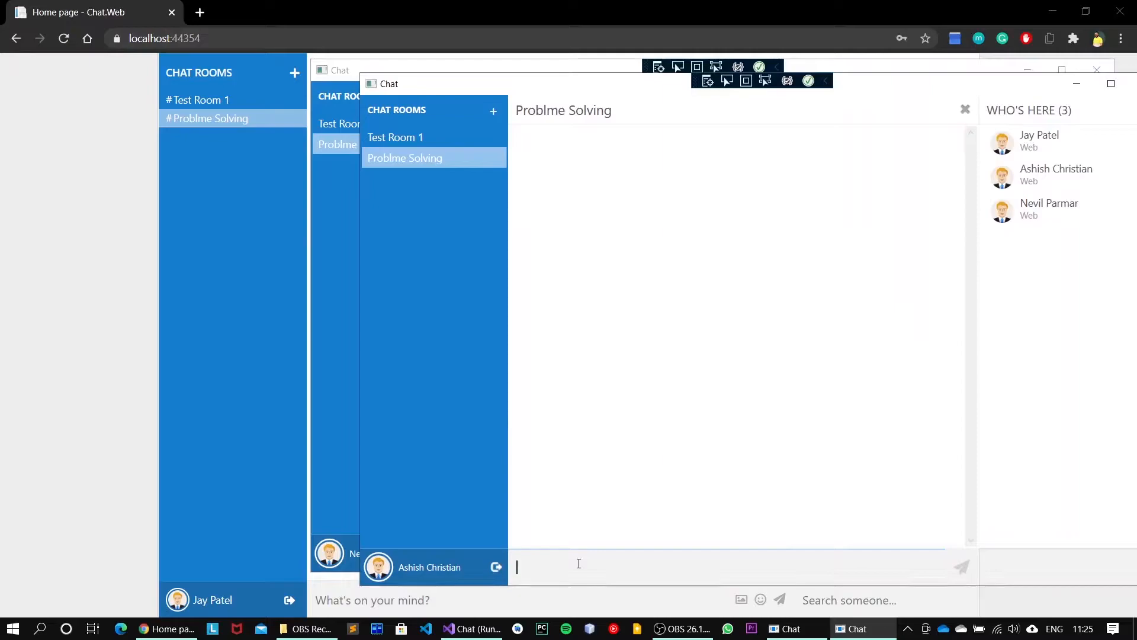
type("Hello")
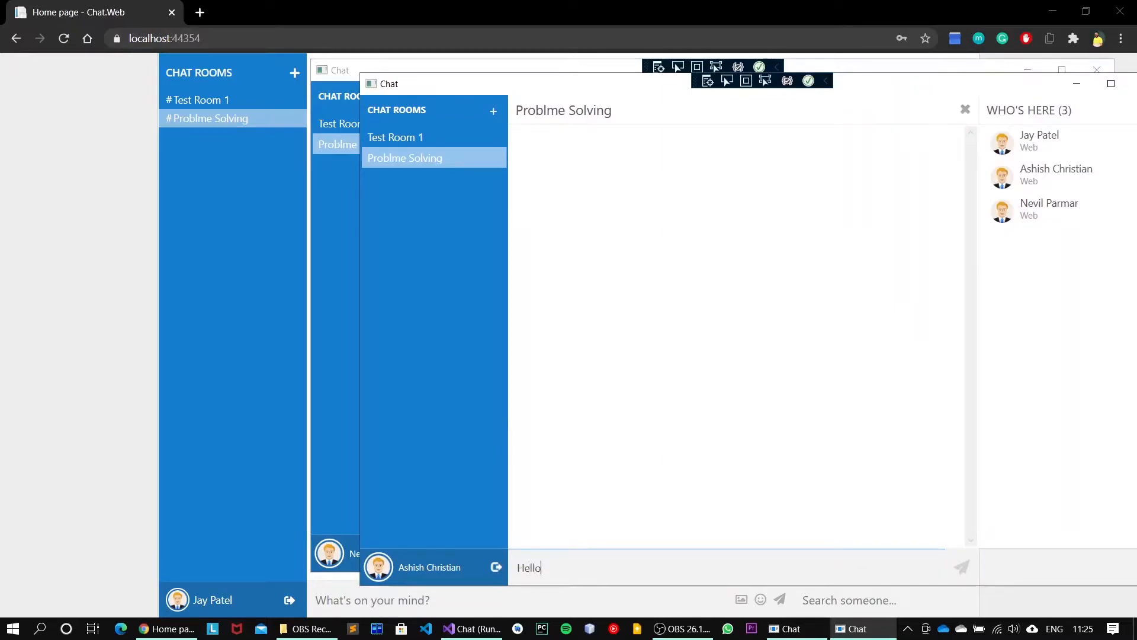
type("All")
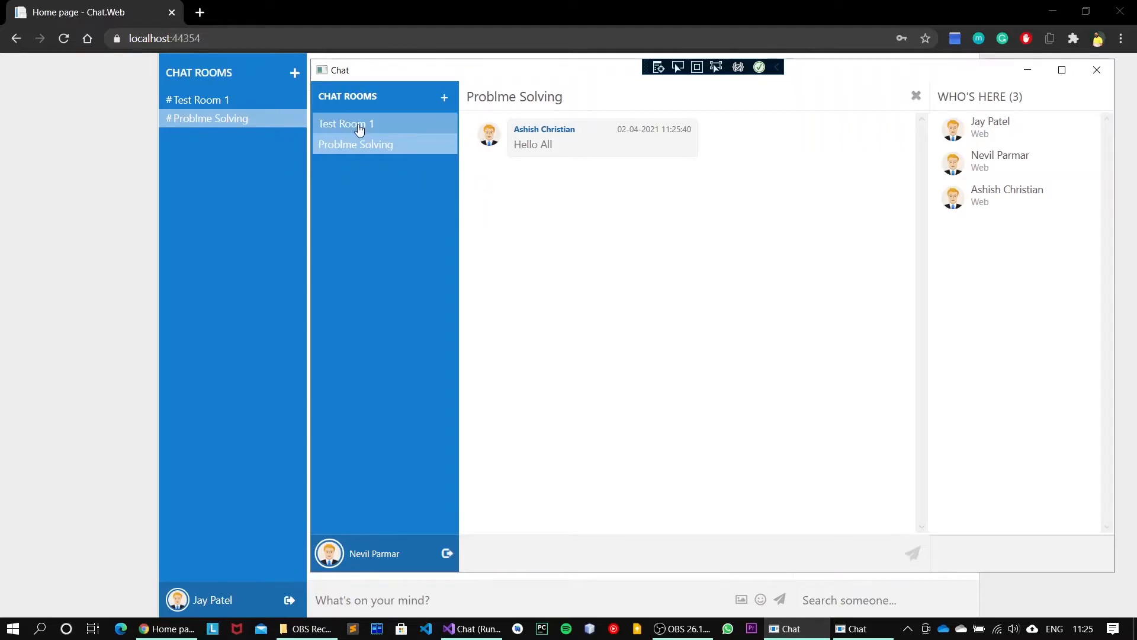
left_click(346, 123)
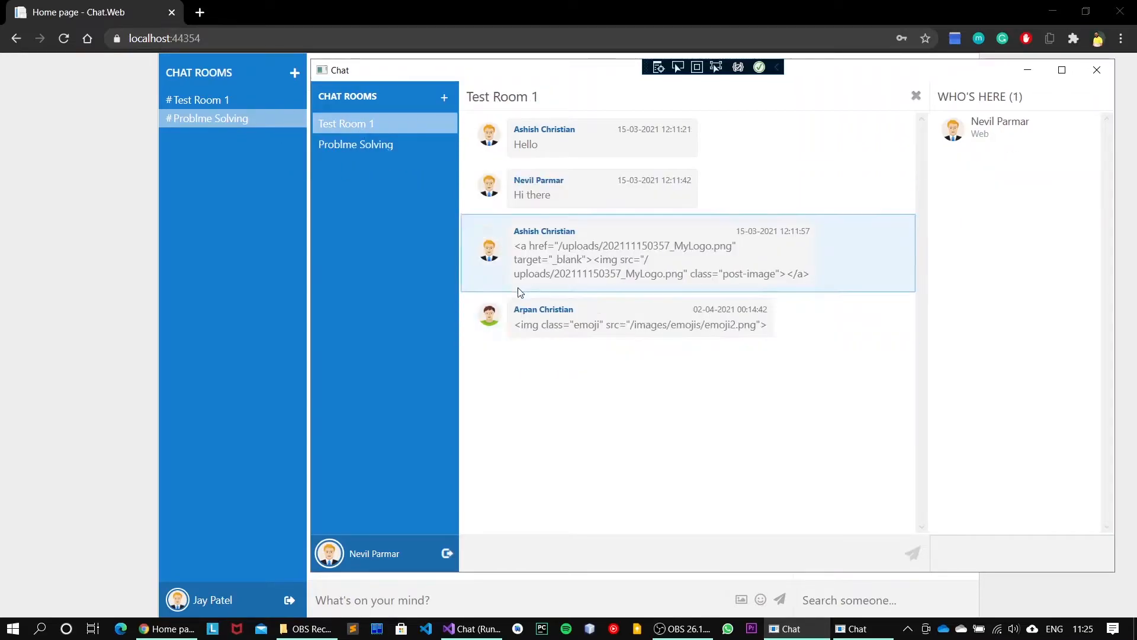
left_click(356, 143)
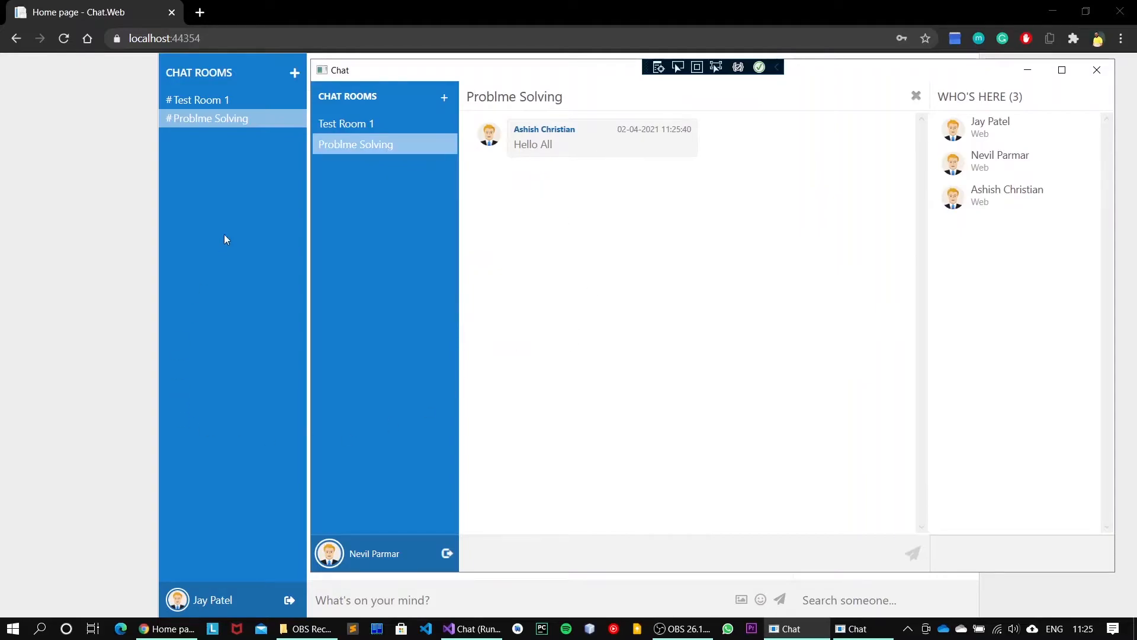
left_click(1096, 69)
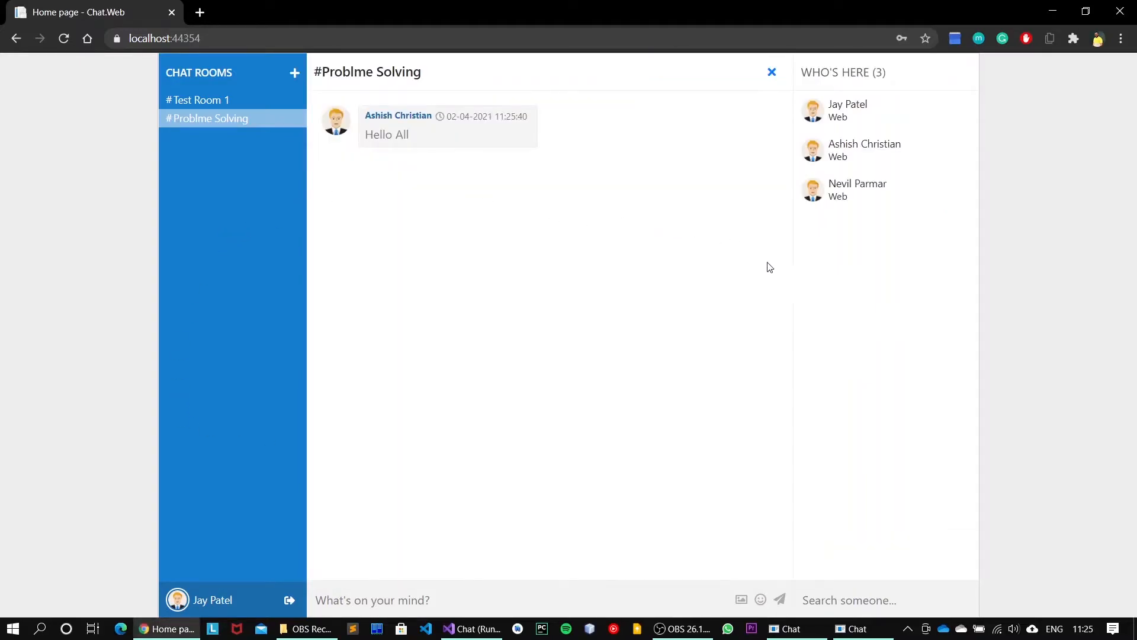
mouse_move(734, 227)
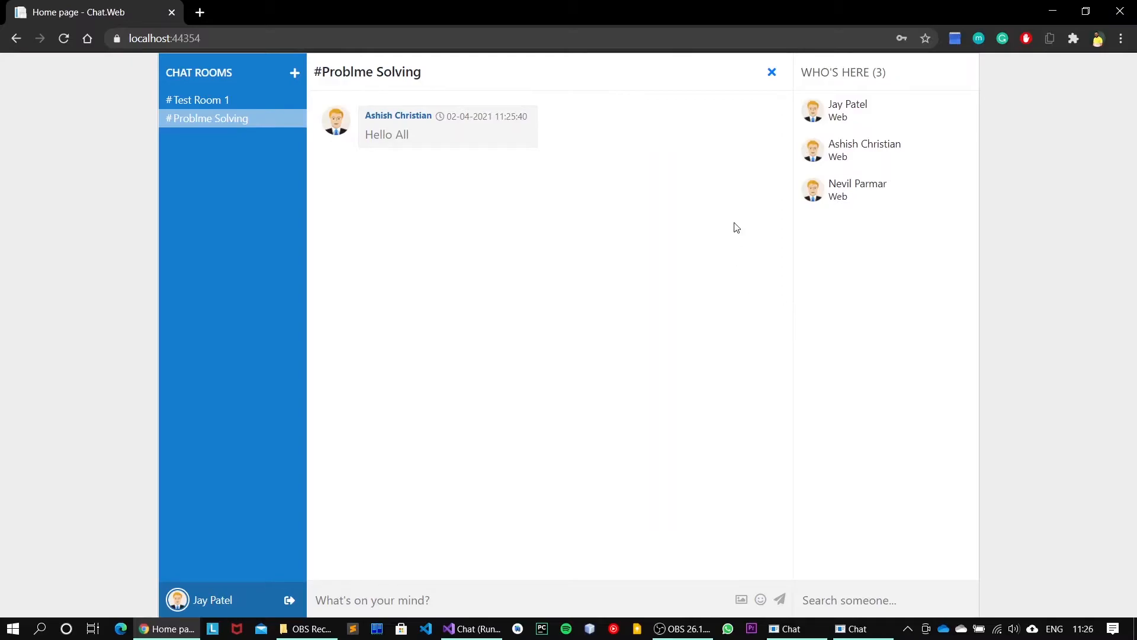
mouse_move(778, 167)
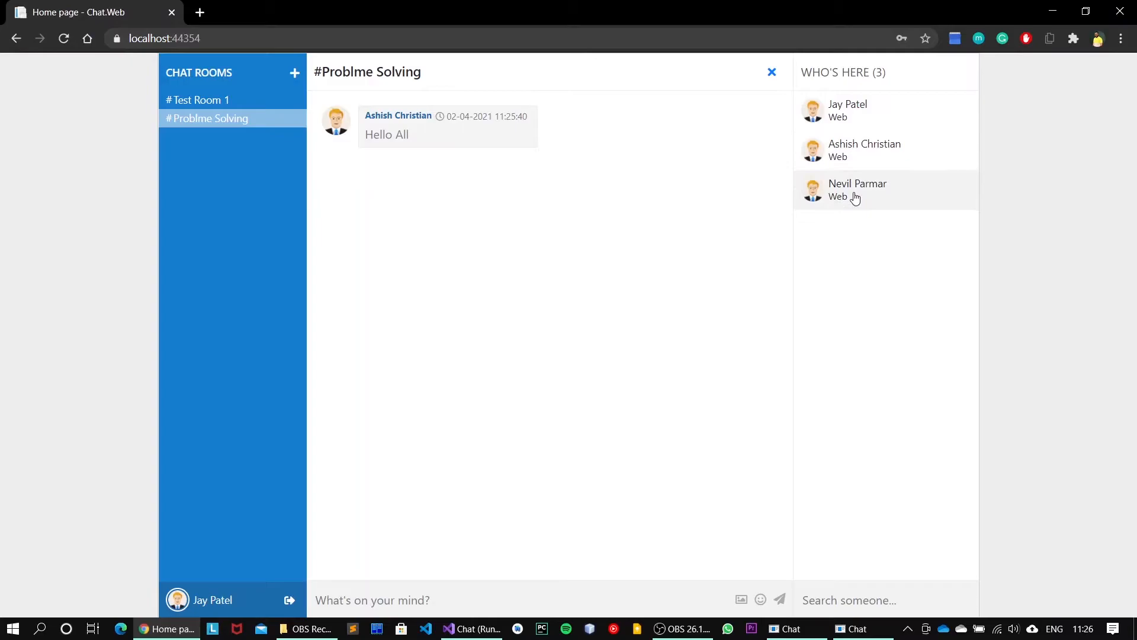
mouse_move(212, 600)
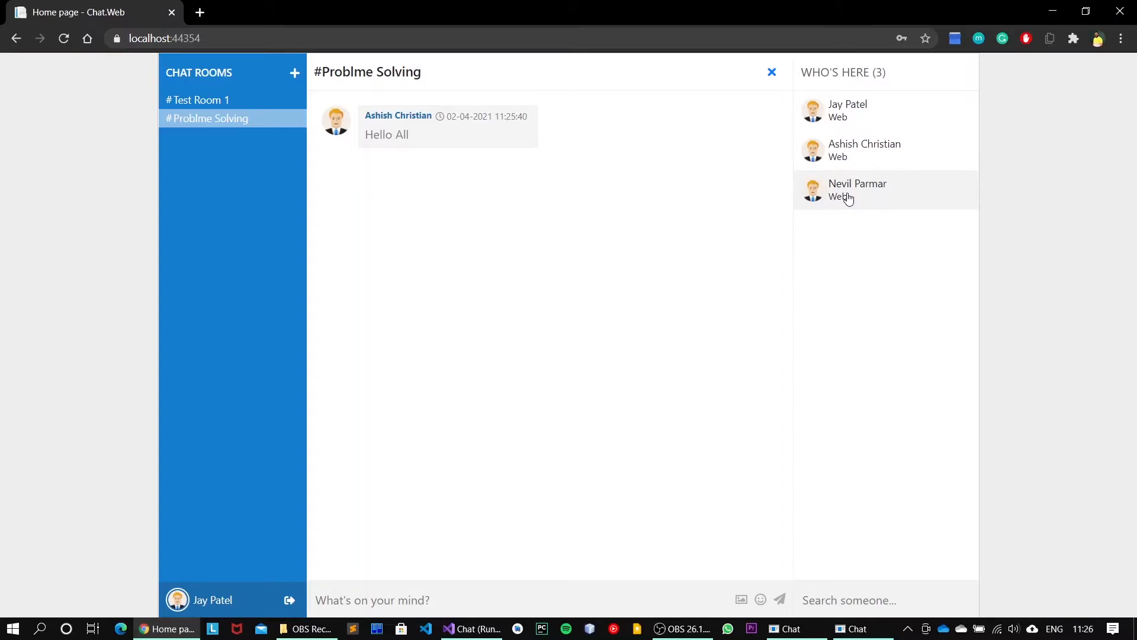
Step: Send the private message 'Hello Nevil' to nevil11 using /private(nevil11)
type("/private(nevil11)")
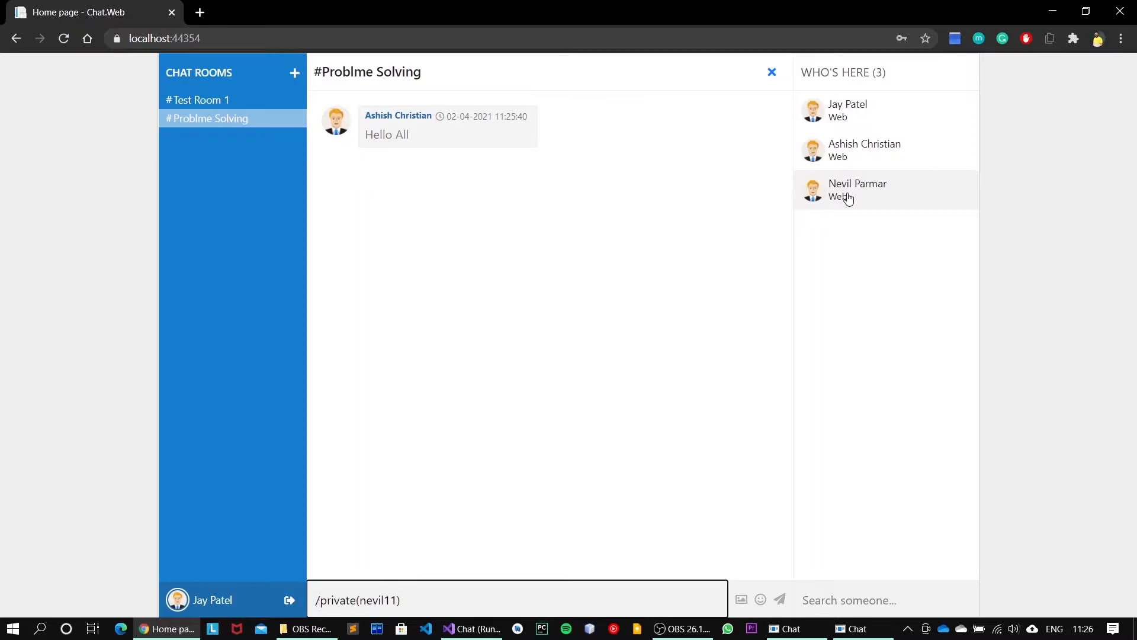
mouse_move(401, 628)
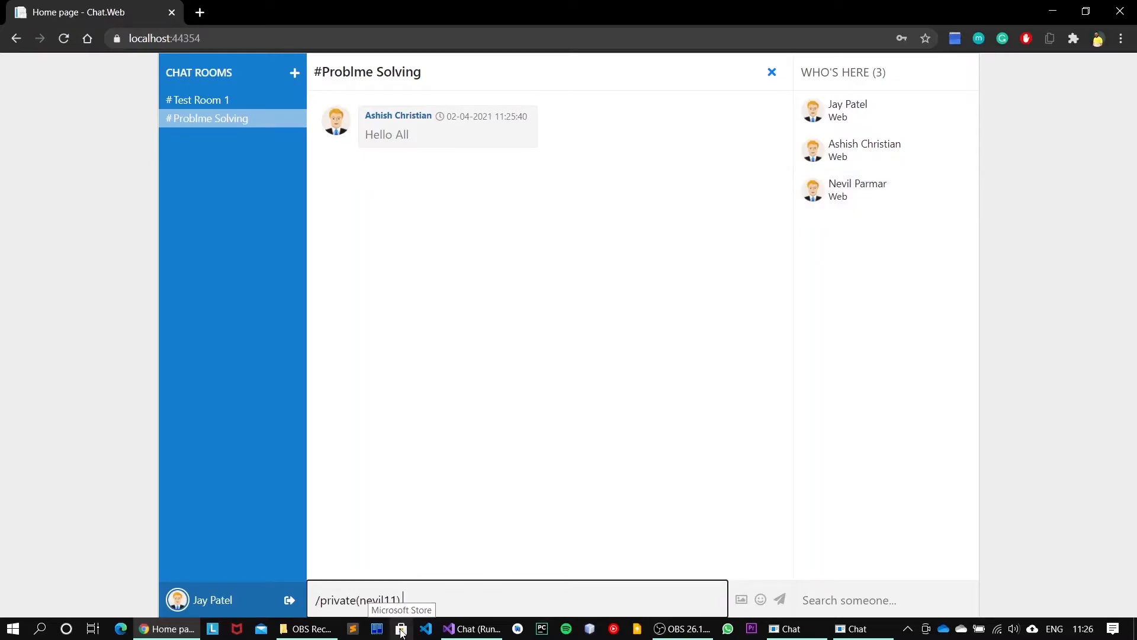
type("Hello")
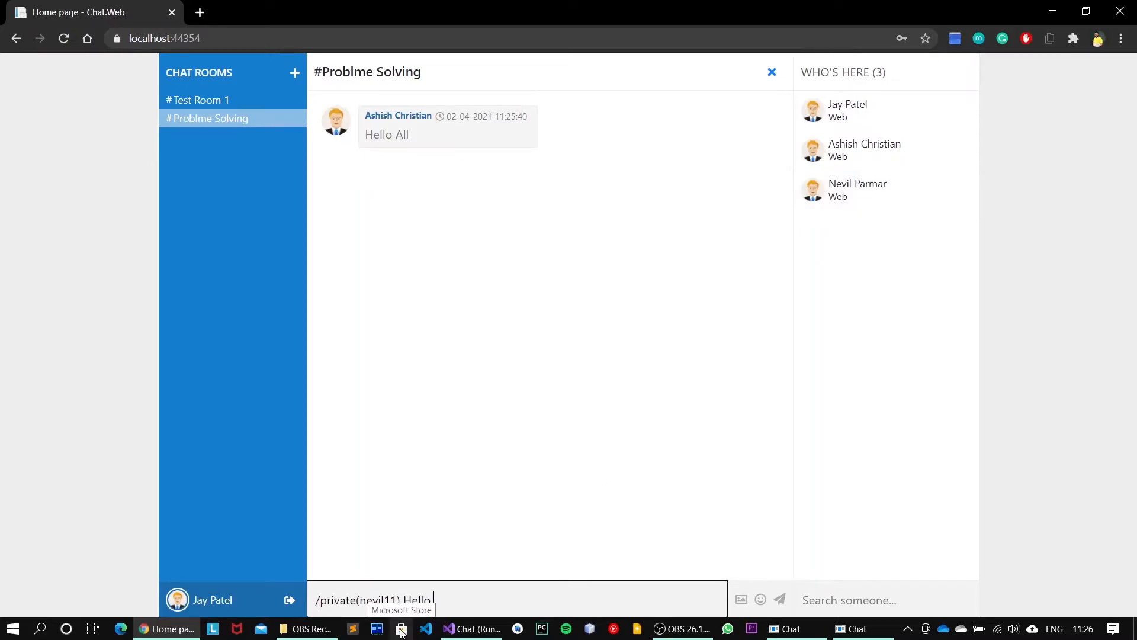
type("Nevil")
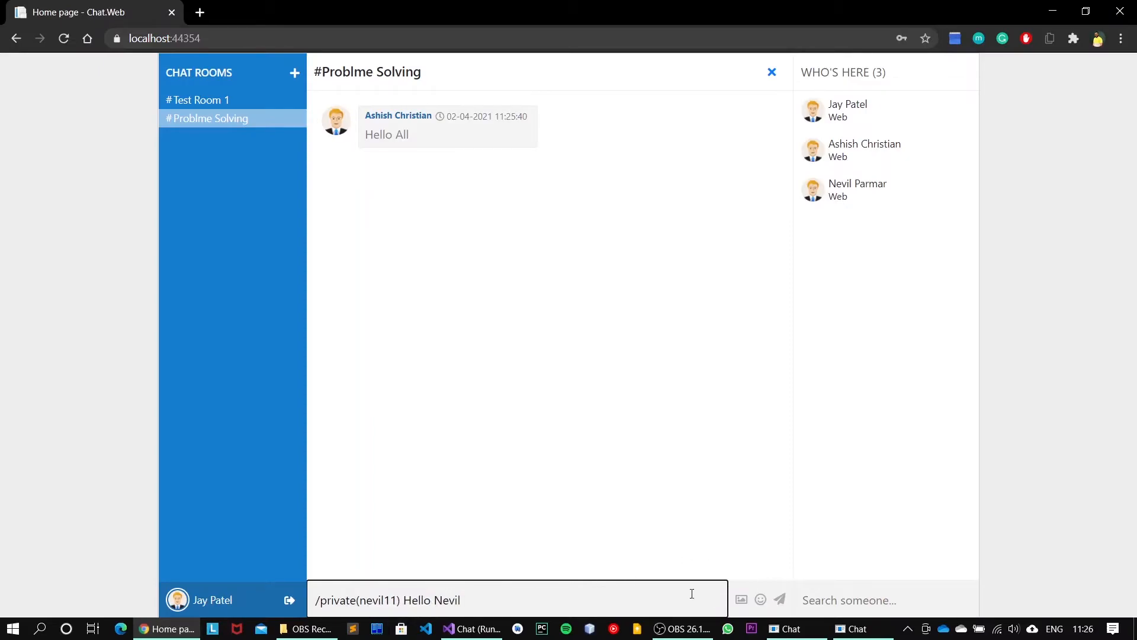
key("enter")
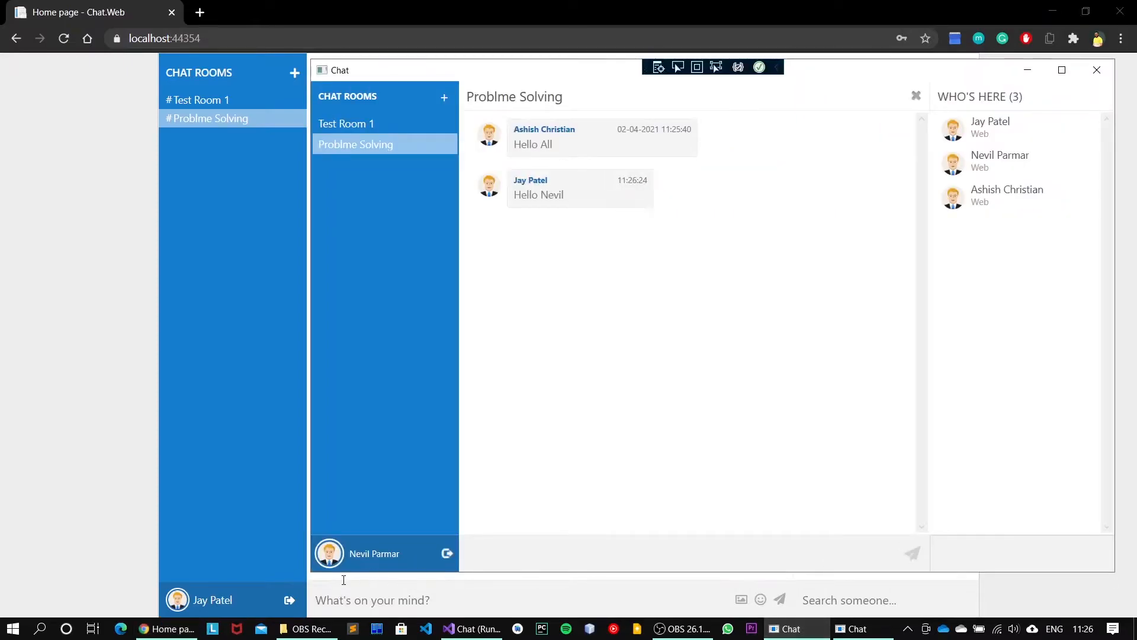
mouse_move(457, 540)
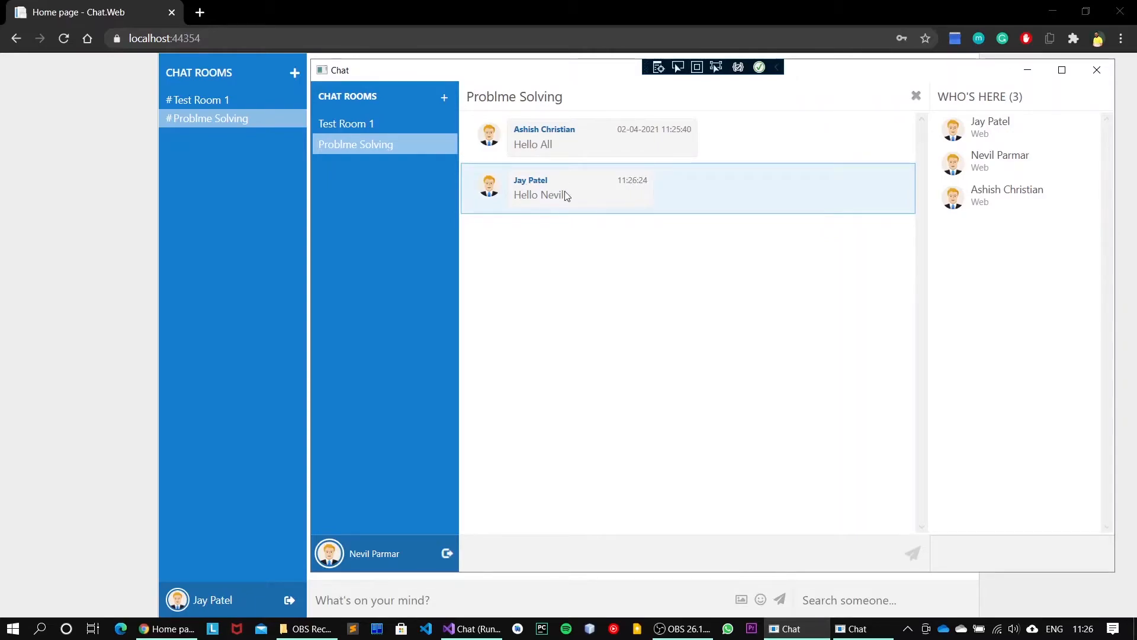
mouse_move(594, 196)
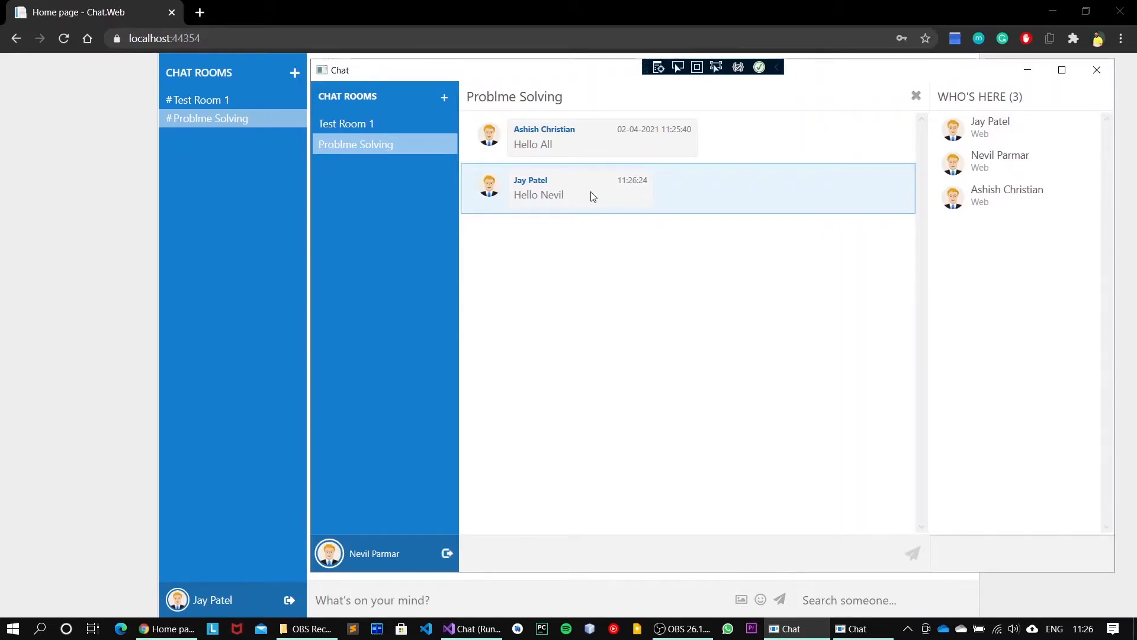
mouse_move(521, 372)
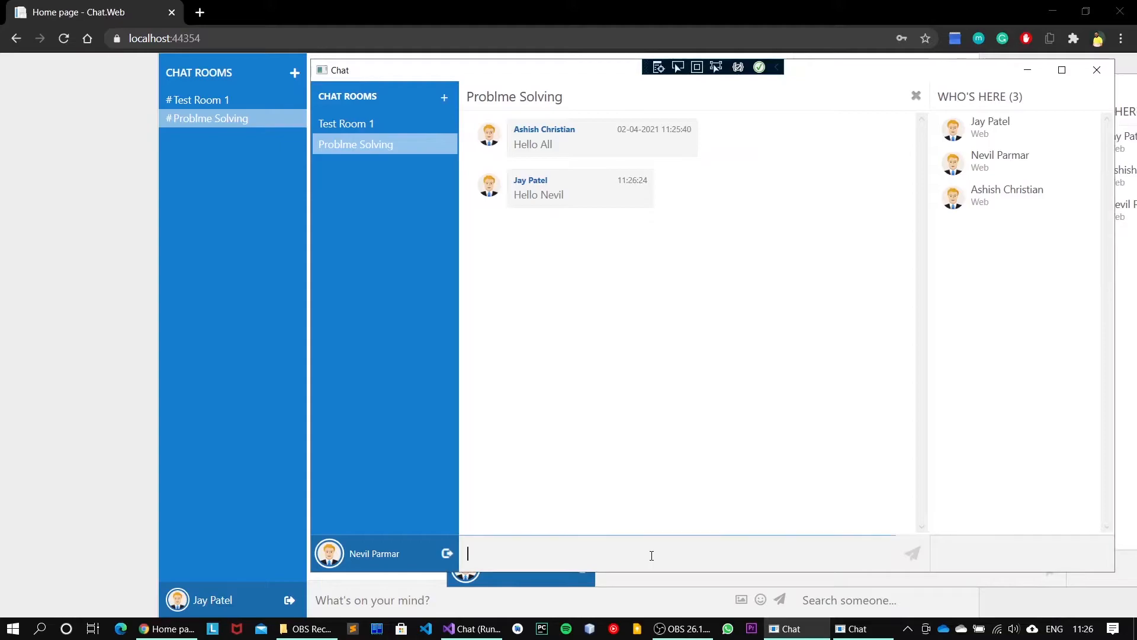
Step: Start the private reply 'Hi' to jay in the desktop client's message box
left_click(989, 127)
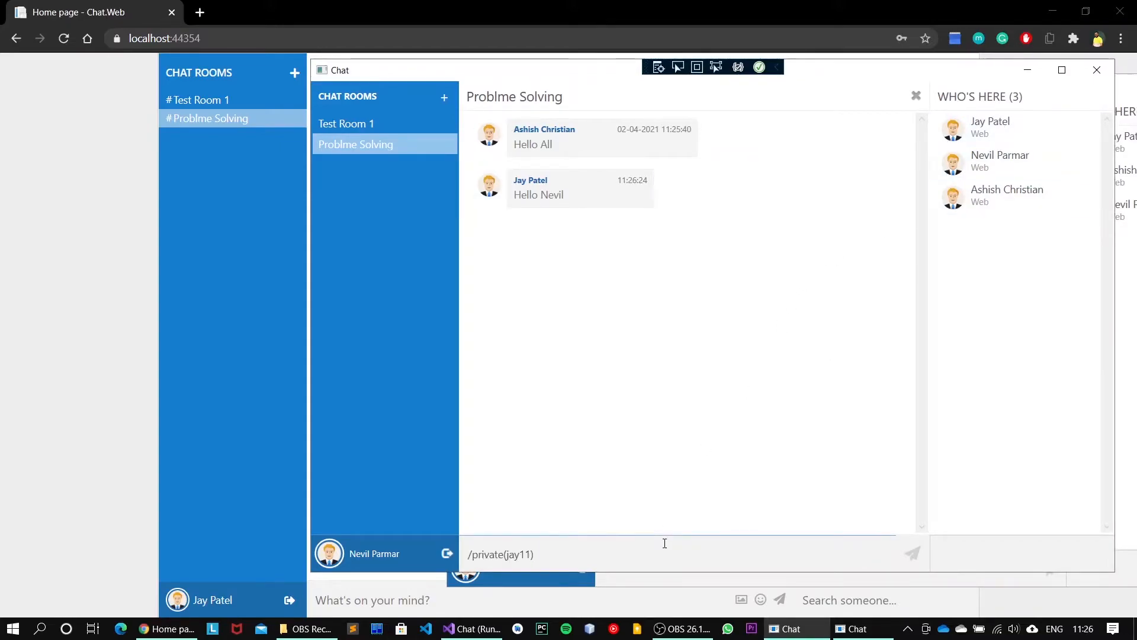
type("Hi")
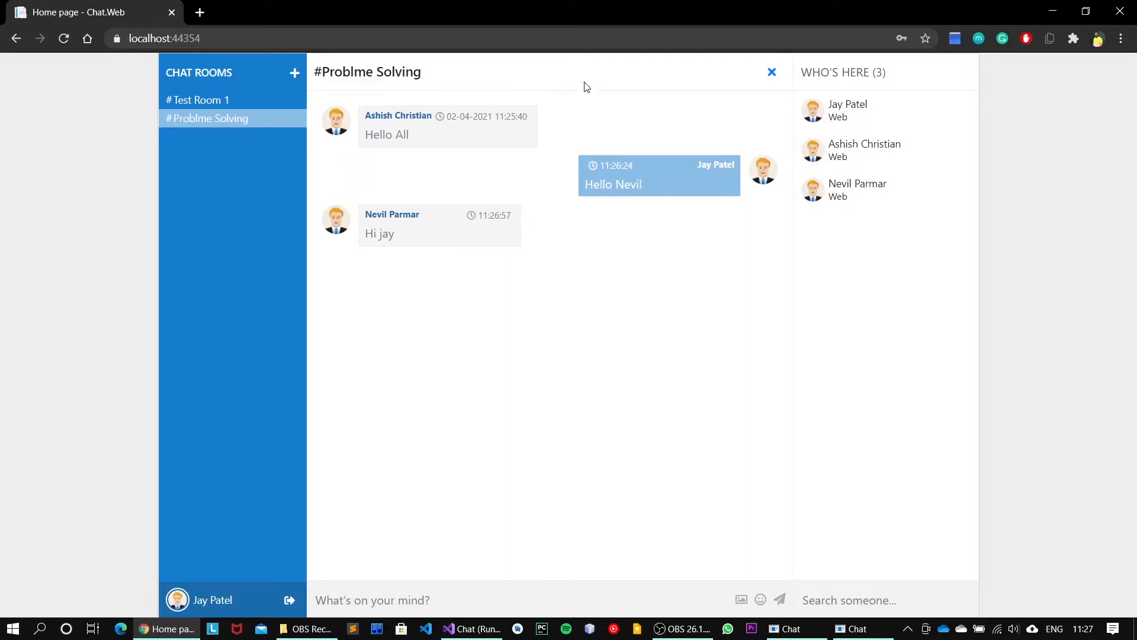
Step: Open and dismiss the Chat.Web page context menu, then bring the desktop client forward
right_click(586, 85)
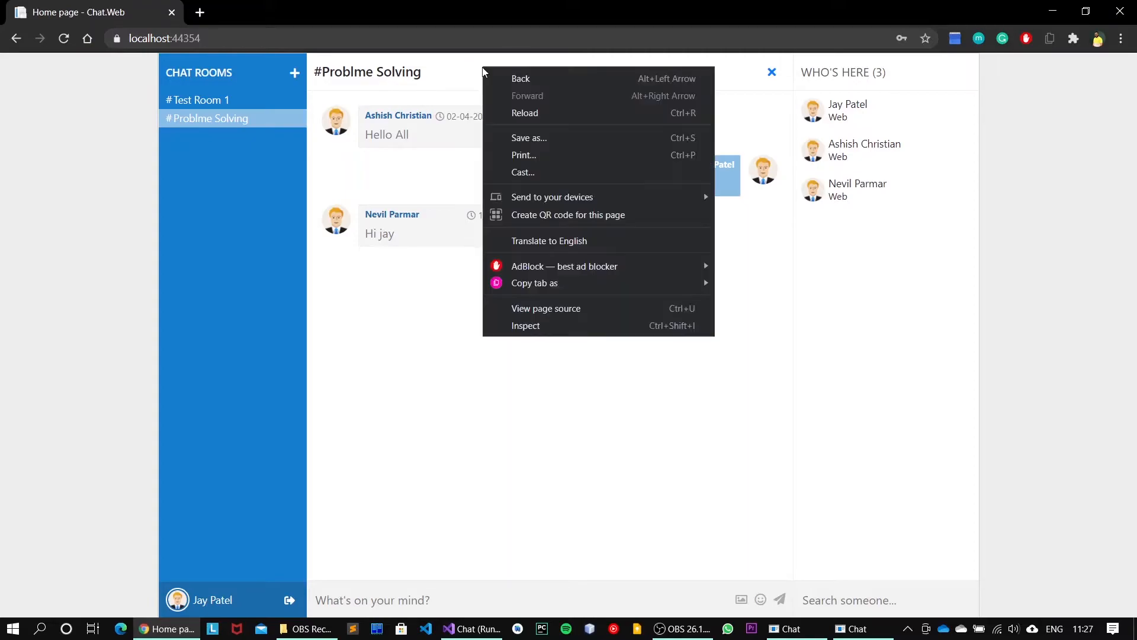
left_click(494, 80)
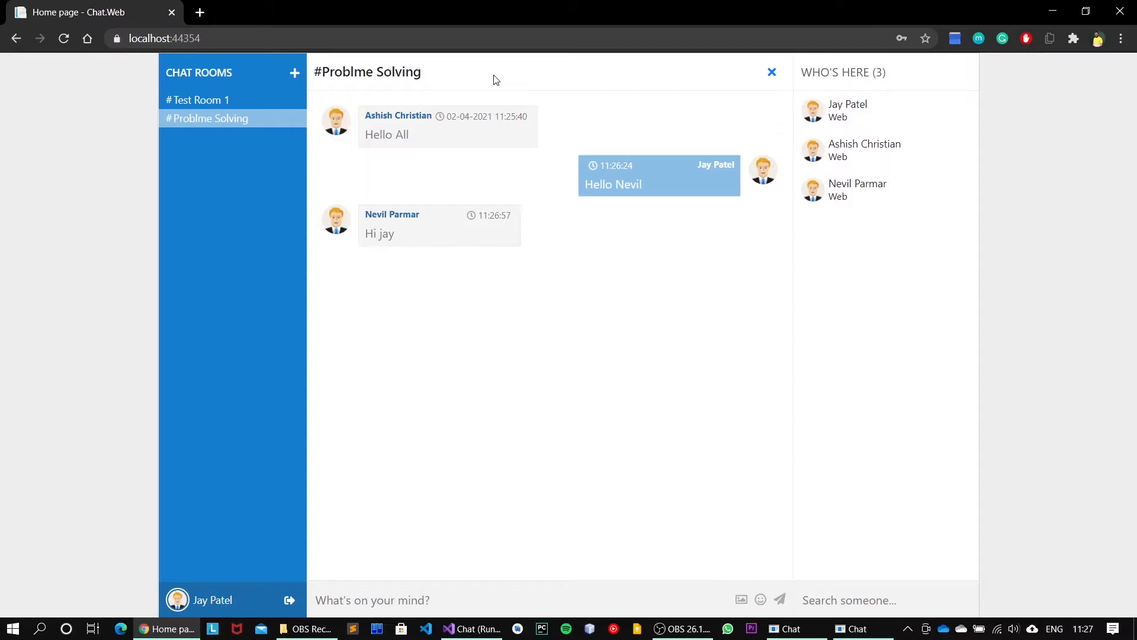
mouse_move(327, 416)
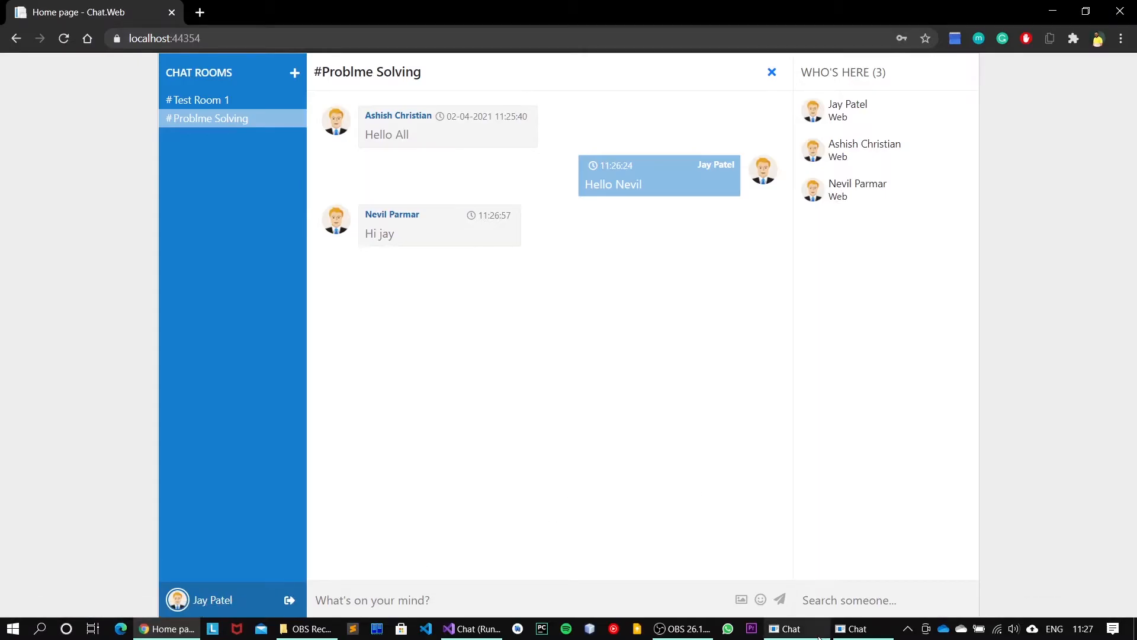
left_click(791, 629)
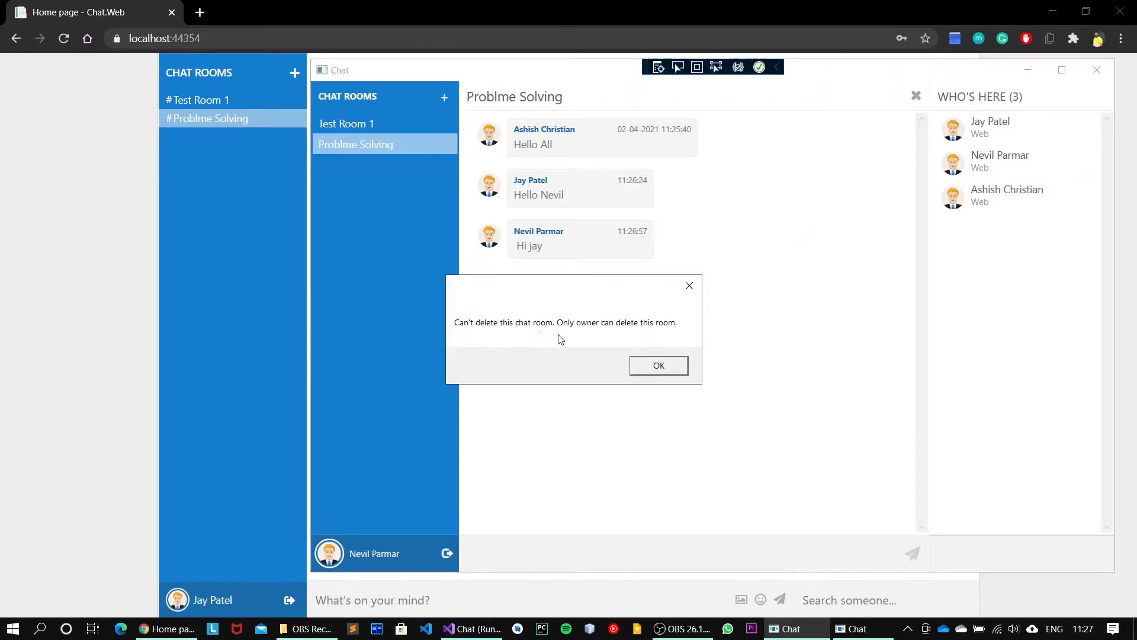
mouse_move(617, 346)
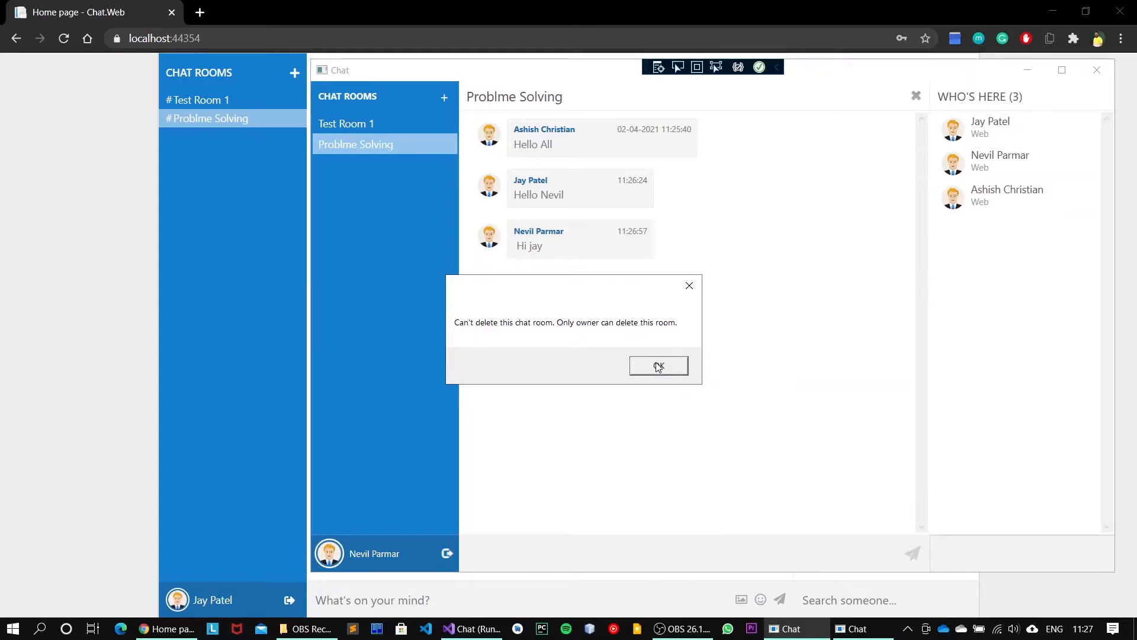
Step: Dismiss the 'Only owner can delete this room' warning in the desktop client
left_click(658, 365)
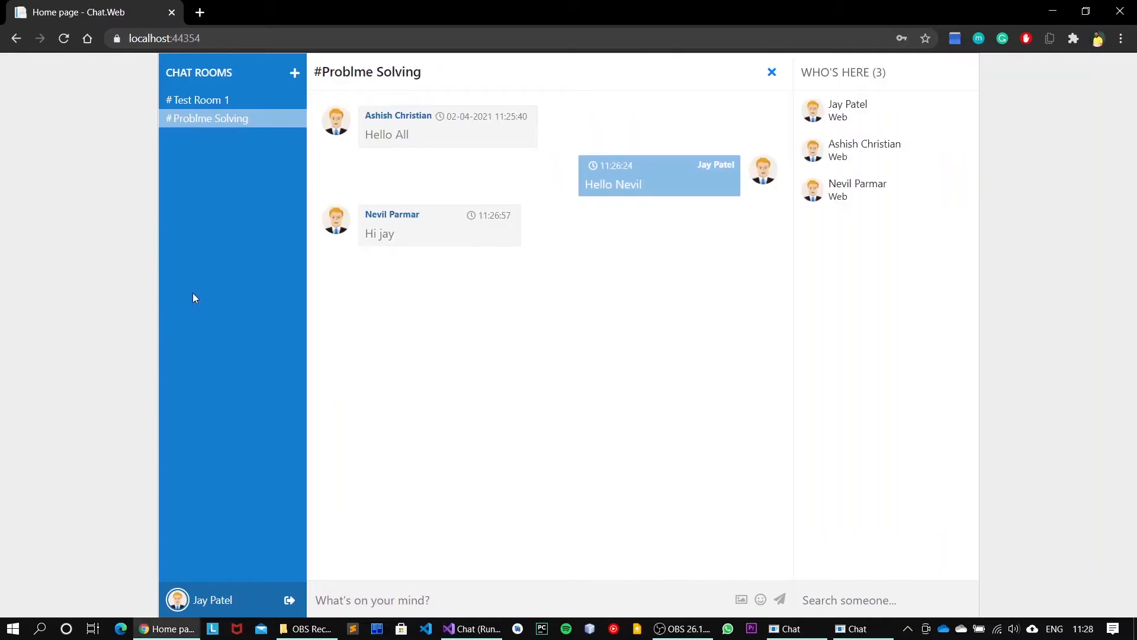
mouse_move(212, 600)
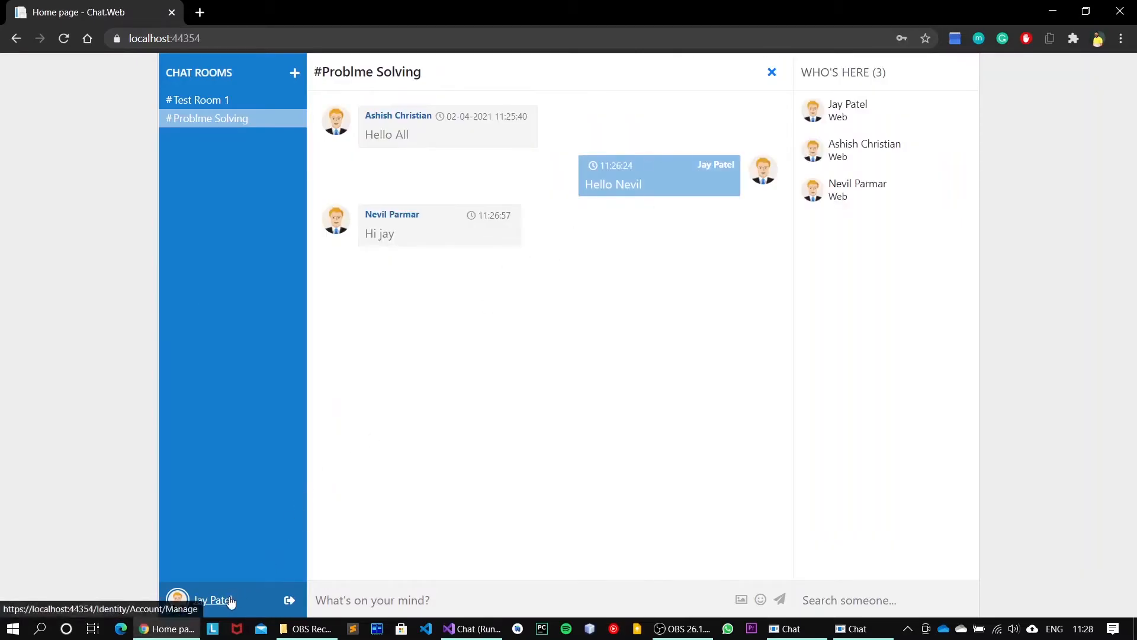
mouse_move(514, 67)
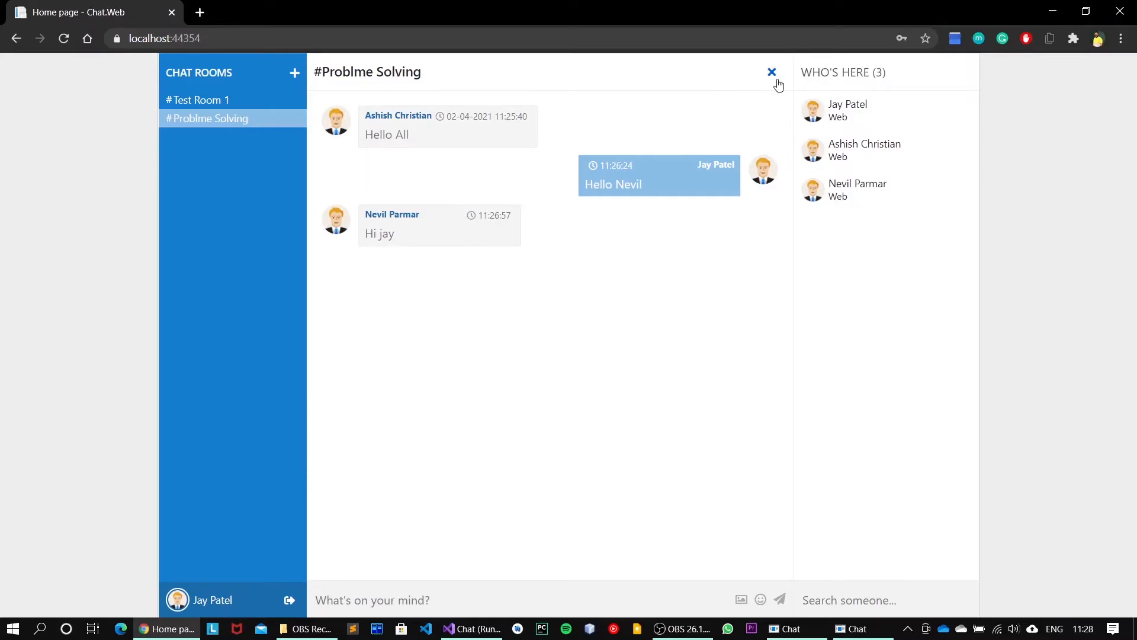
Step: Delete the Problme Solving room with the header × and confirm Delete
left_click(771, 71)
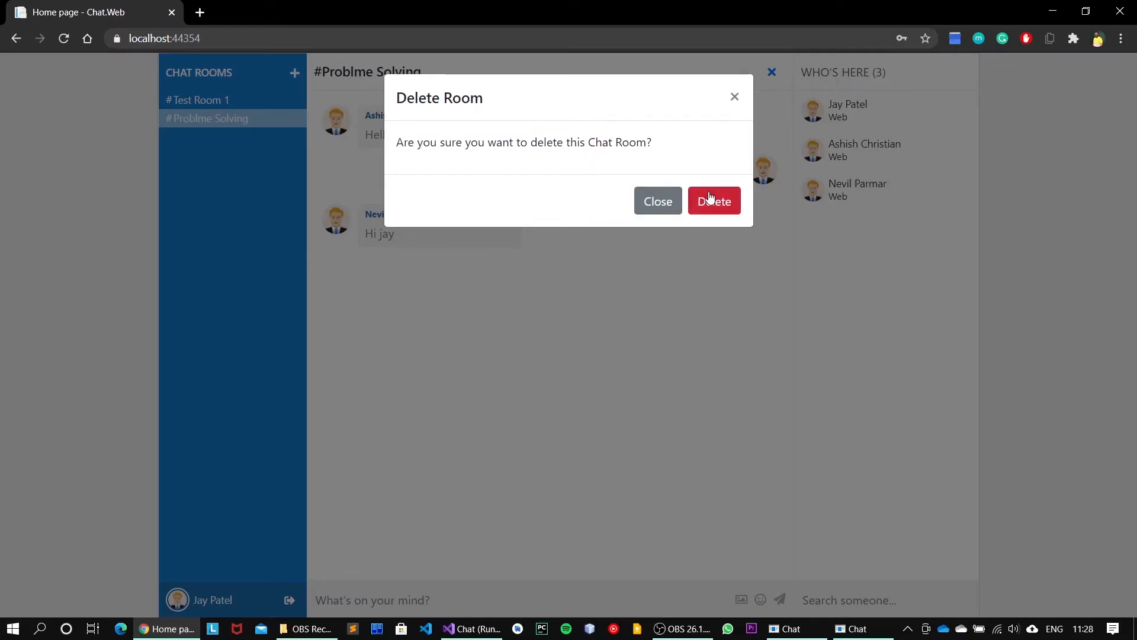
left_click(714, 201)
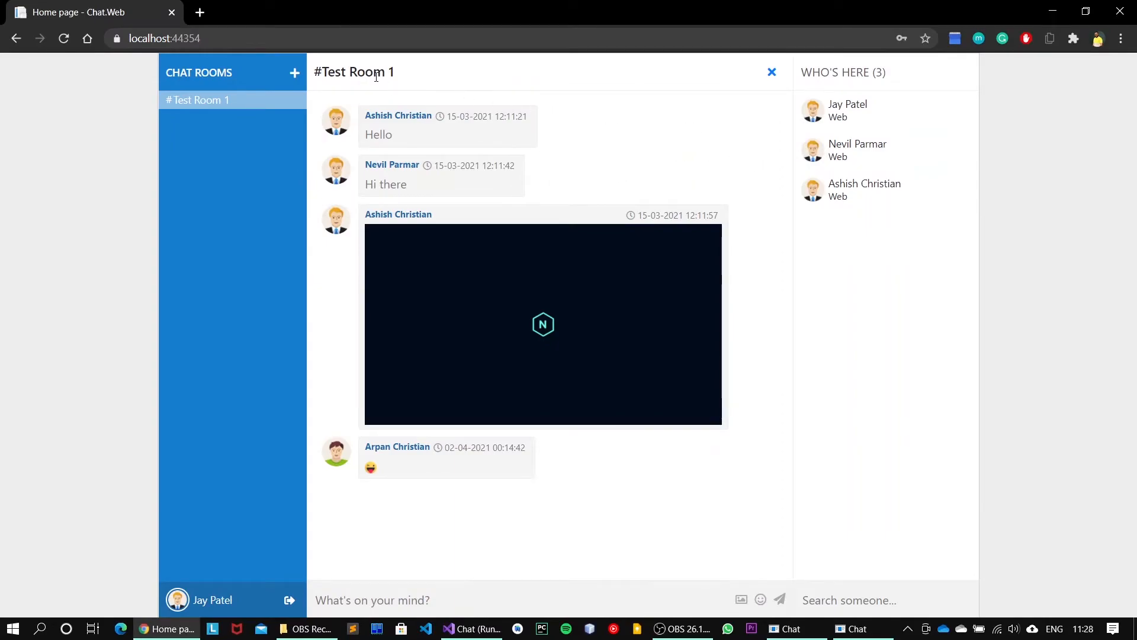
mouse_move(691, 161)
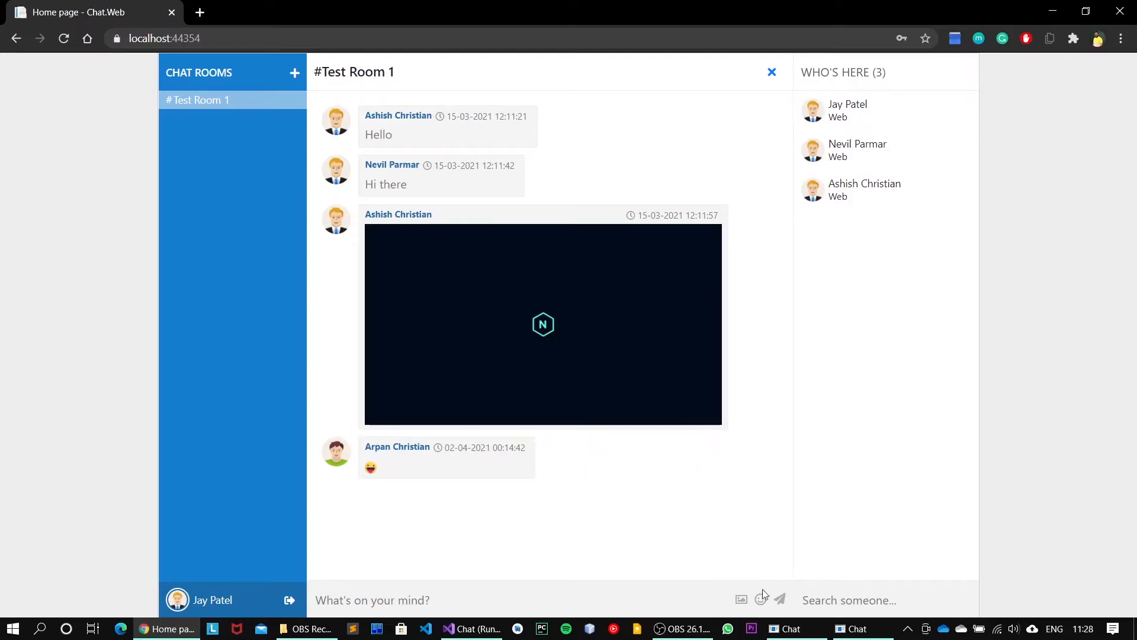
Step: Add a tongue-out emoji, another emoji and a sunglasses emoji from the picker
left_click(761, 600)
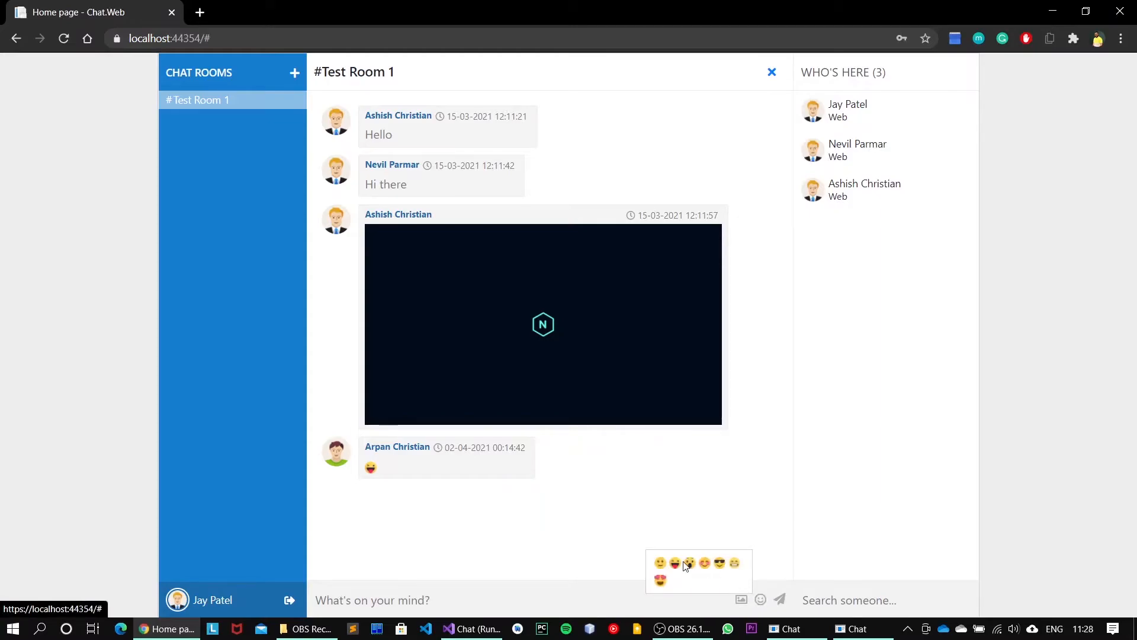
left_click(674, 563)
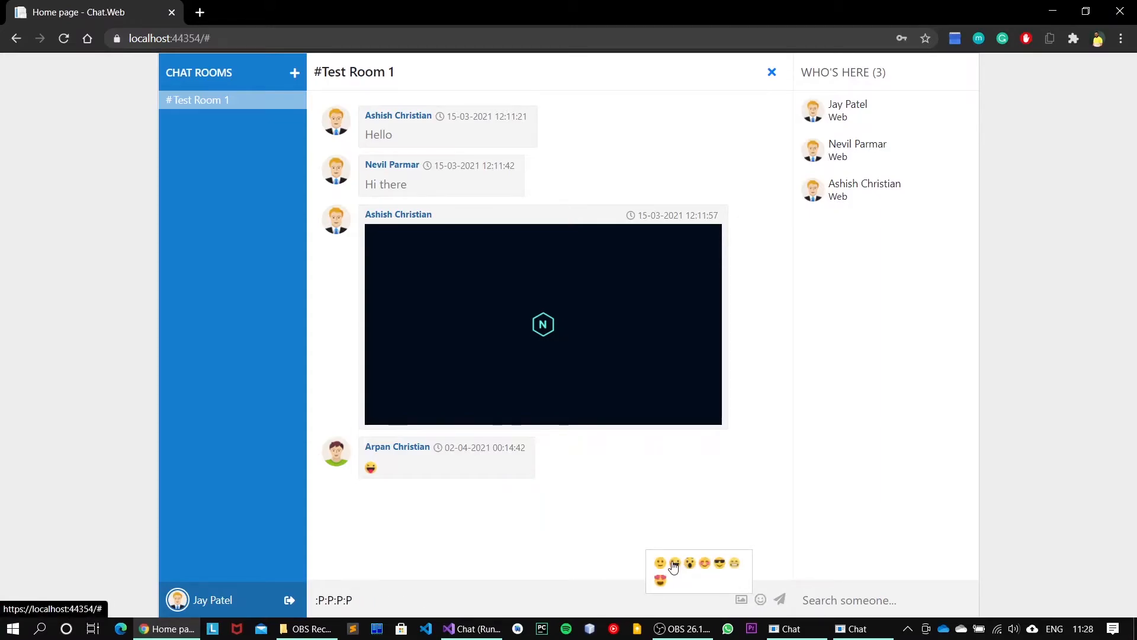
left_click(733, 562)
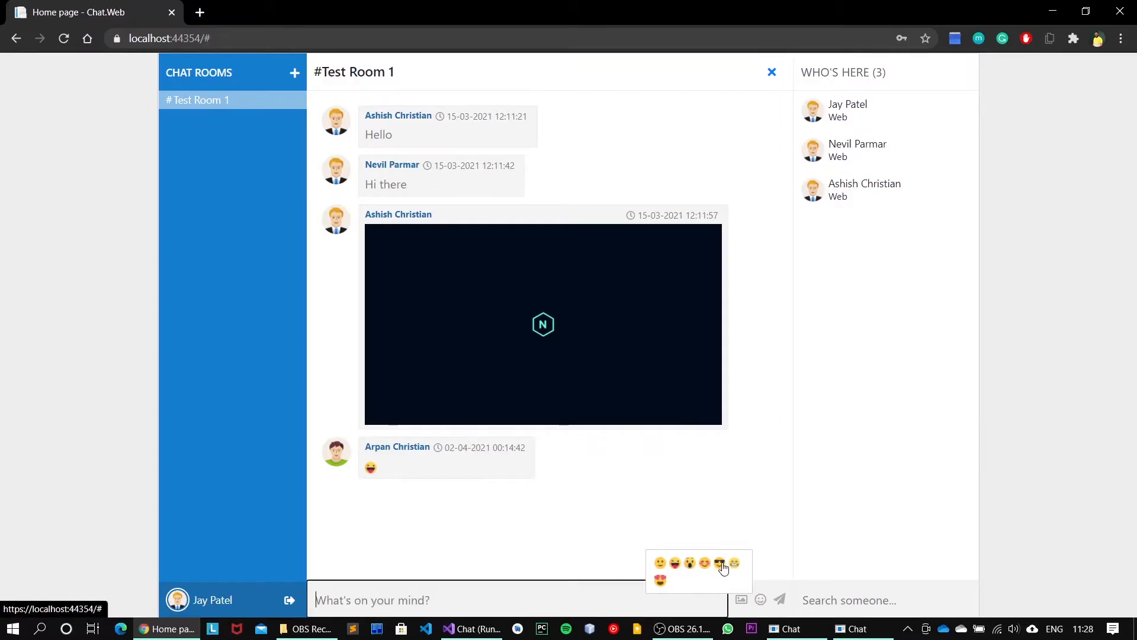
left_click(719, 563)
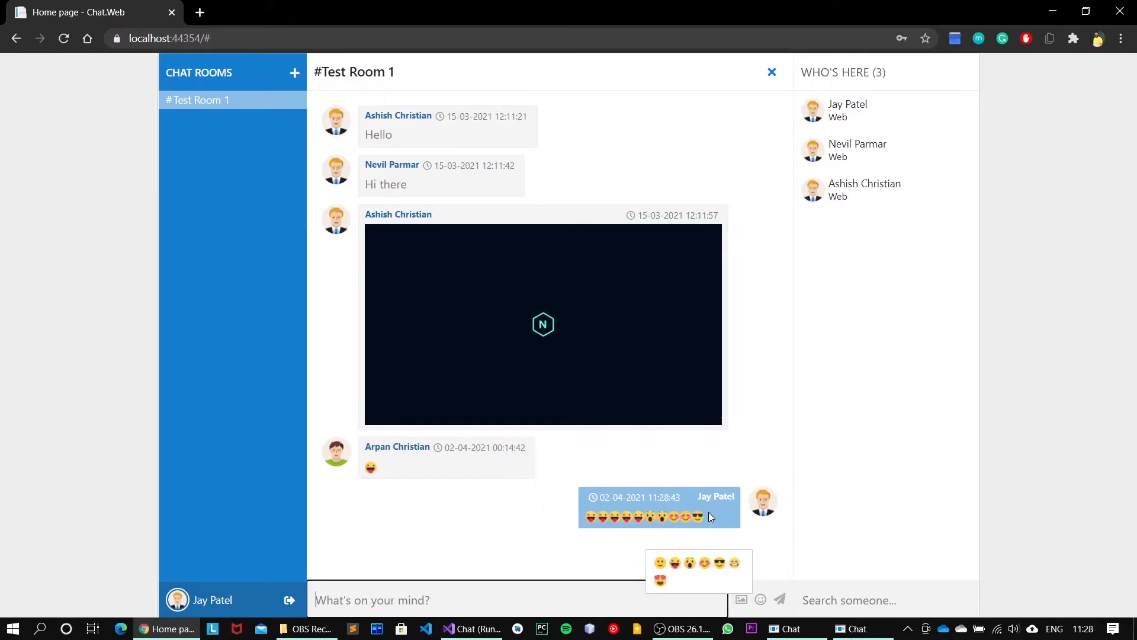
mouse_move(717, 539)
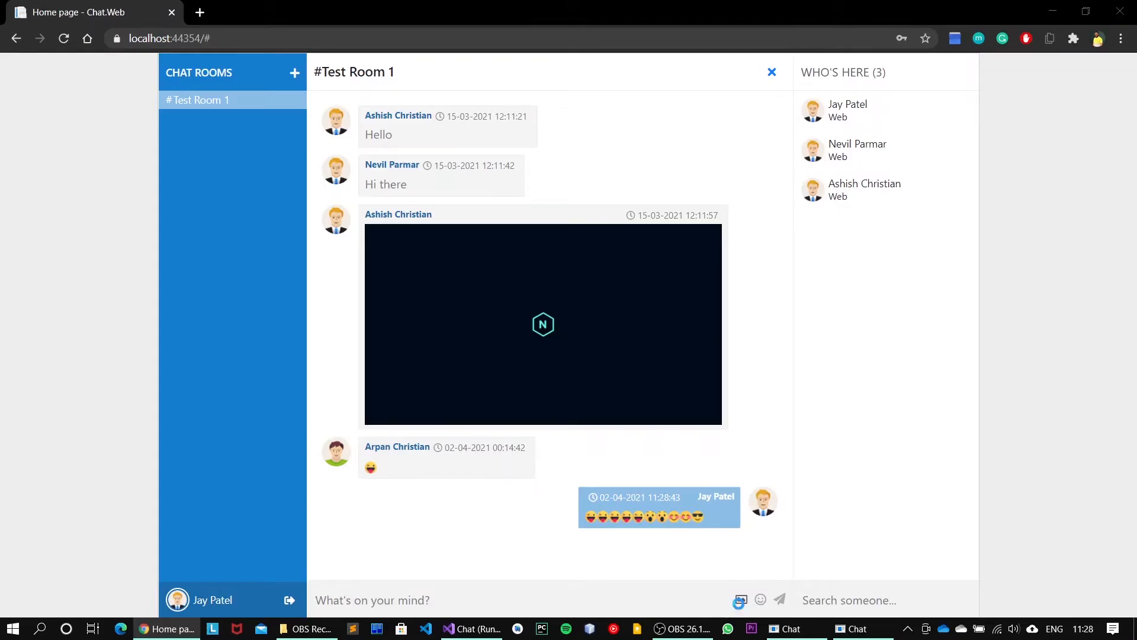
Step: Try attaching a photo from My photos and dismiss the validation error
left_click(739, 600)
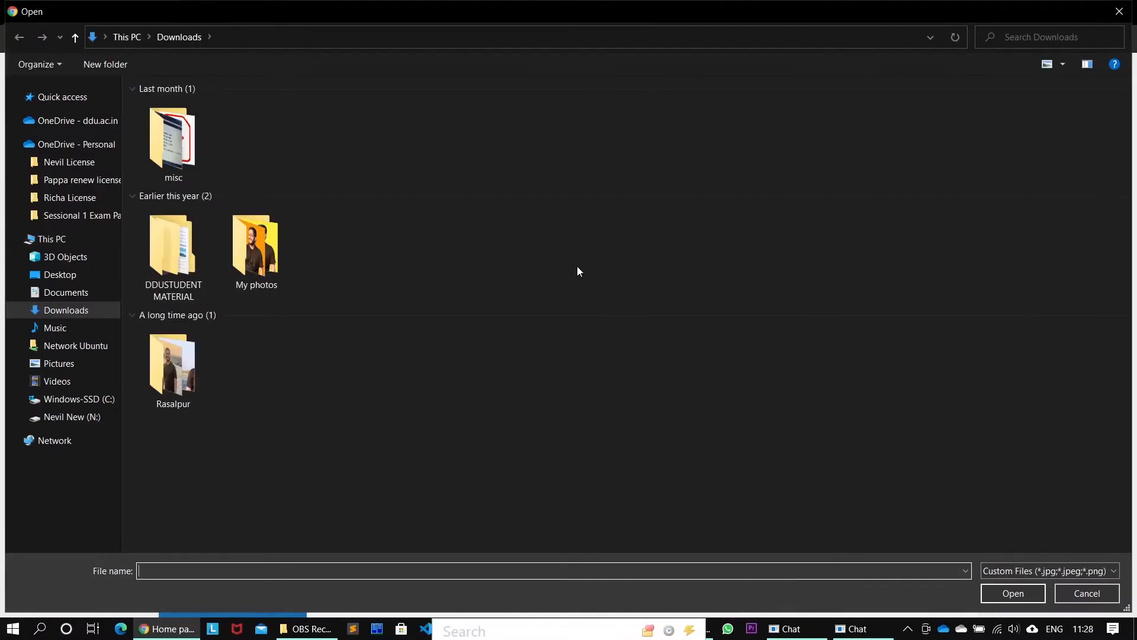
mouse_move(255, 246)
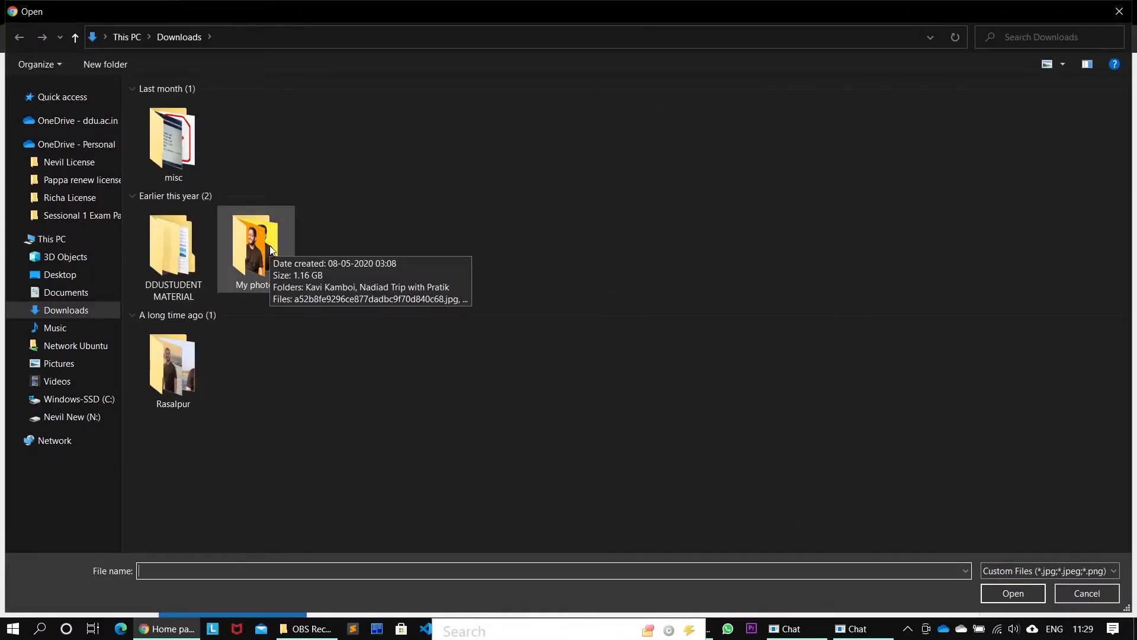
double_click(256, 246)
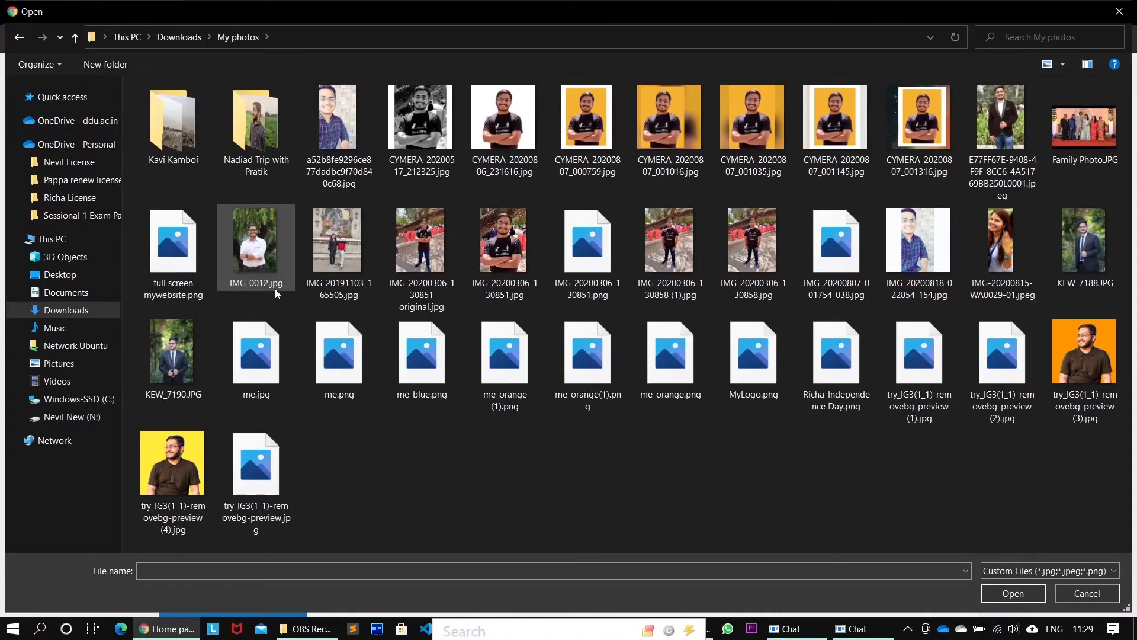
left_click(504, 118)
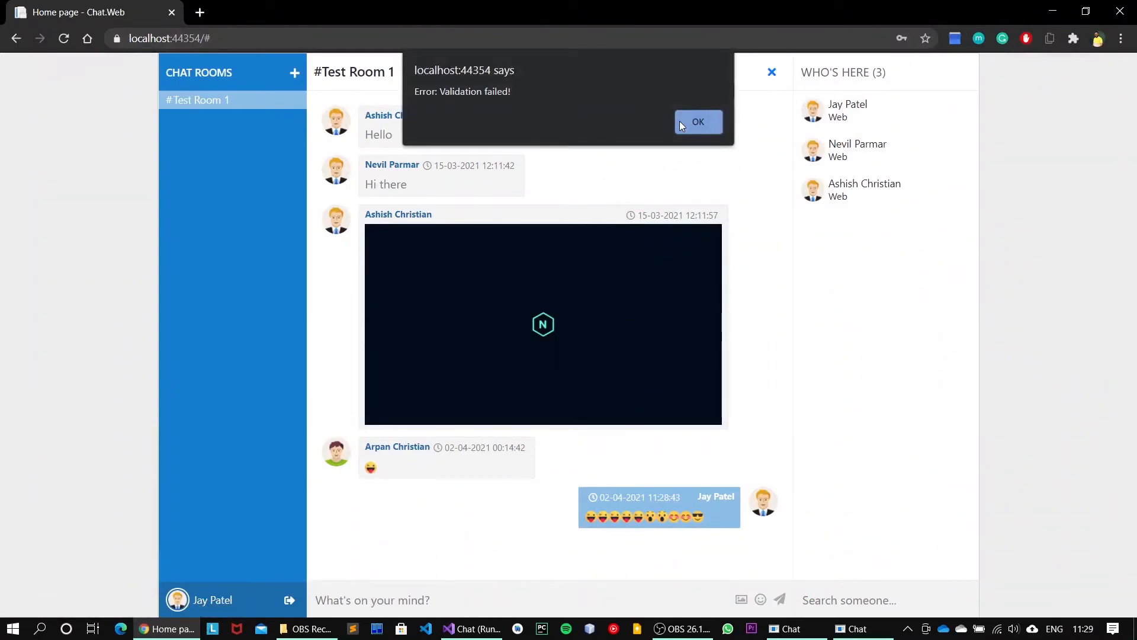
left_click(697, 121)
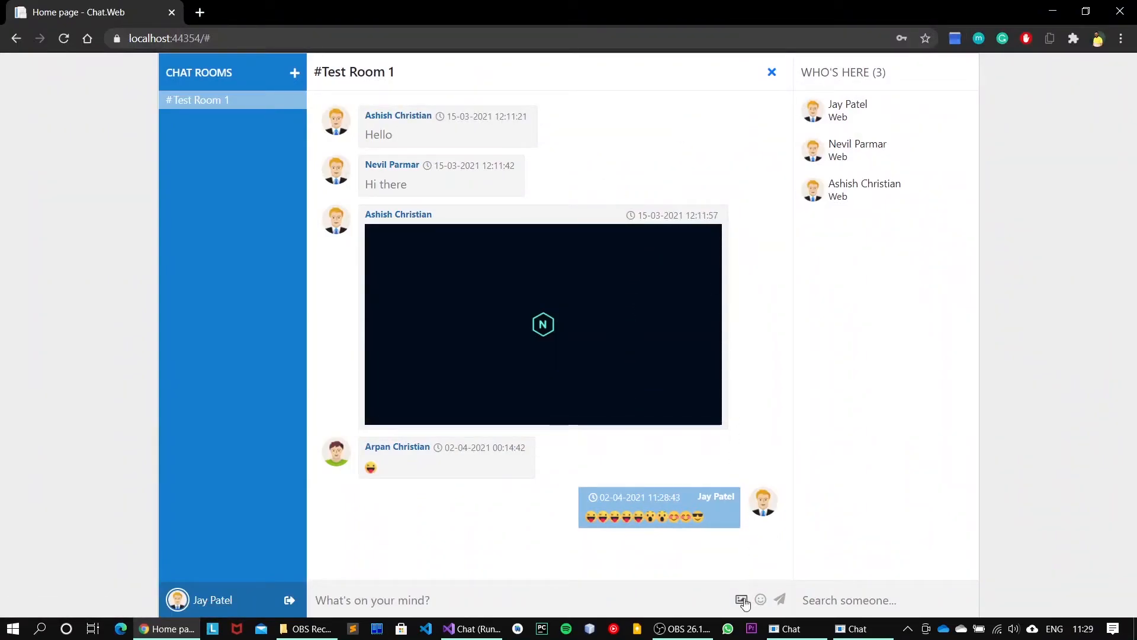
Step: Retry attaching a photo and scroll the room to see it posted
left_click(743, 599)
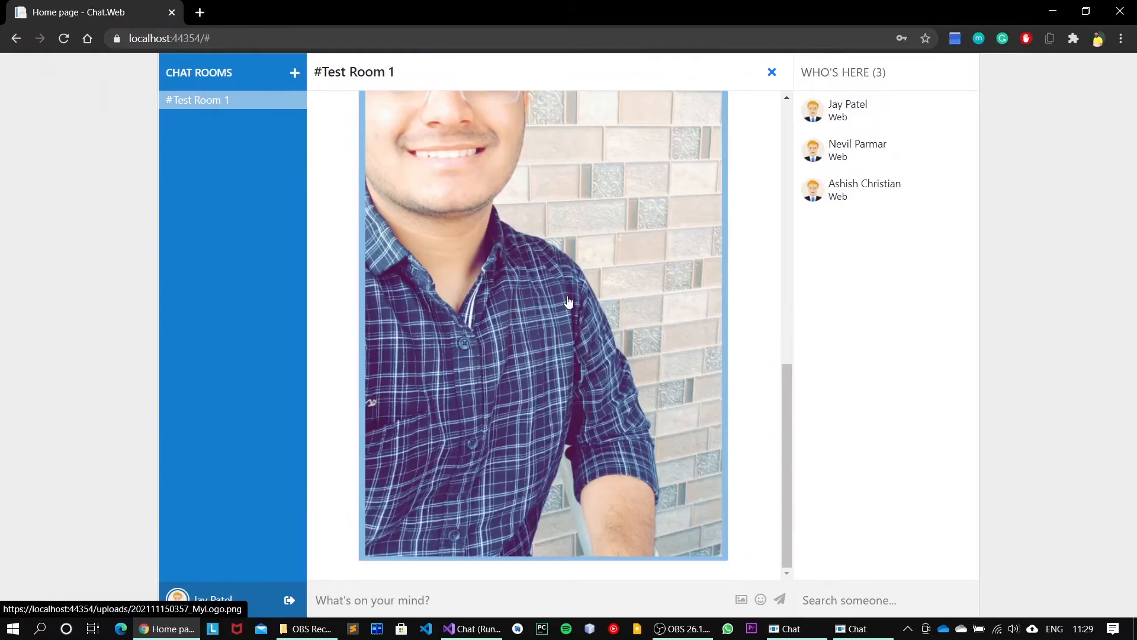
scroll("up", 3)
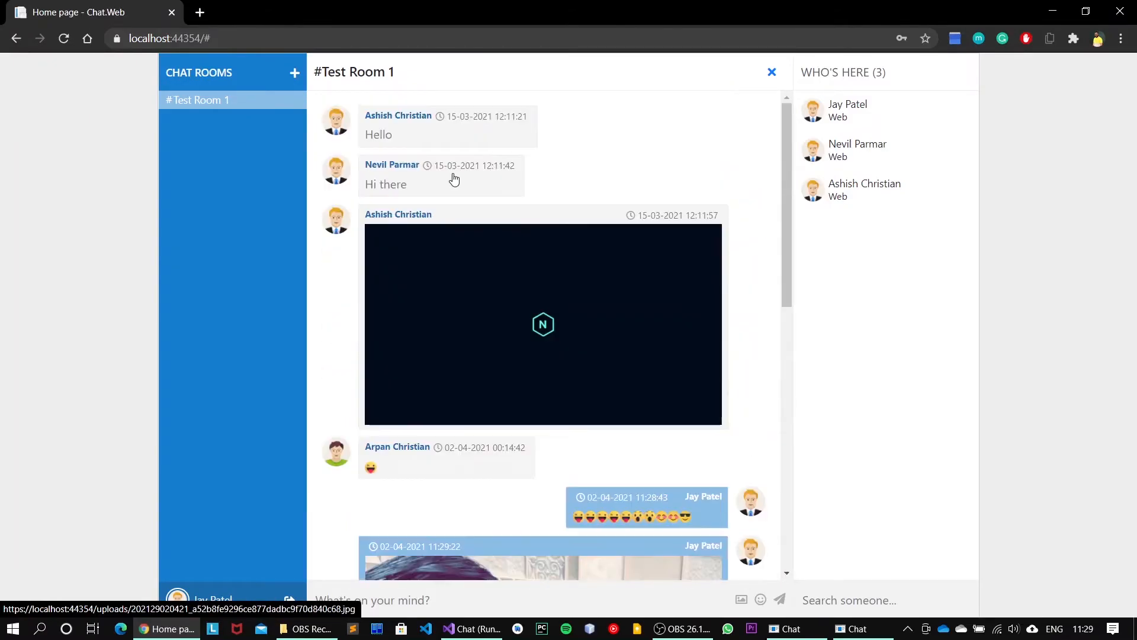
scroll("down", 3)
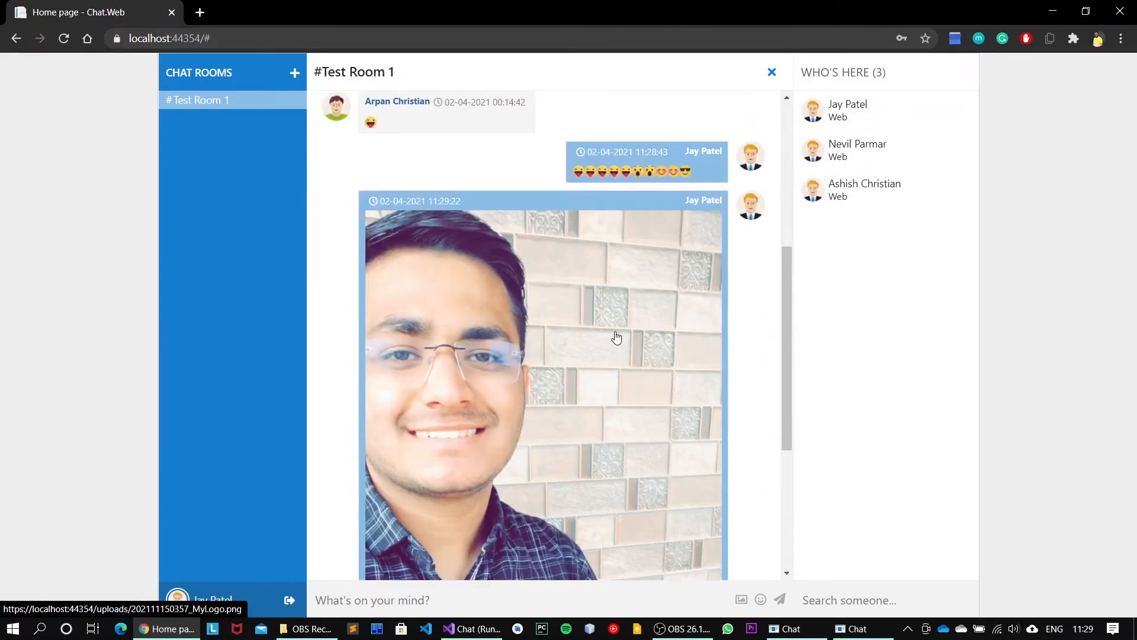
scroll("down", 3)
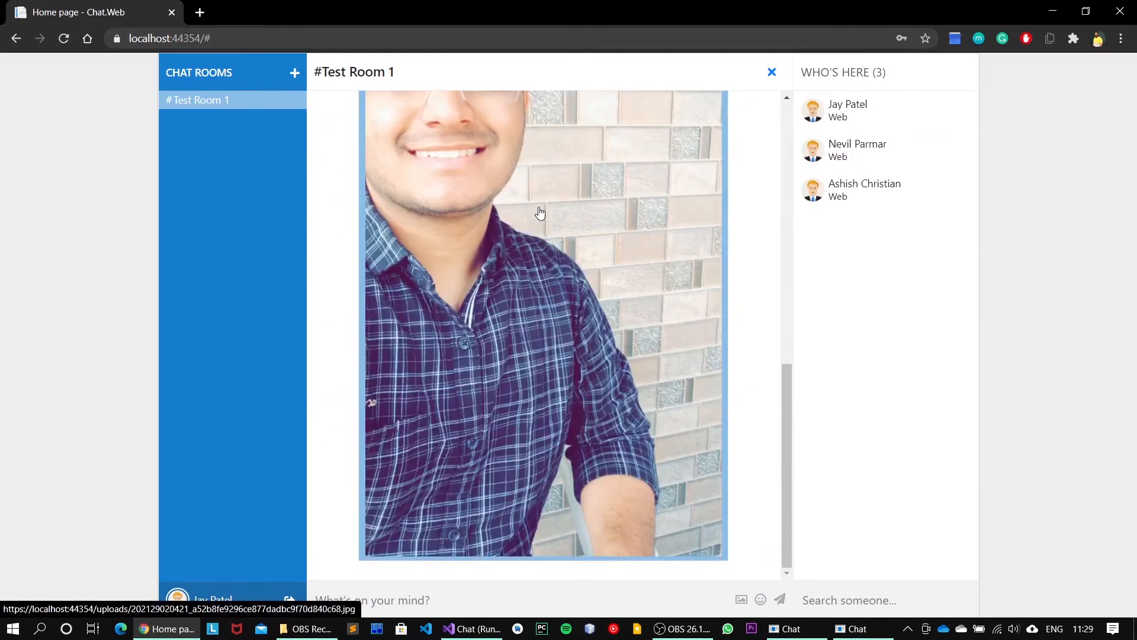
left_click(540, 213)
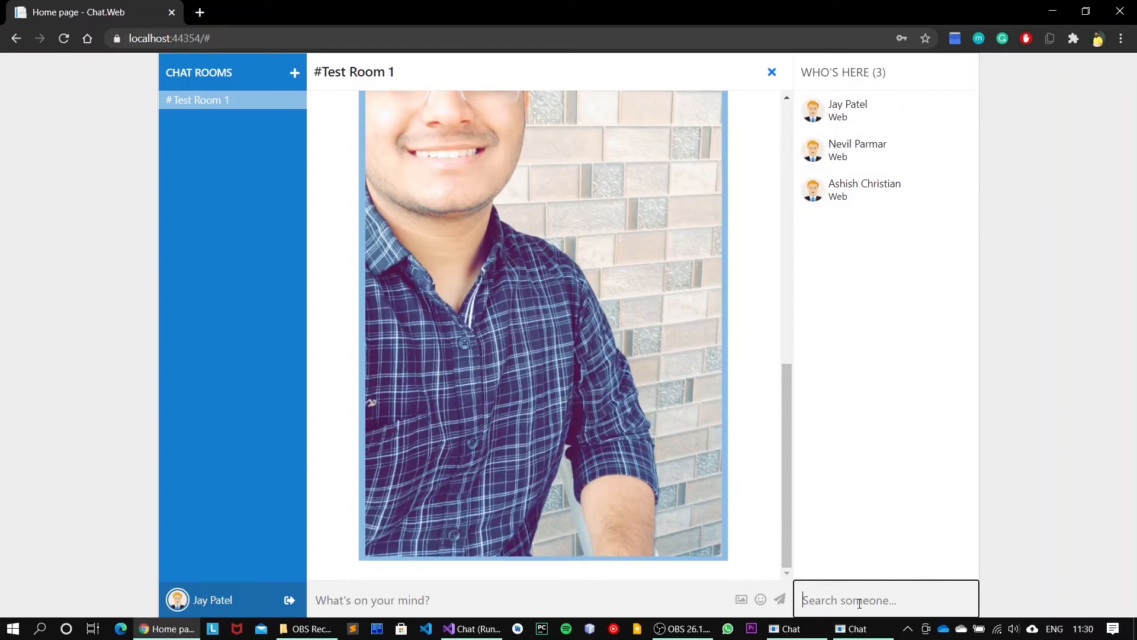
type("Ashi")
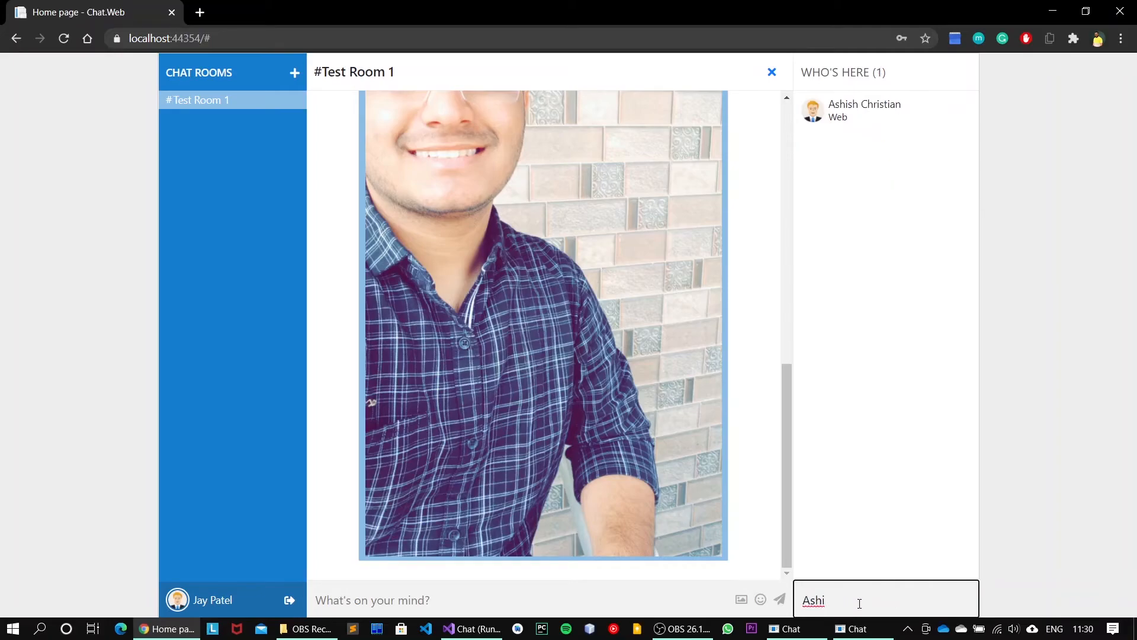
mouse_move(951, 541)
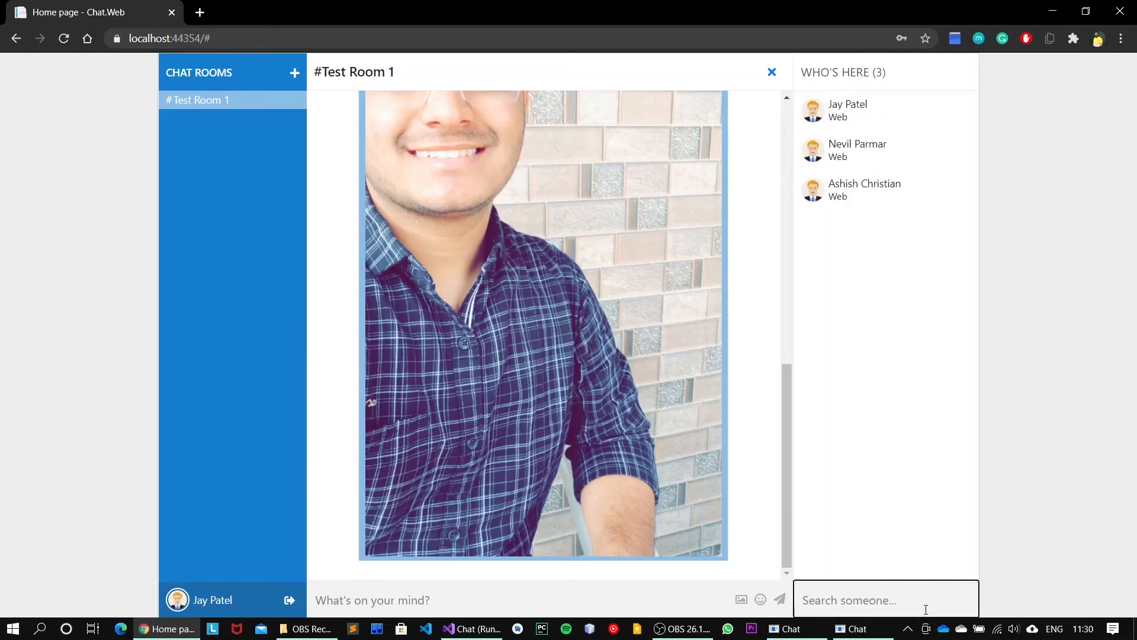
type("asdfasdfadsfsffsa")
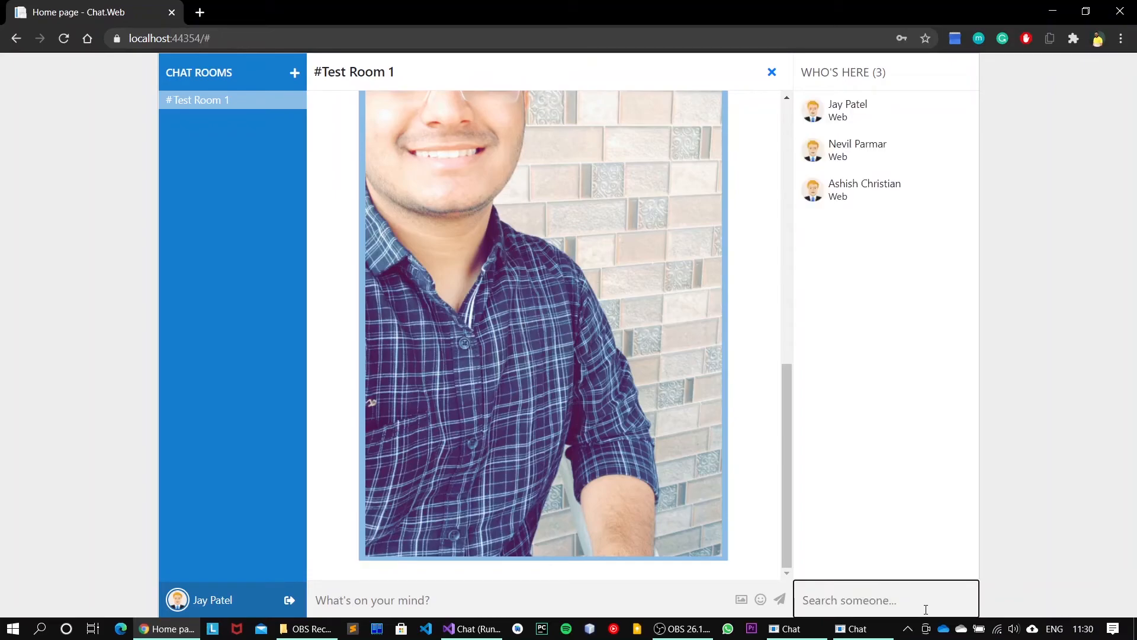
type("as")
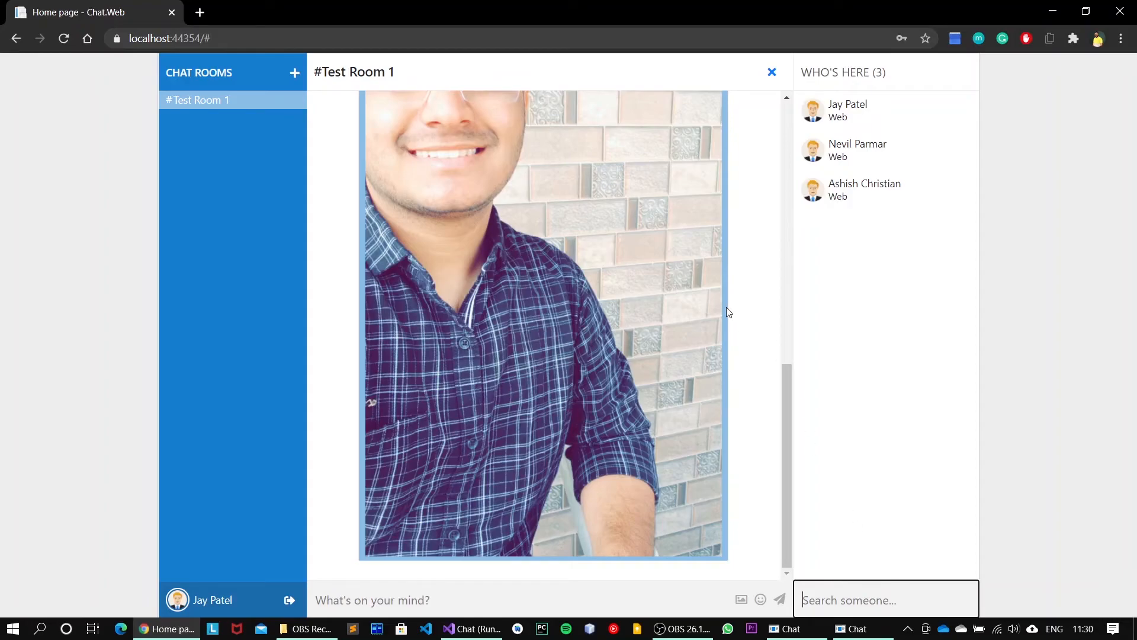
scroll("down", 3)
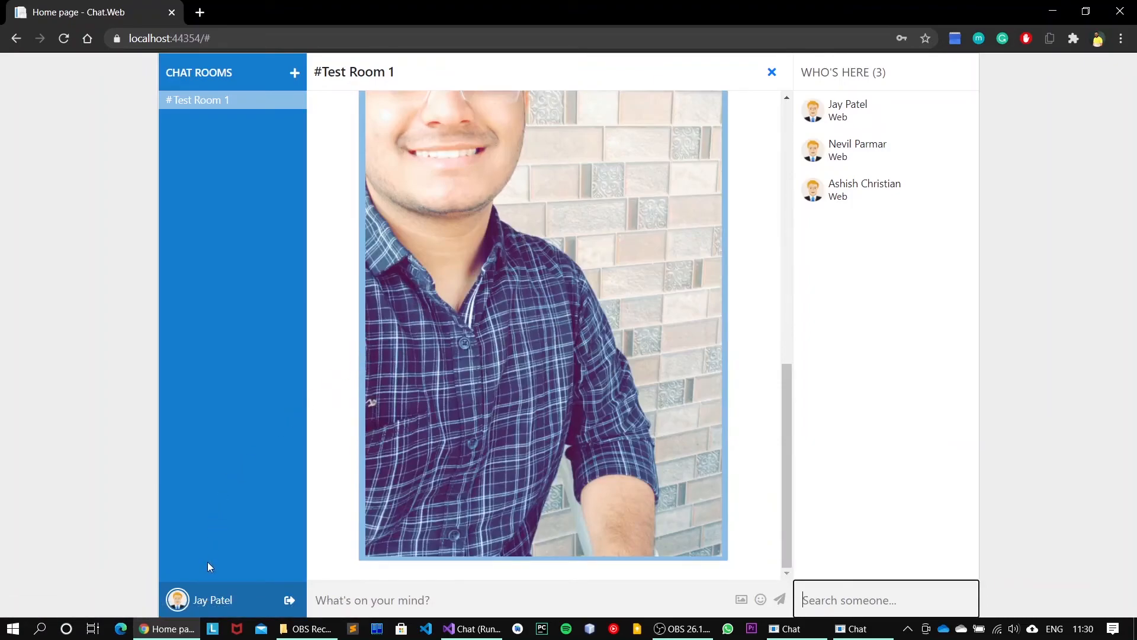
mouse_move(212, 600)
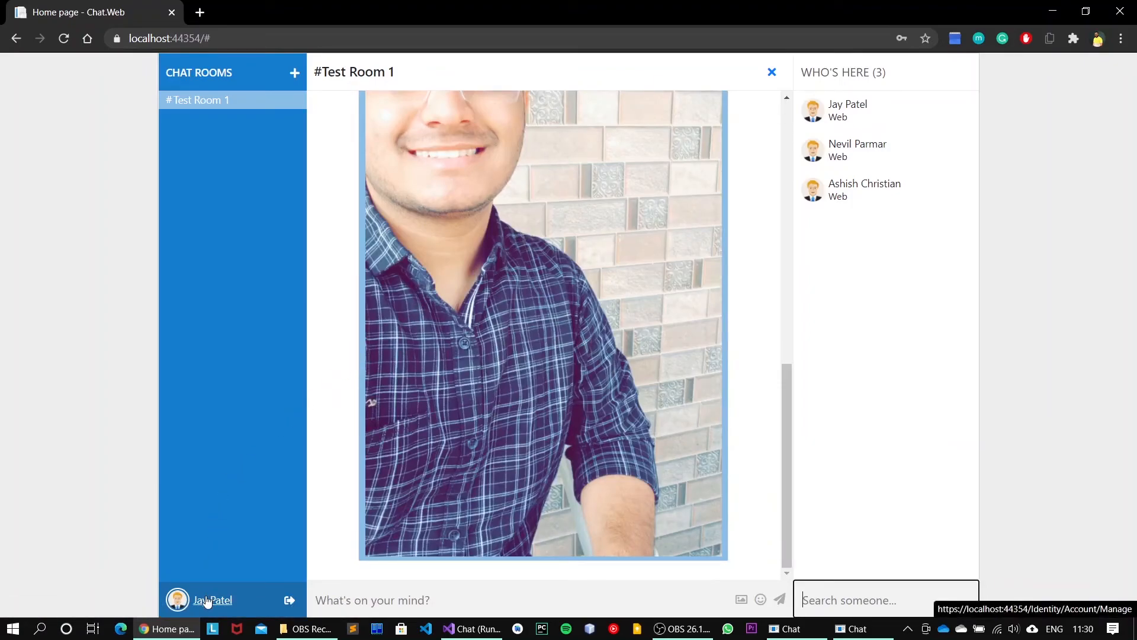
left_click(211, 599)
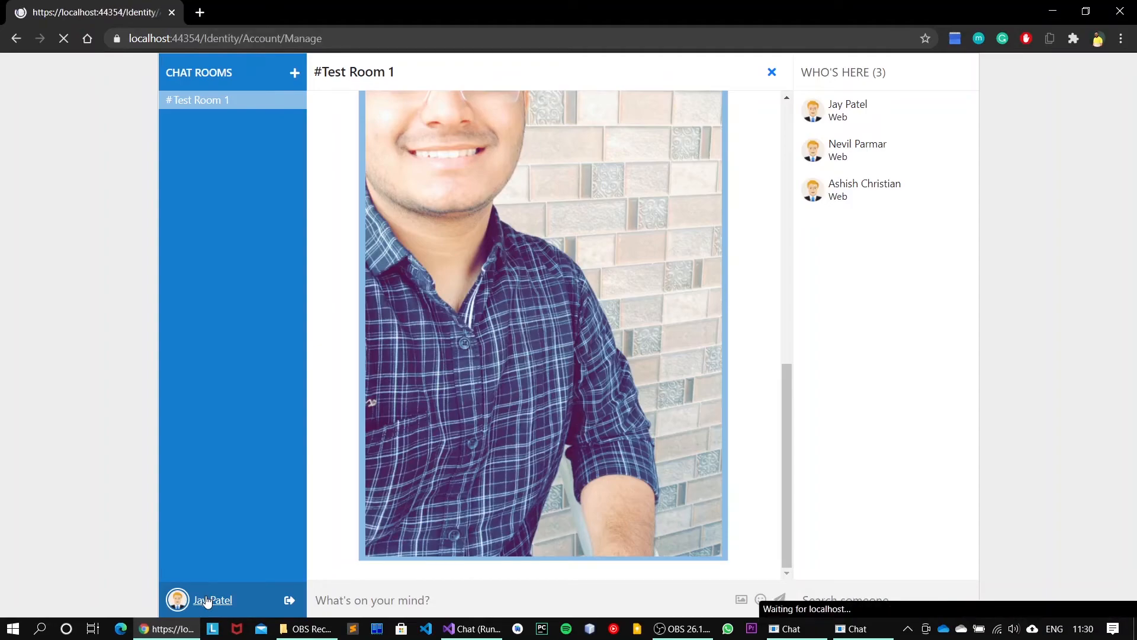
left_click(211, 600)
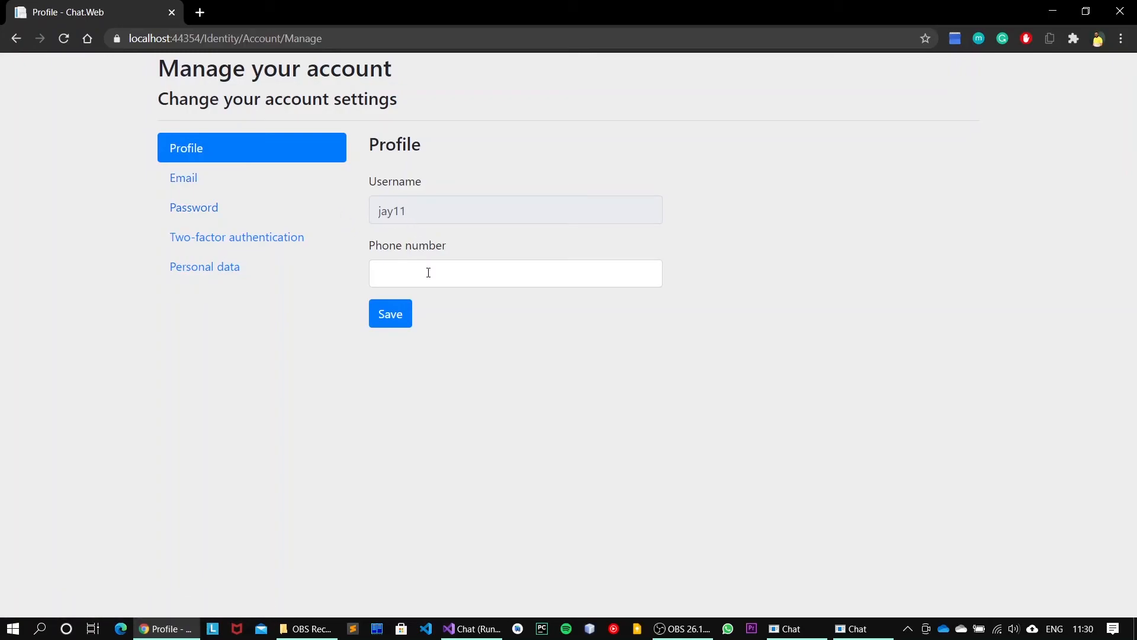
left_click(515, 272)
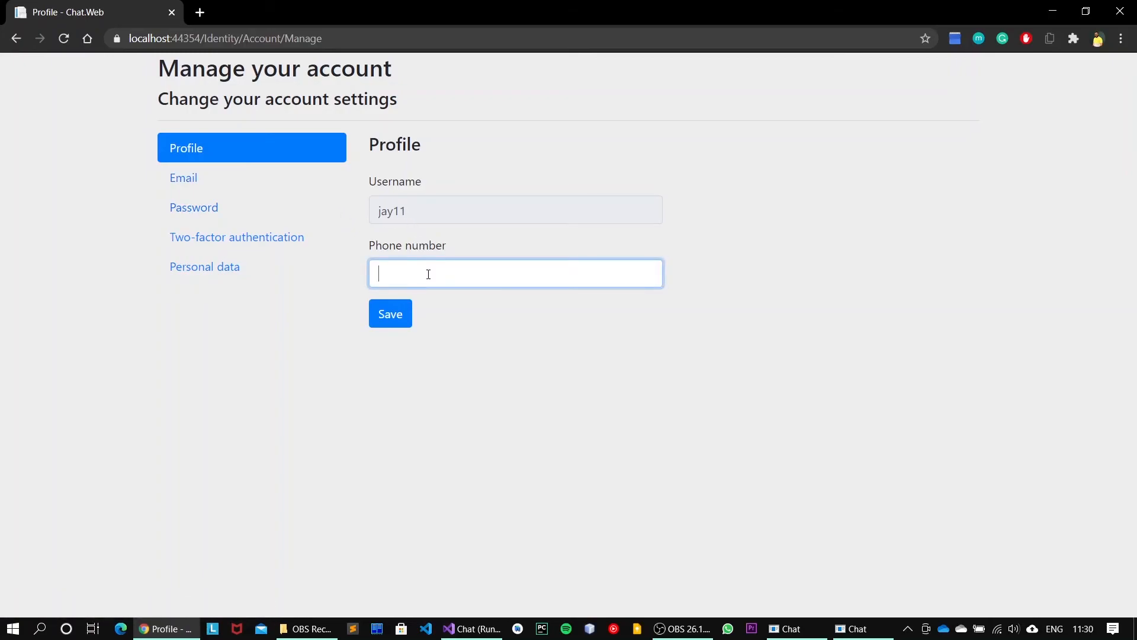
type("76006169")
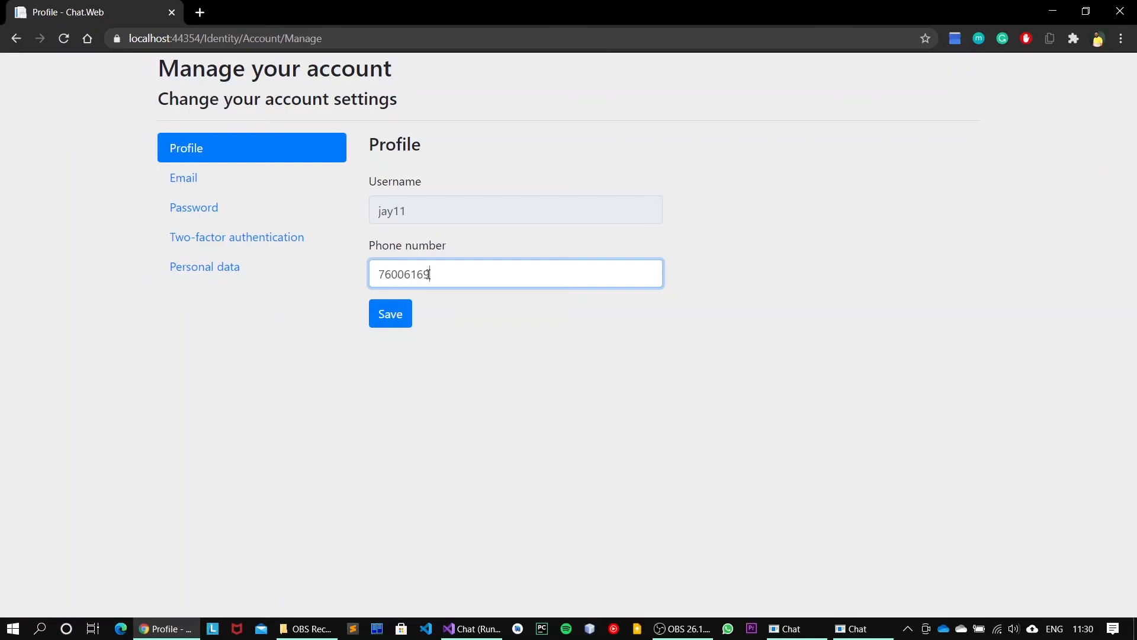
left_click(390, 313)
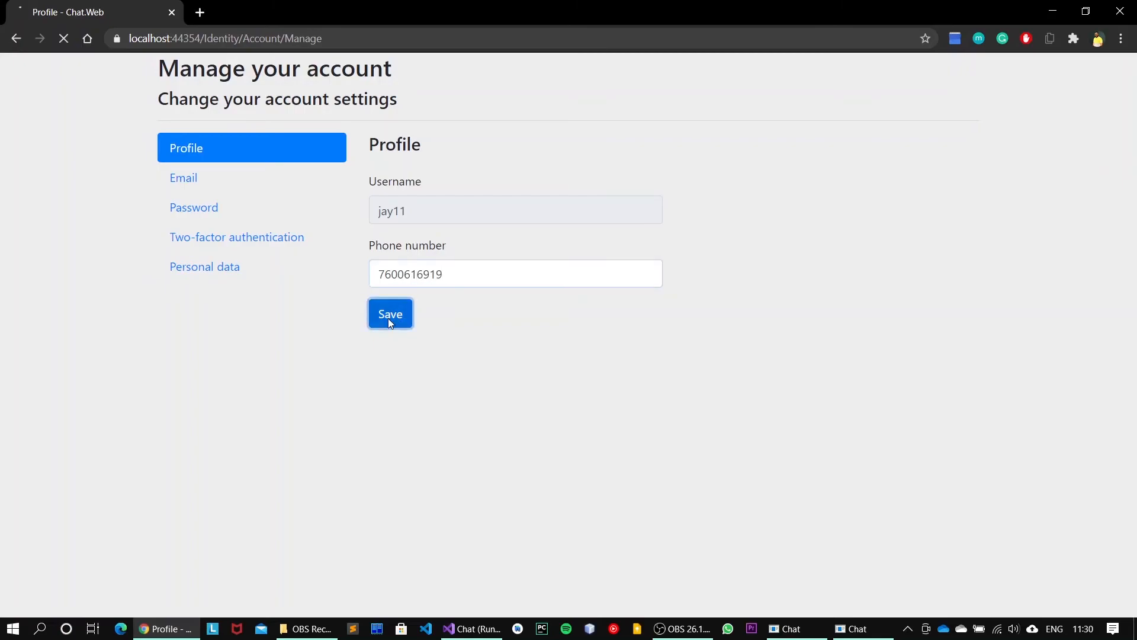
left_click(389, 314)
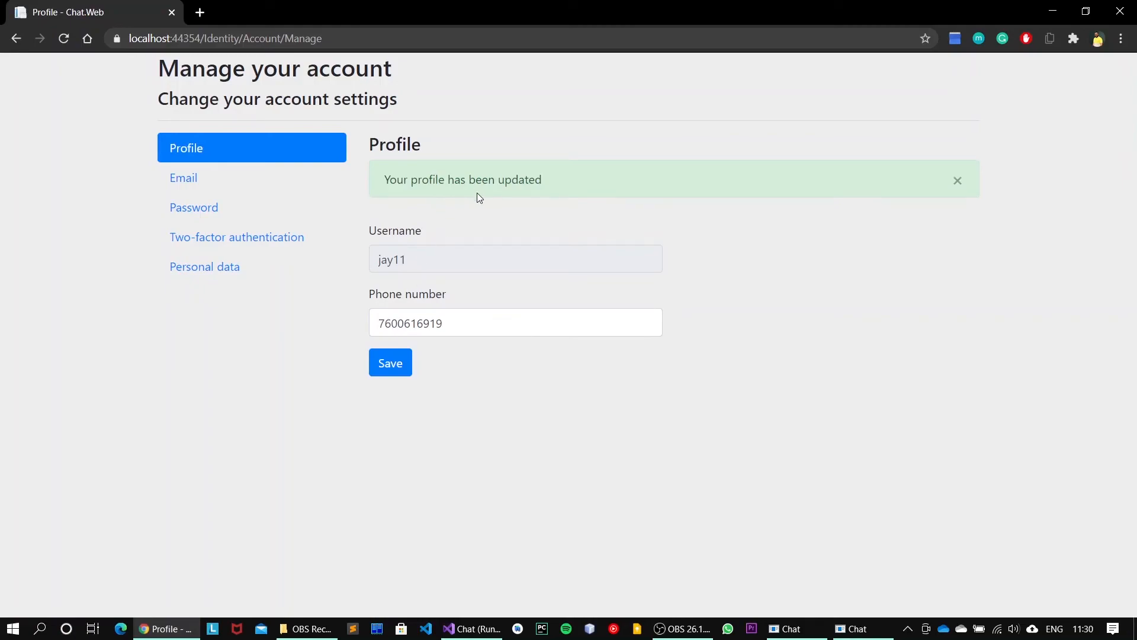
left_click(183, 177)
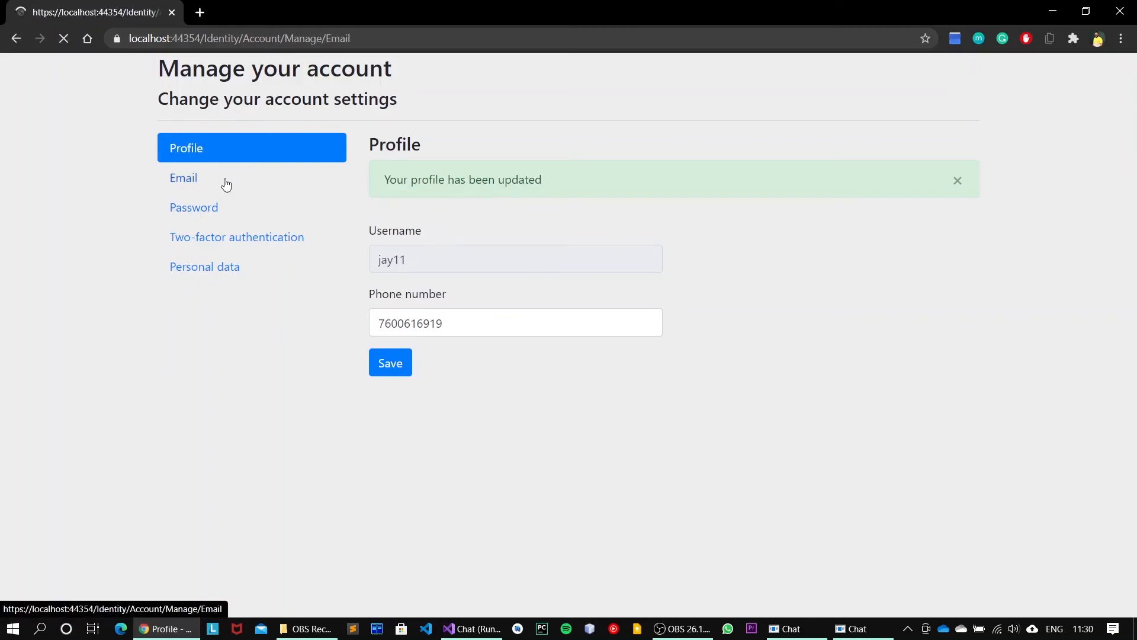
Step: On the Password page, fill current, new and confirm passwords, then Update password
left_click(183, 178)
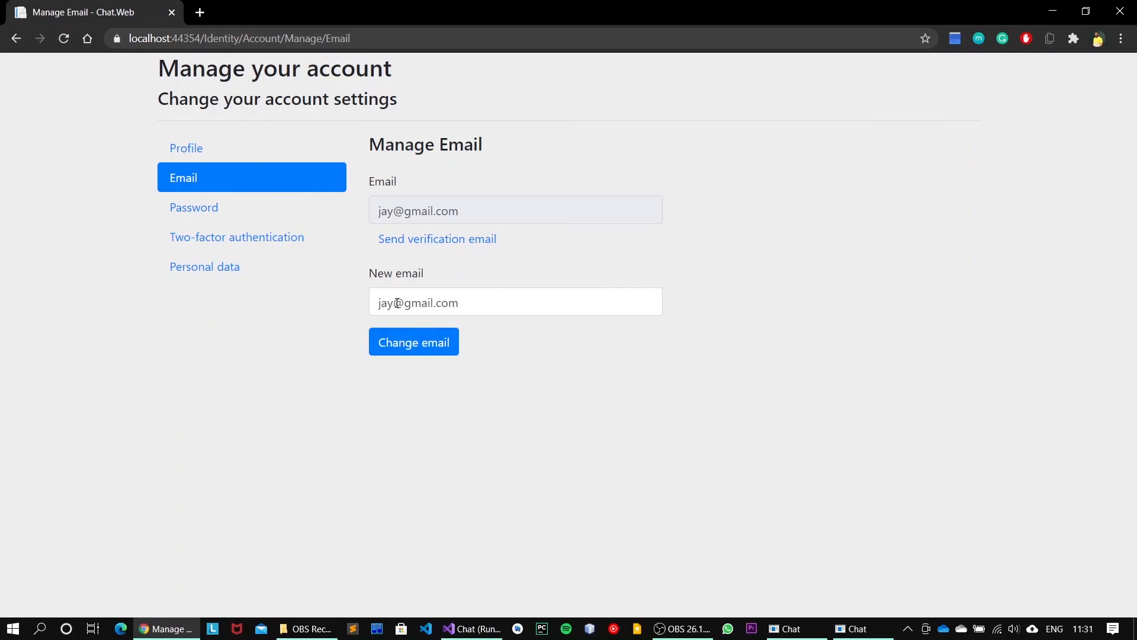
mouse_move(193, 208)
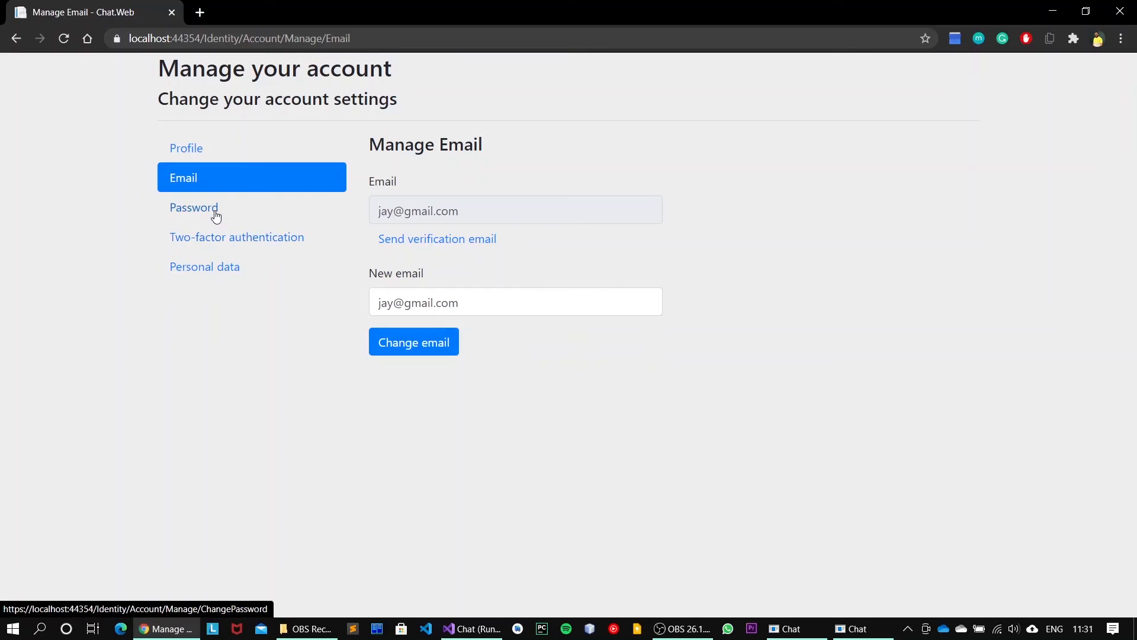
left_click(194, 207)
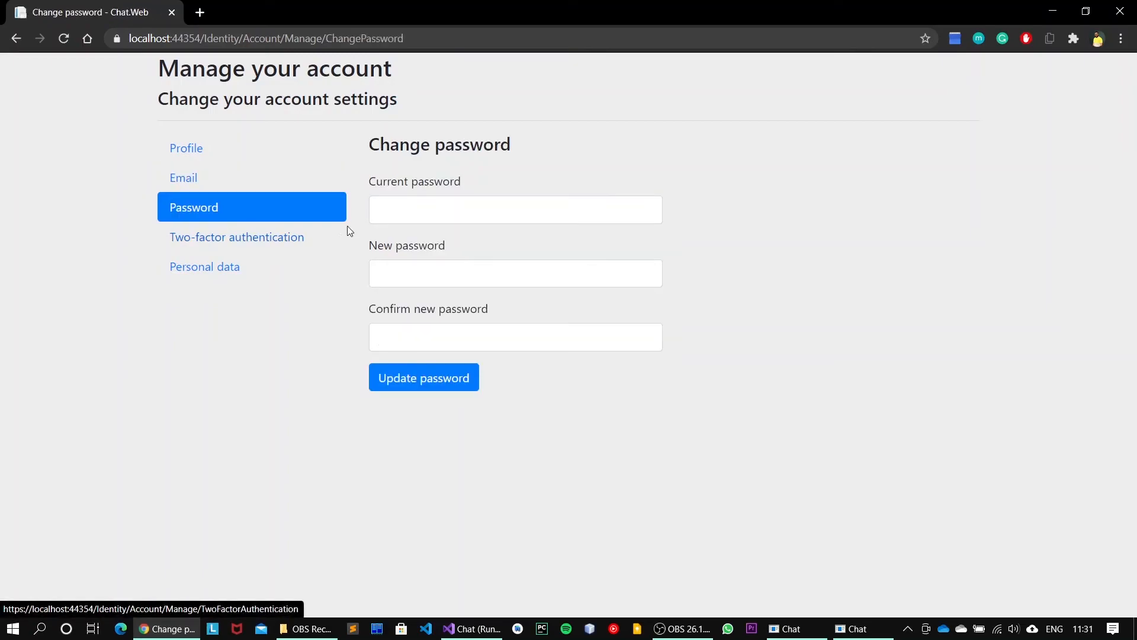
left_click(514, 209)
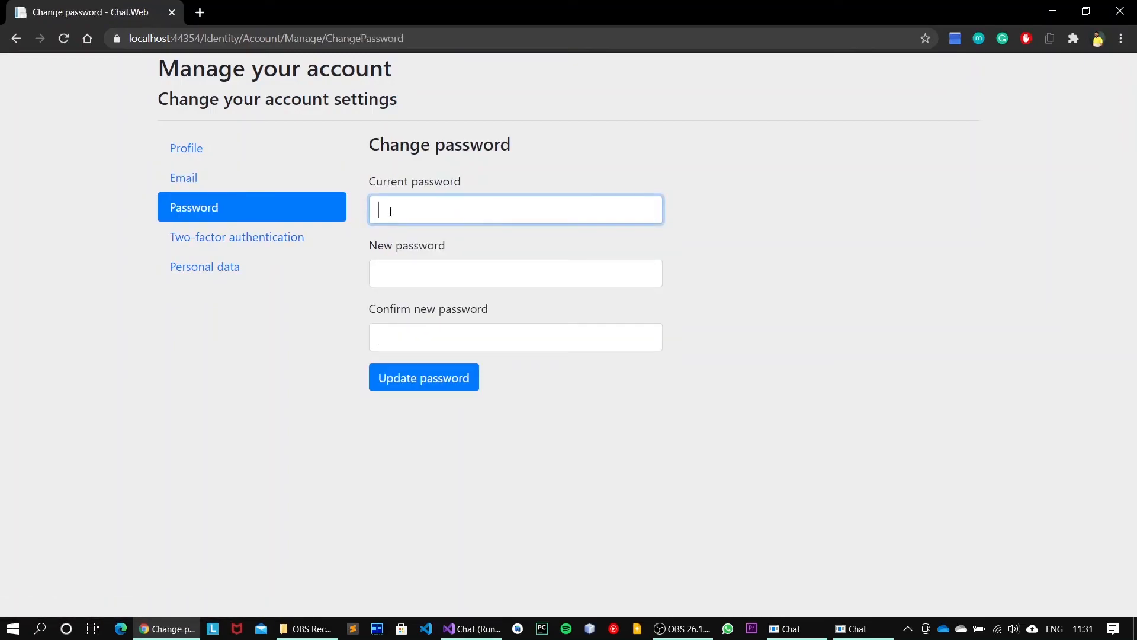
type("•")
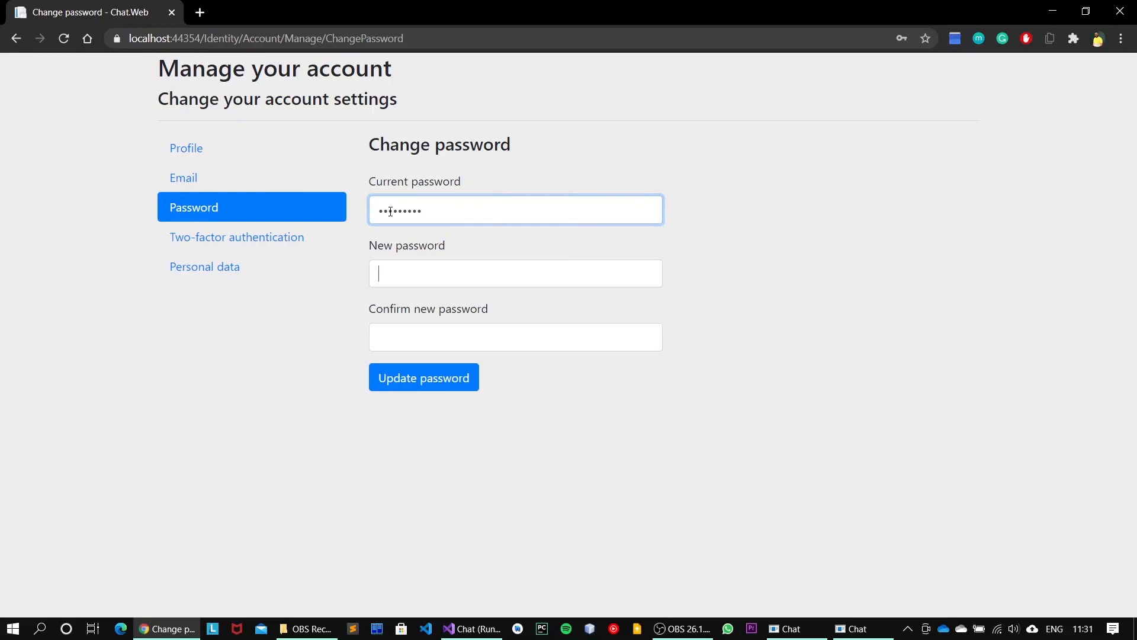
left_click(515, 272)
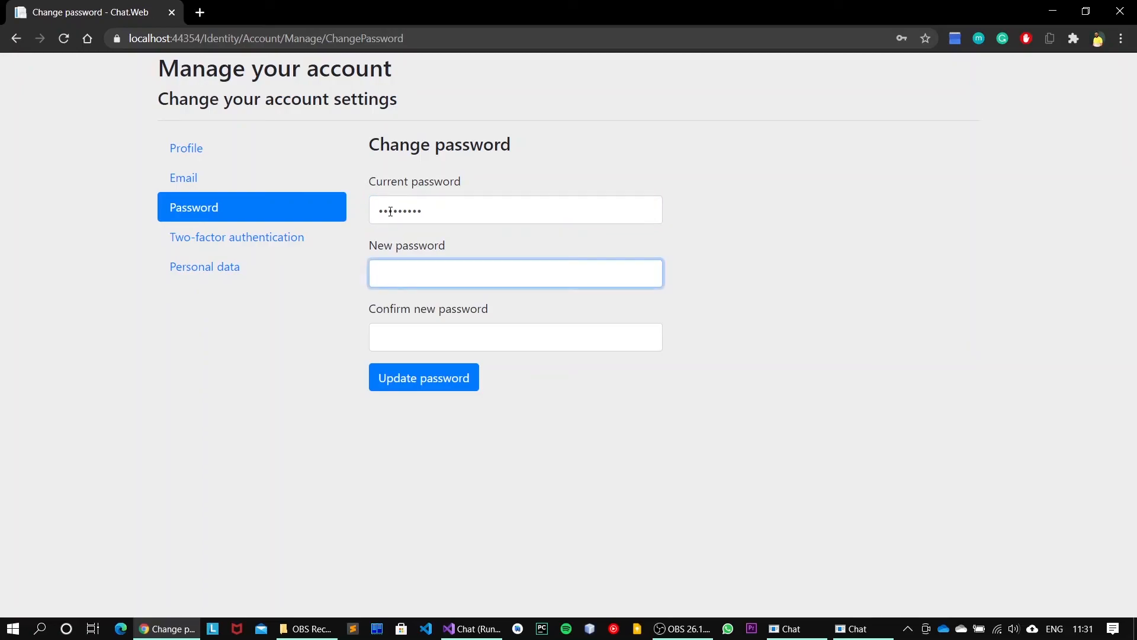
type("*")
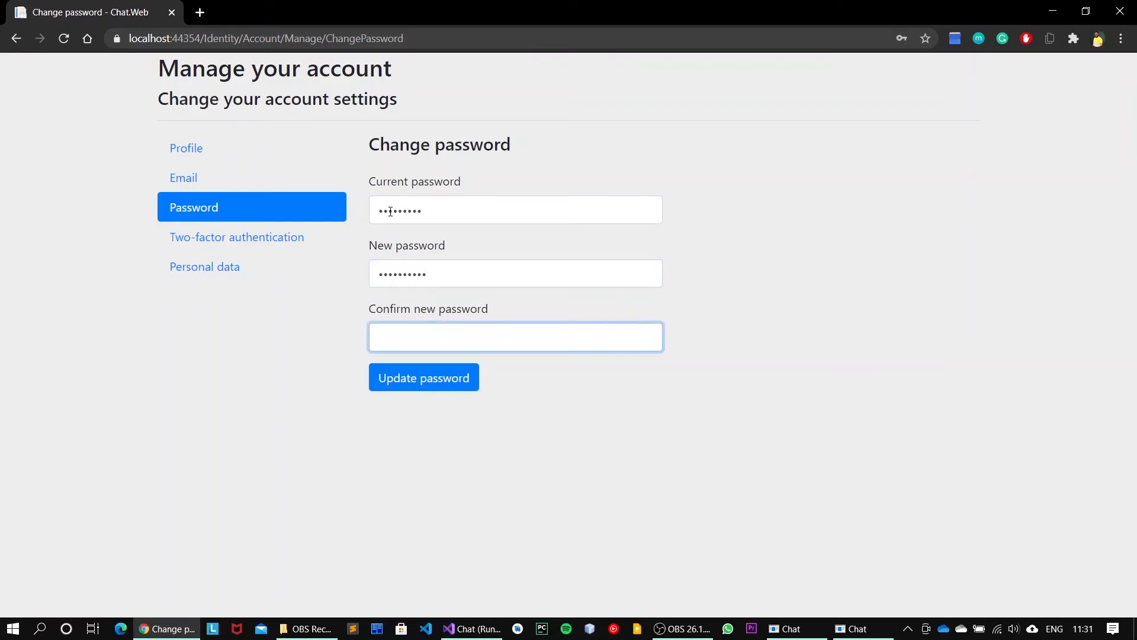
type("•••••")
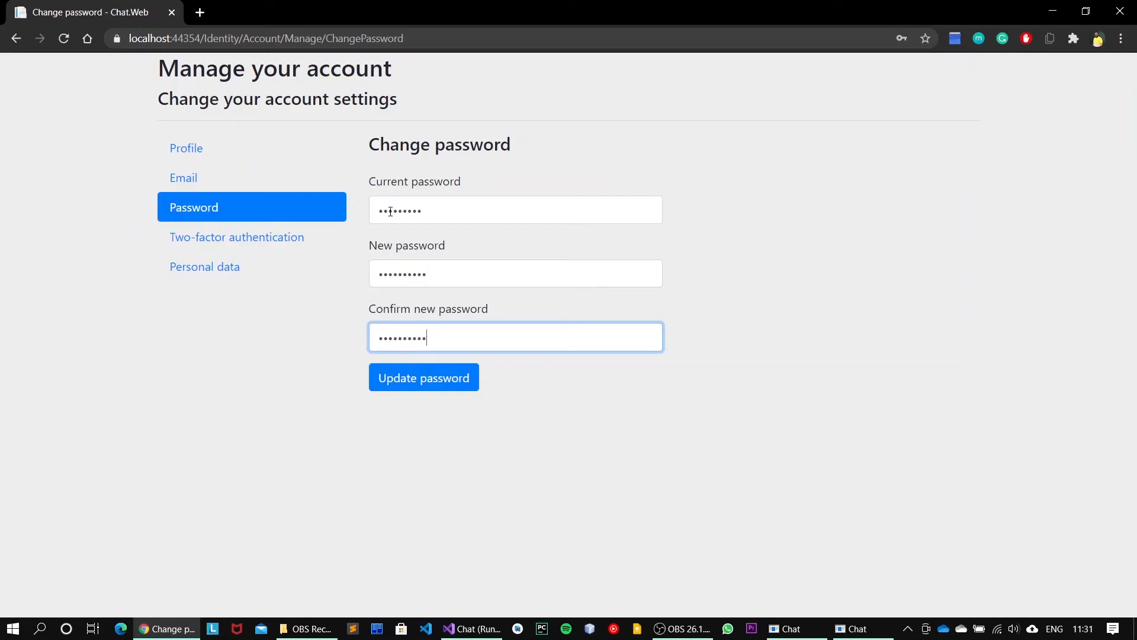
left_click(423, 377)
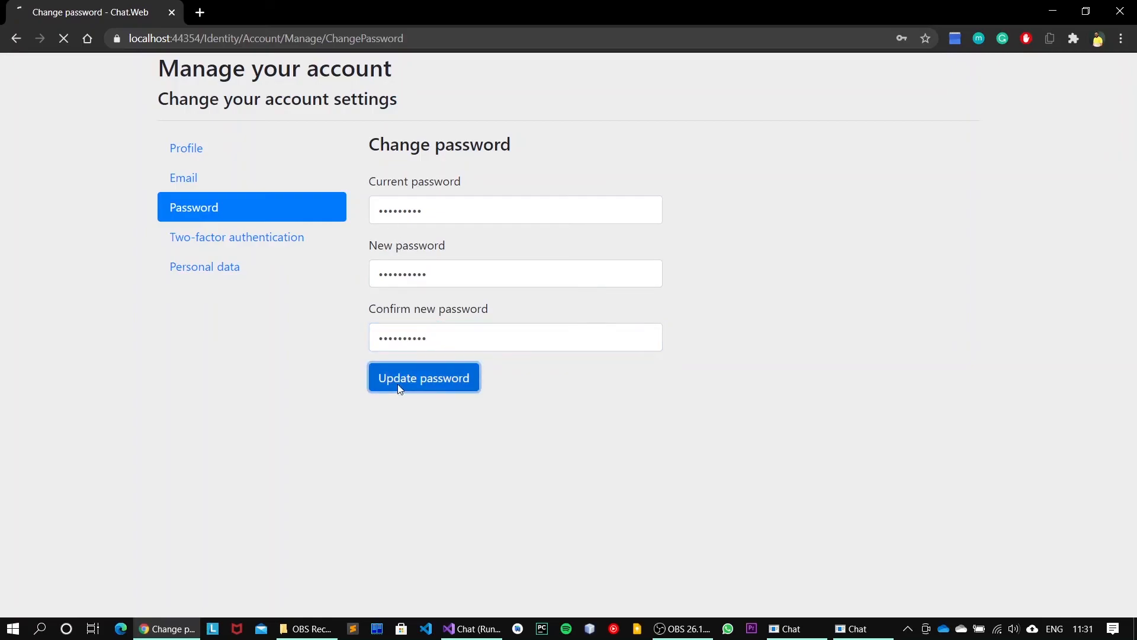
left_click(423, 378)
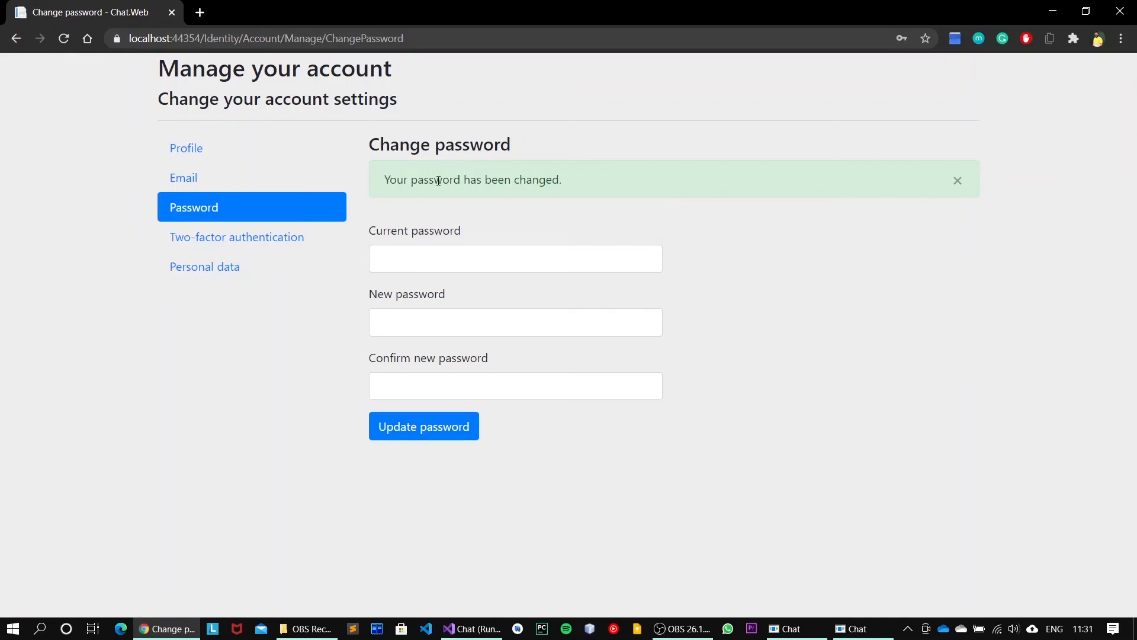
mouse_move(236, 236)
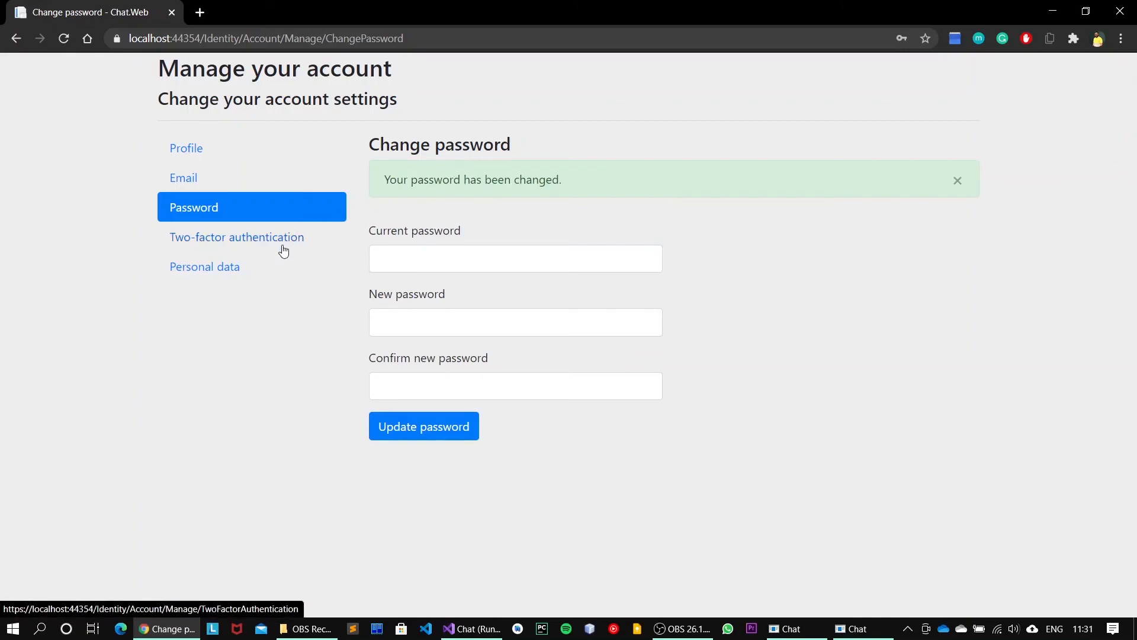
Step: Open Personal data and highlight its download-and-delete description paragraph
left_click(204, 266)
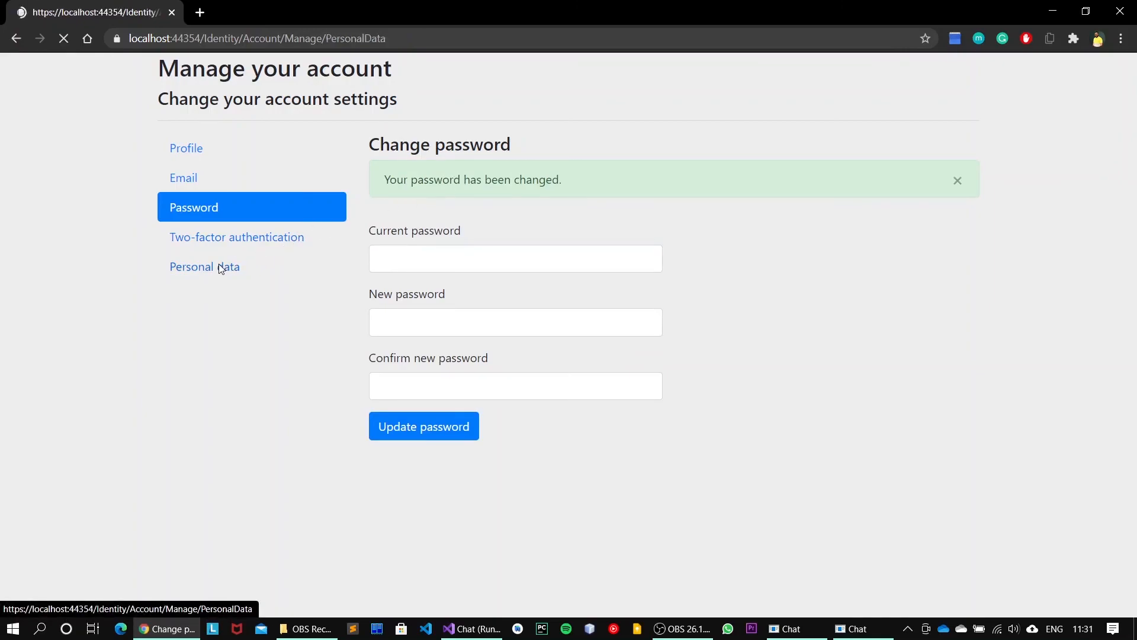
left_click(204, 267)
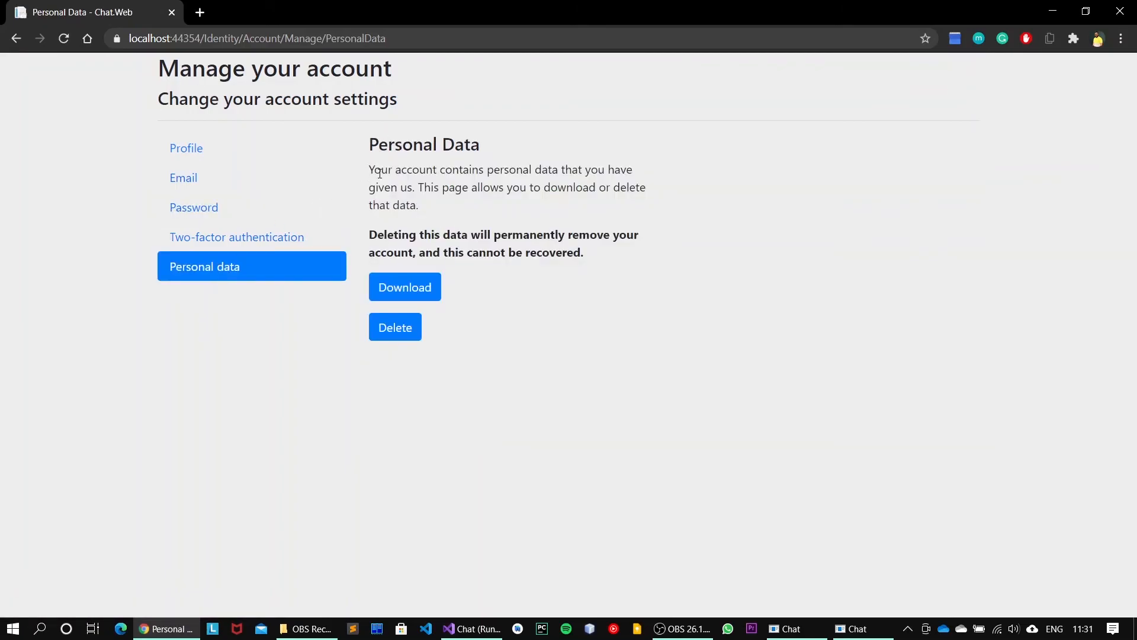
left_click_drag(369, 169, 418, 205)
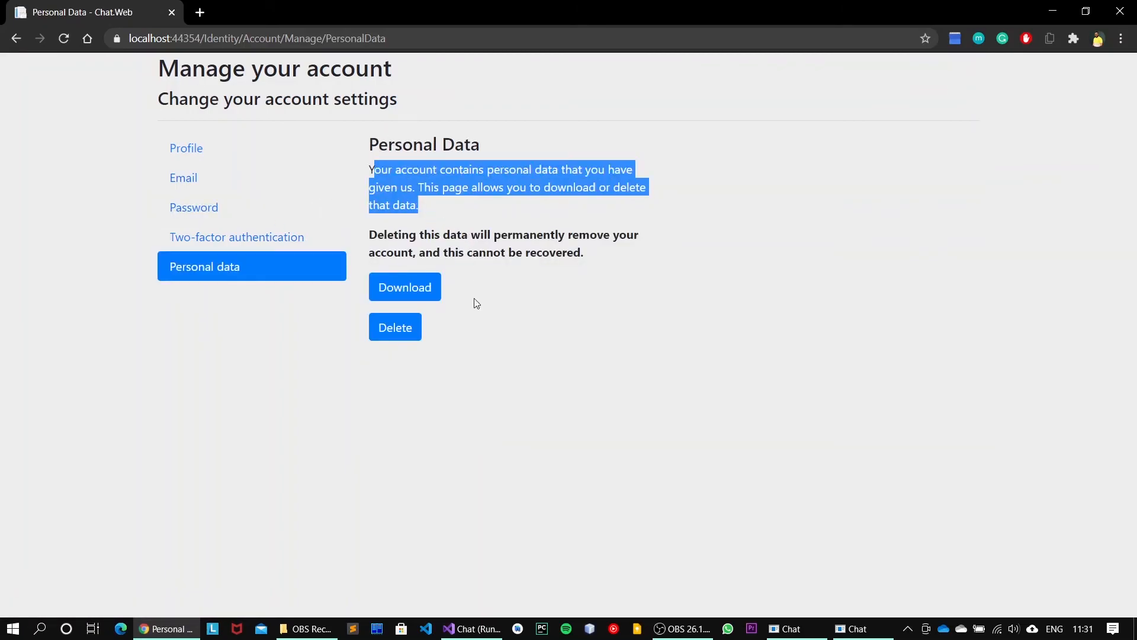
mouse_move(435, 320)
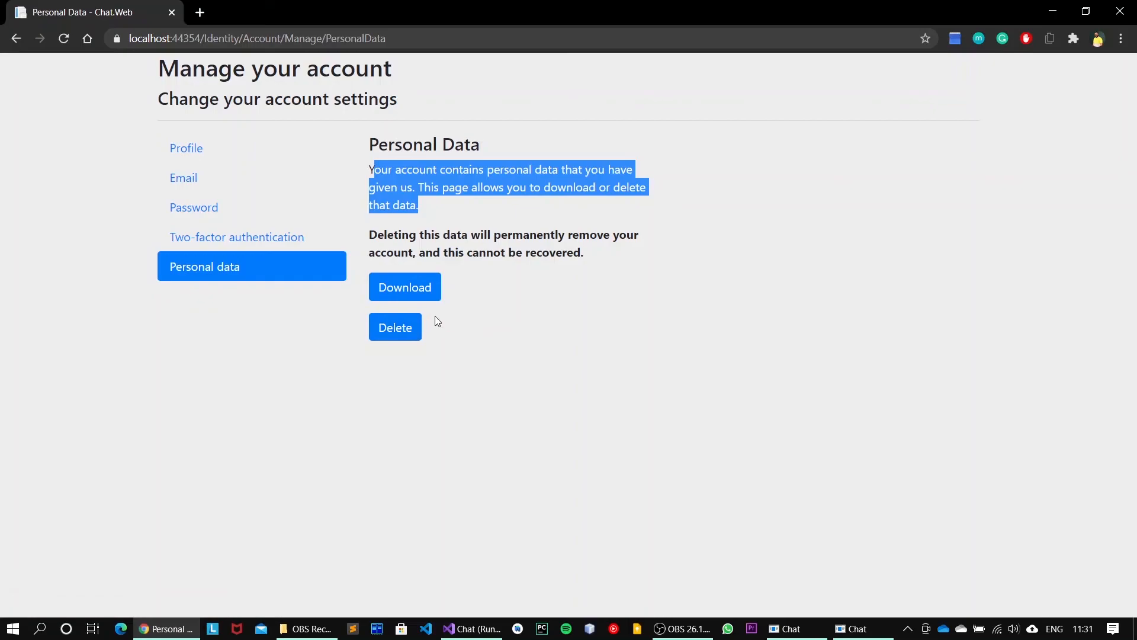
mouse_move(486, 164)
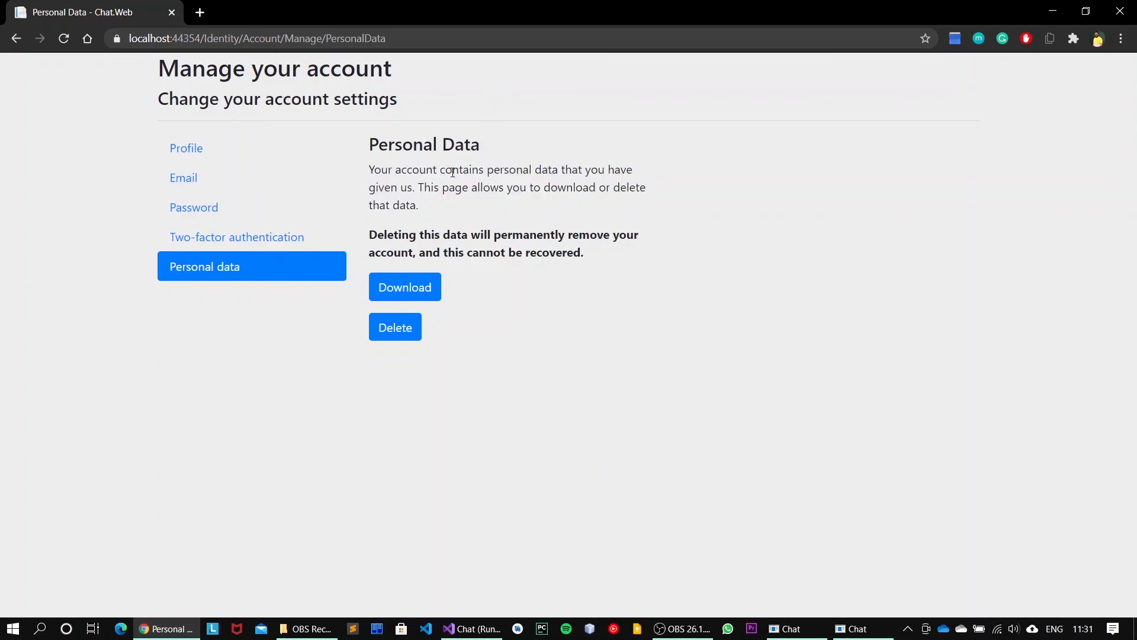
mouse_move(143, 76)
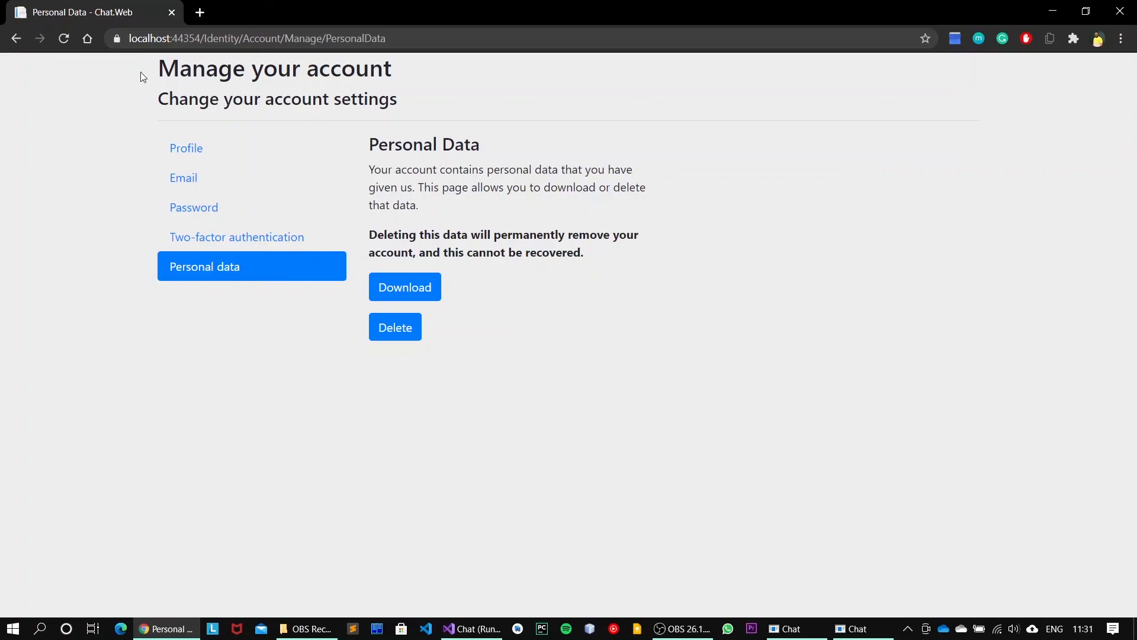
Step: Go back through the change-password and email settings pages to the Test Room 1 chat
left_click(194, 207)
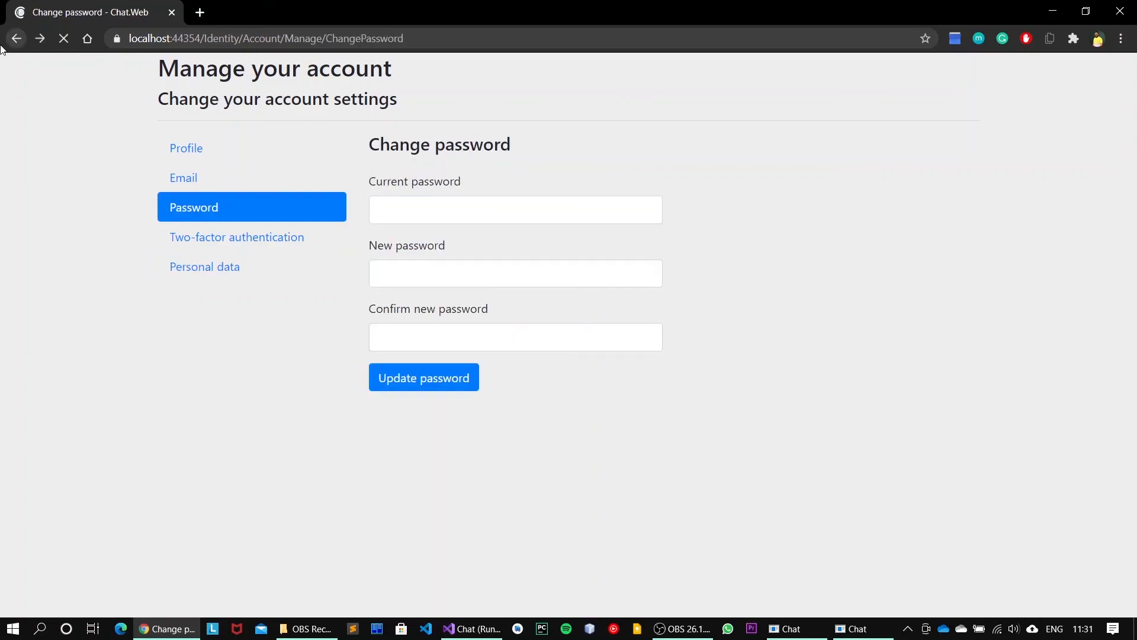
left_click(184, 178)
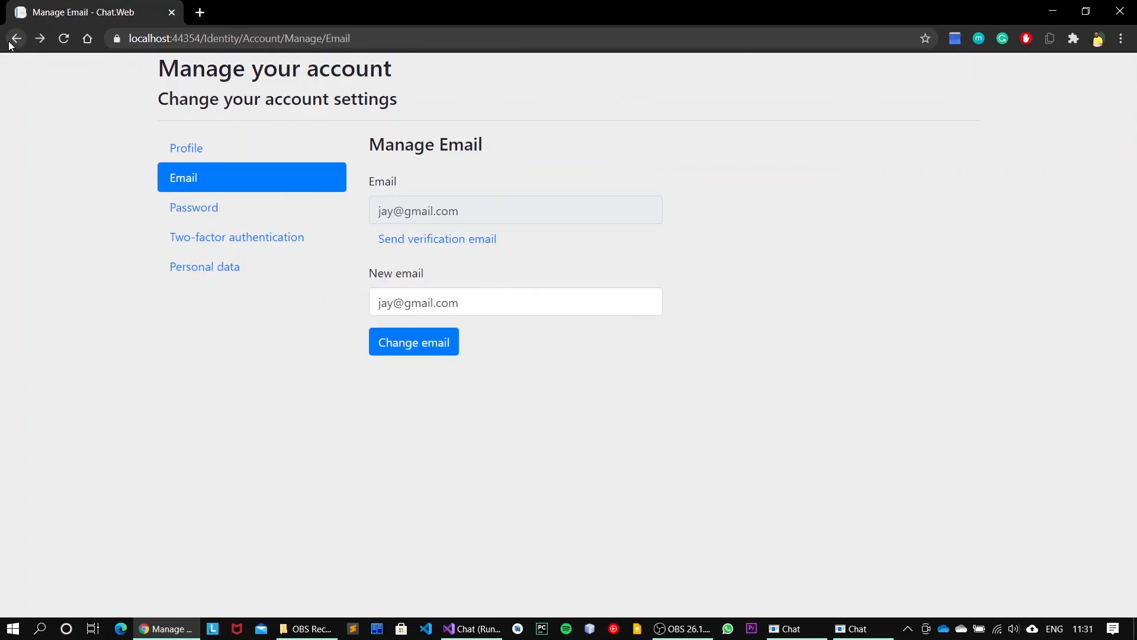
left_click(187, 148)
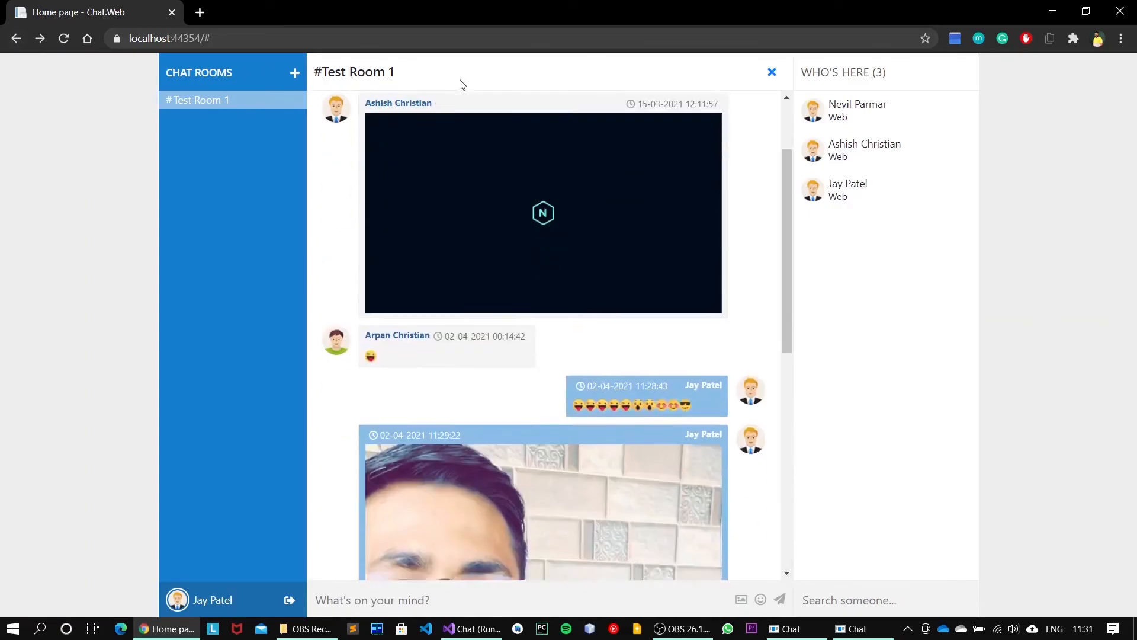
Step: Scroll the chat messages, then switch to the AspNetUsers table data in Visual Studio
scroll("down", 3)
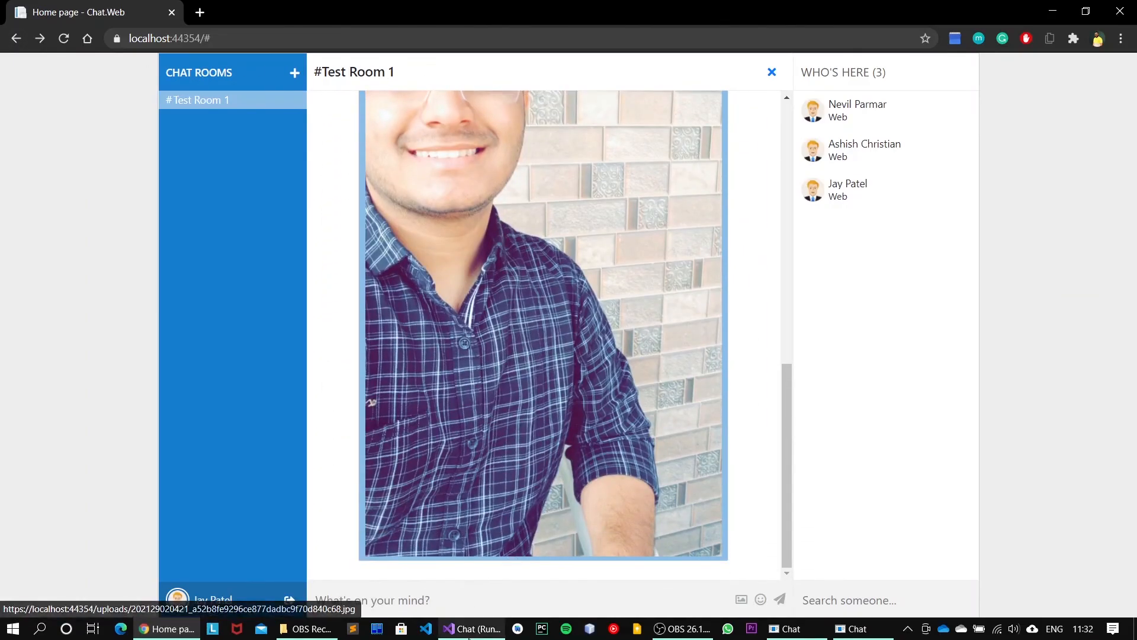
left_click(471, 629)
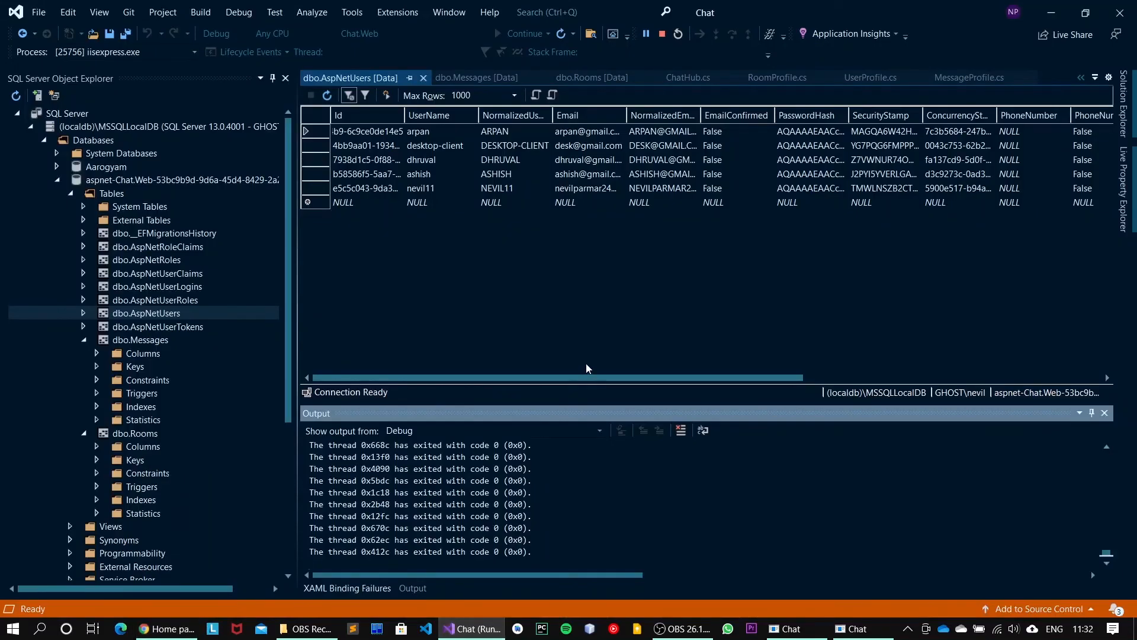